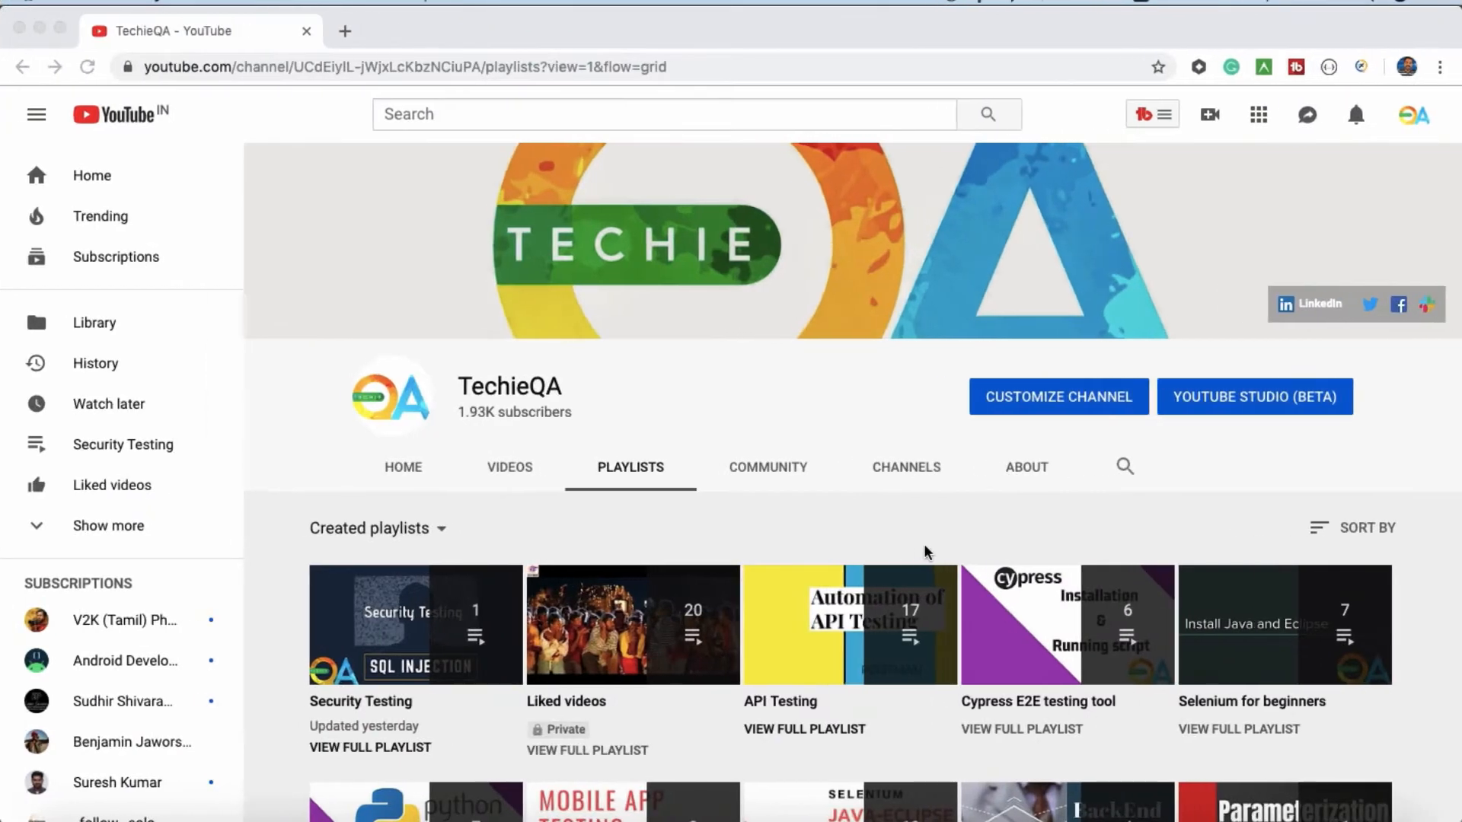
Step: Find the API Testing playlist on the channel's Playlists page and open its full list
scroll(down, 3)
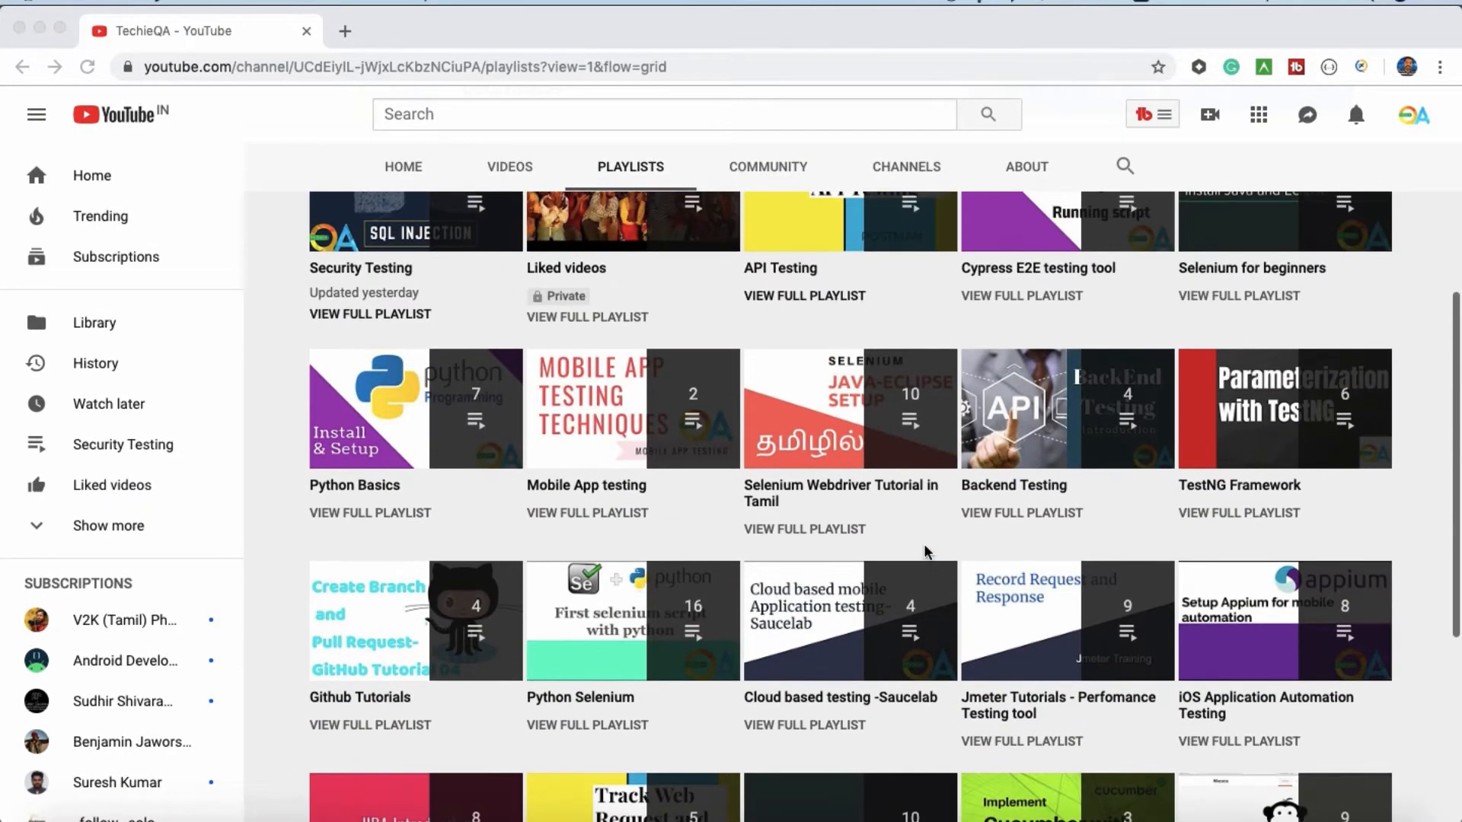
scroll(down, 3)
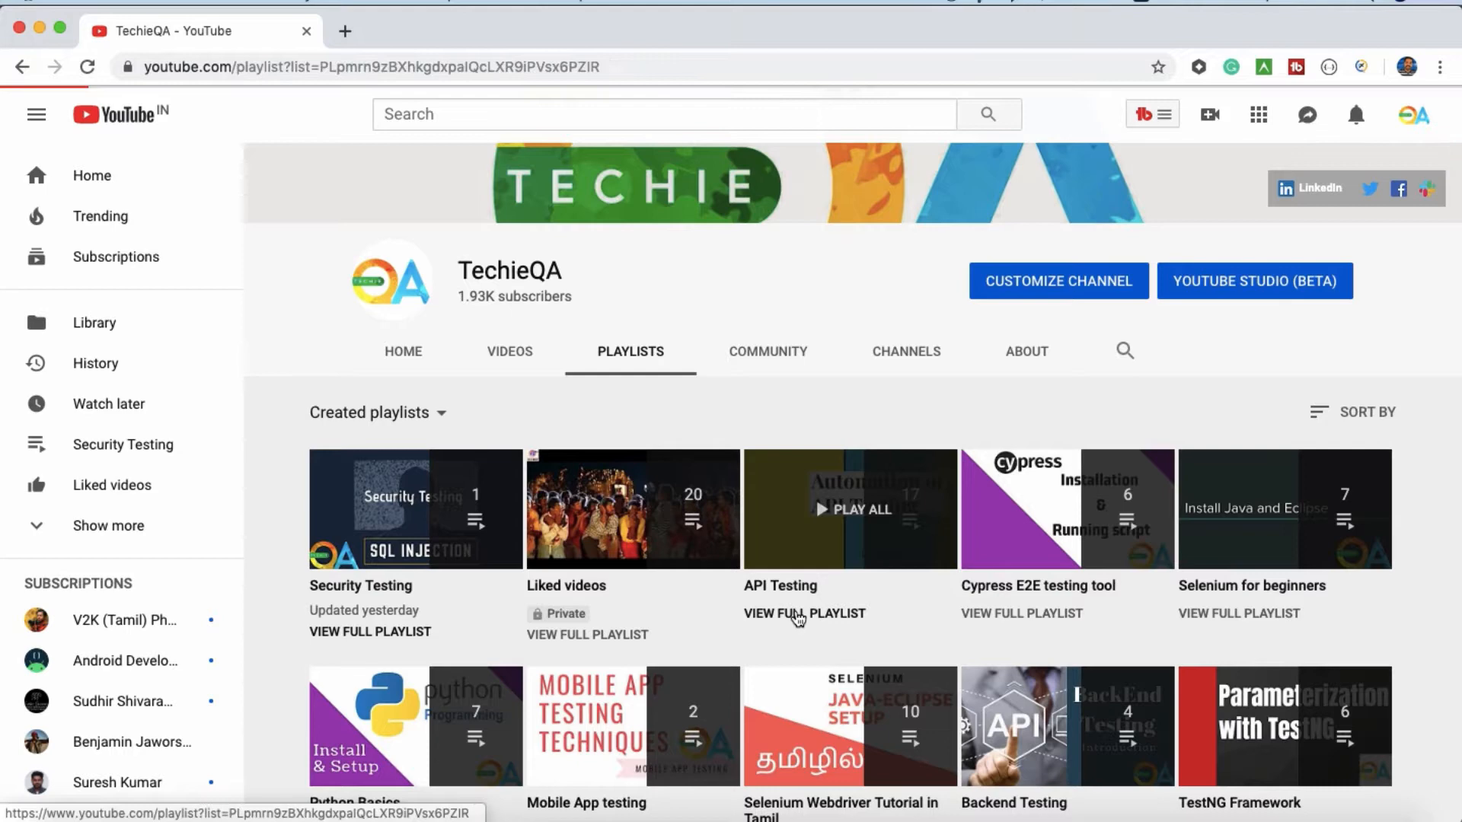
click(804, 614)
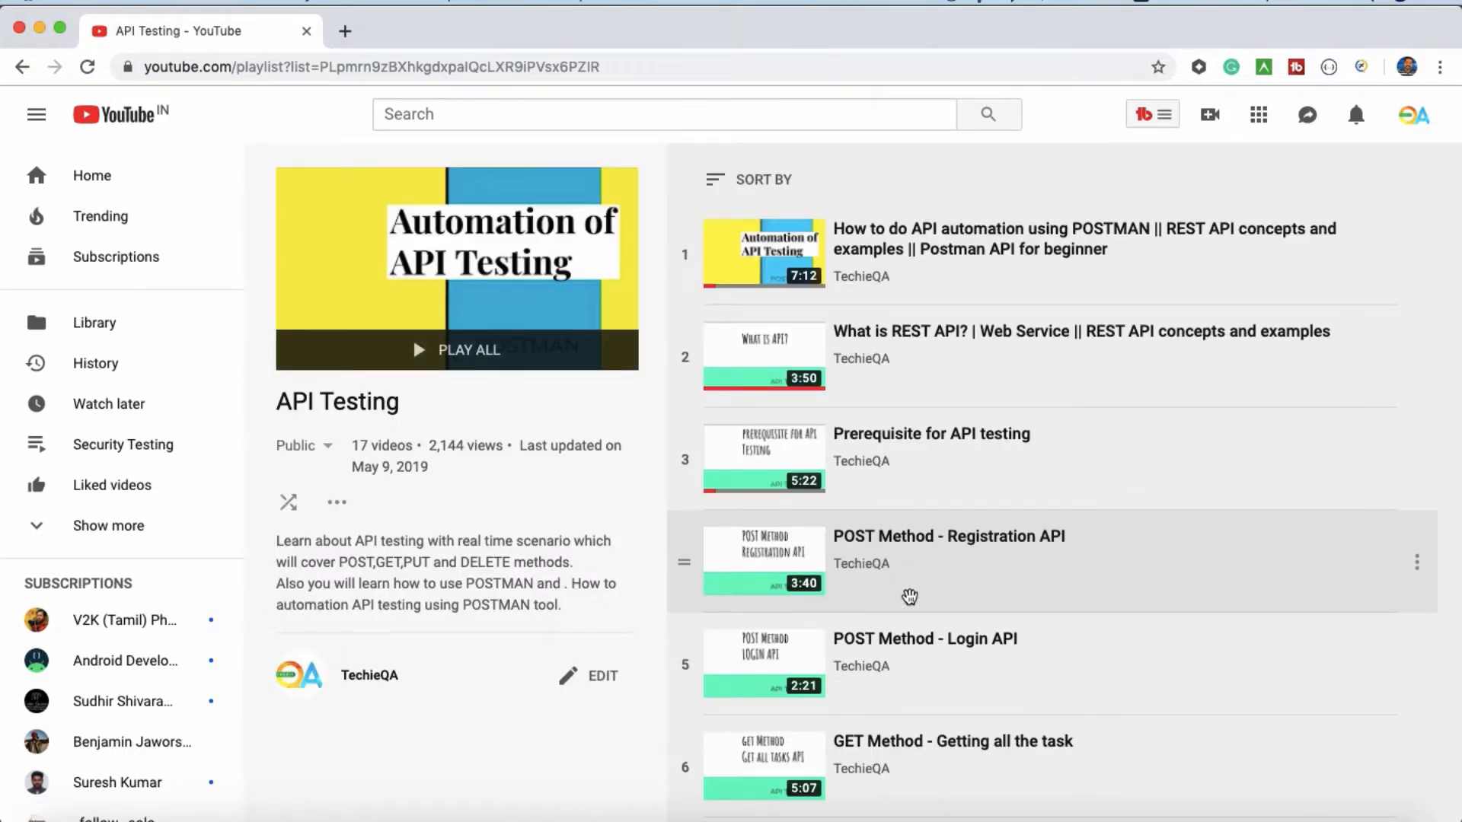
Step: Scroll down through the API Testing playlist's videos
scroll(down, 3)
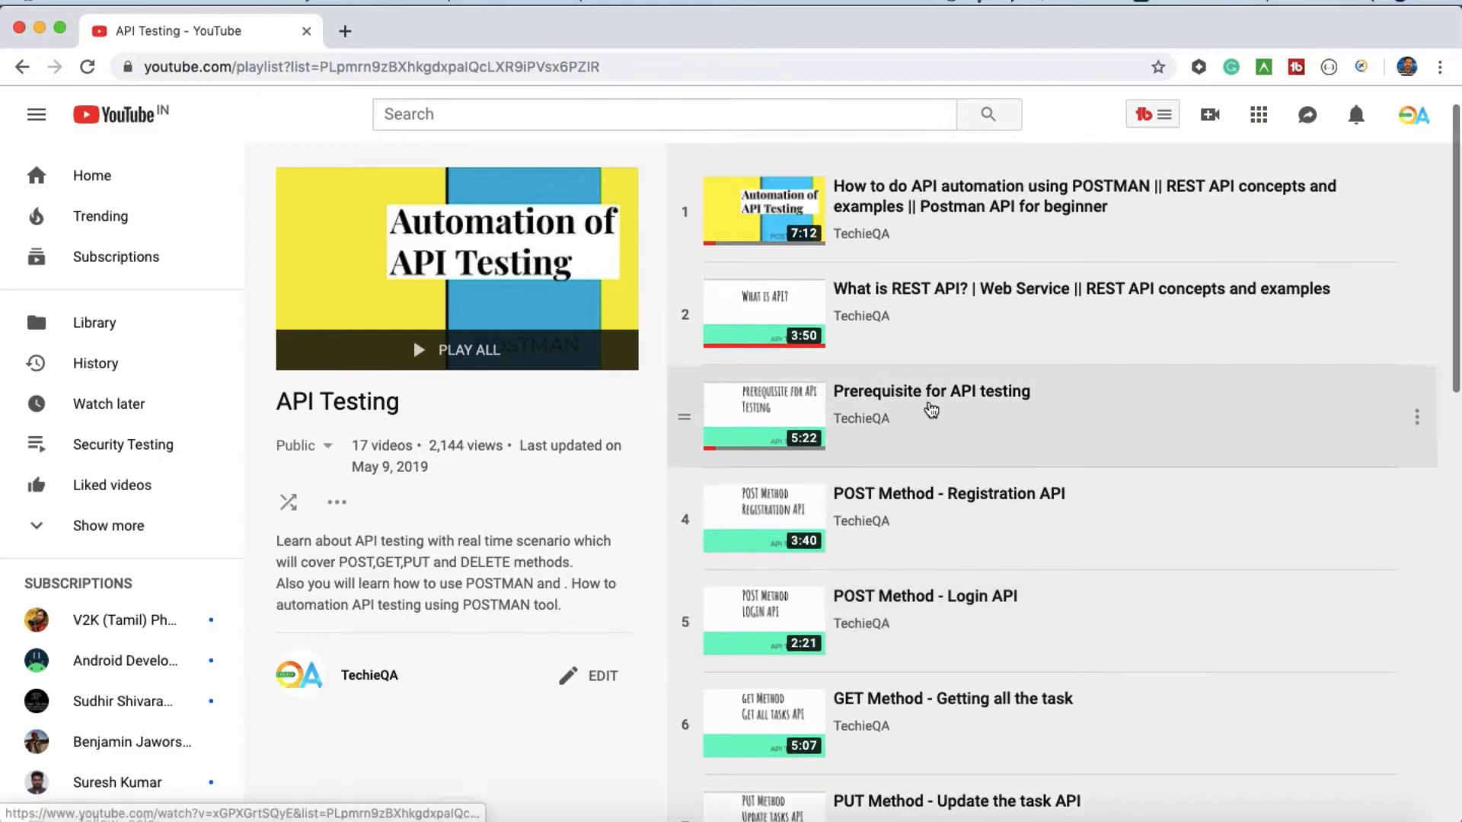
scroll(down, 3)
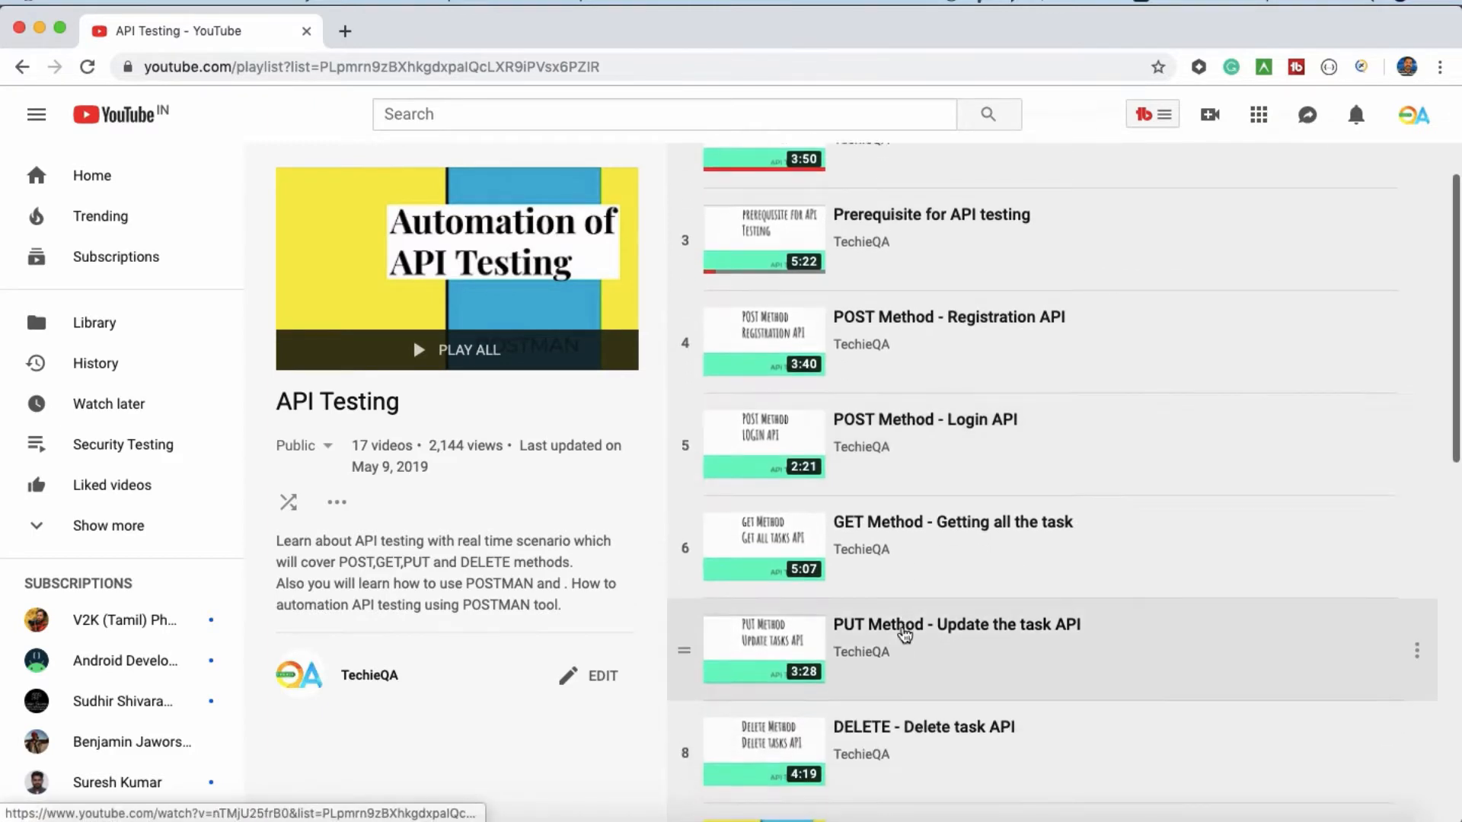
scroll(down, 3)
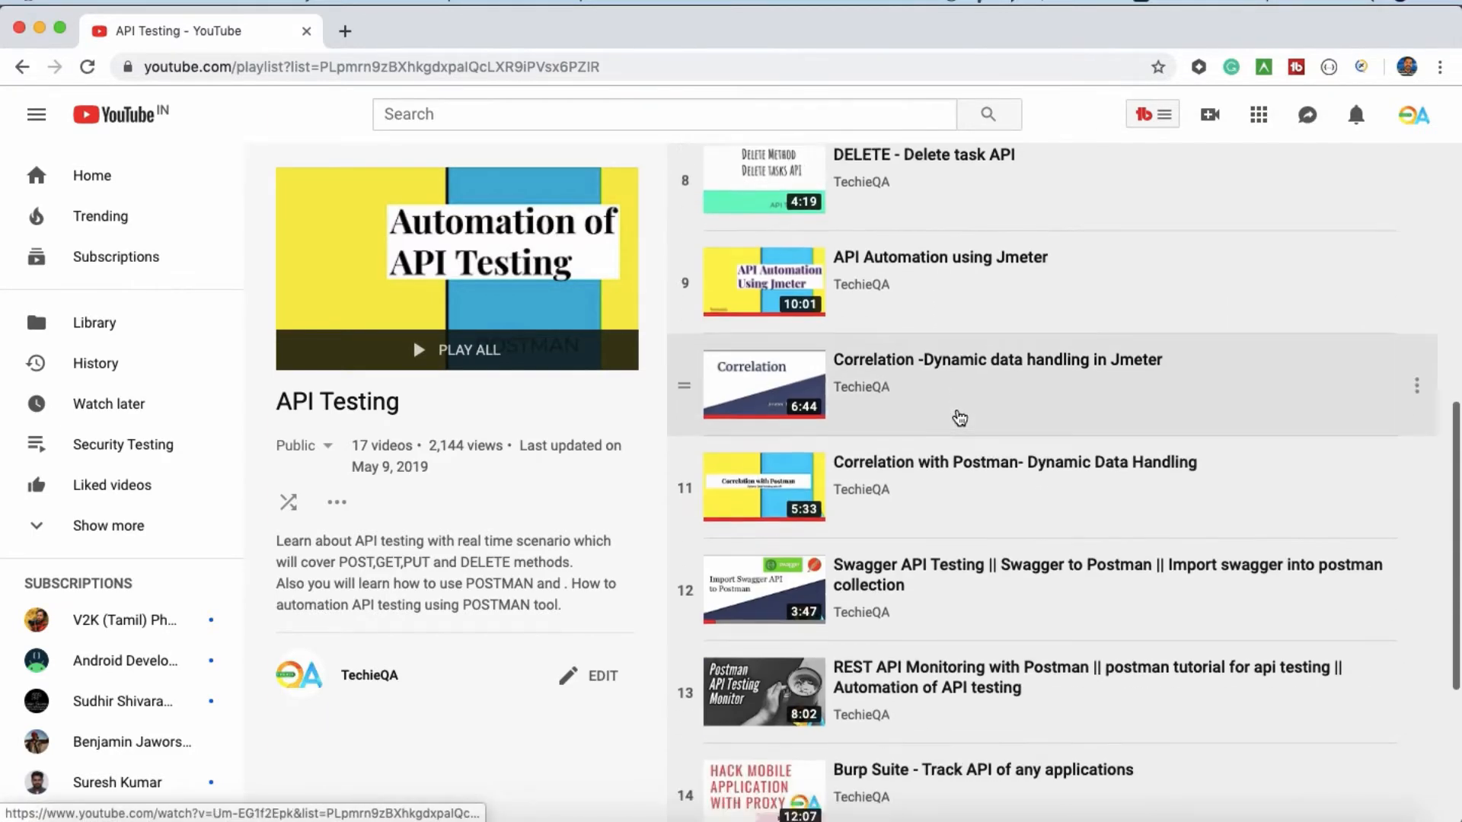
scroll(down, 3)
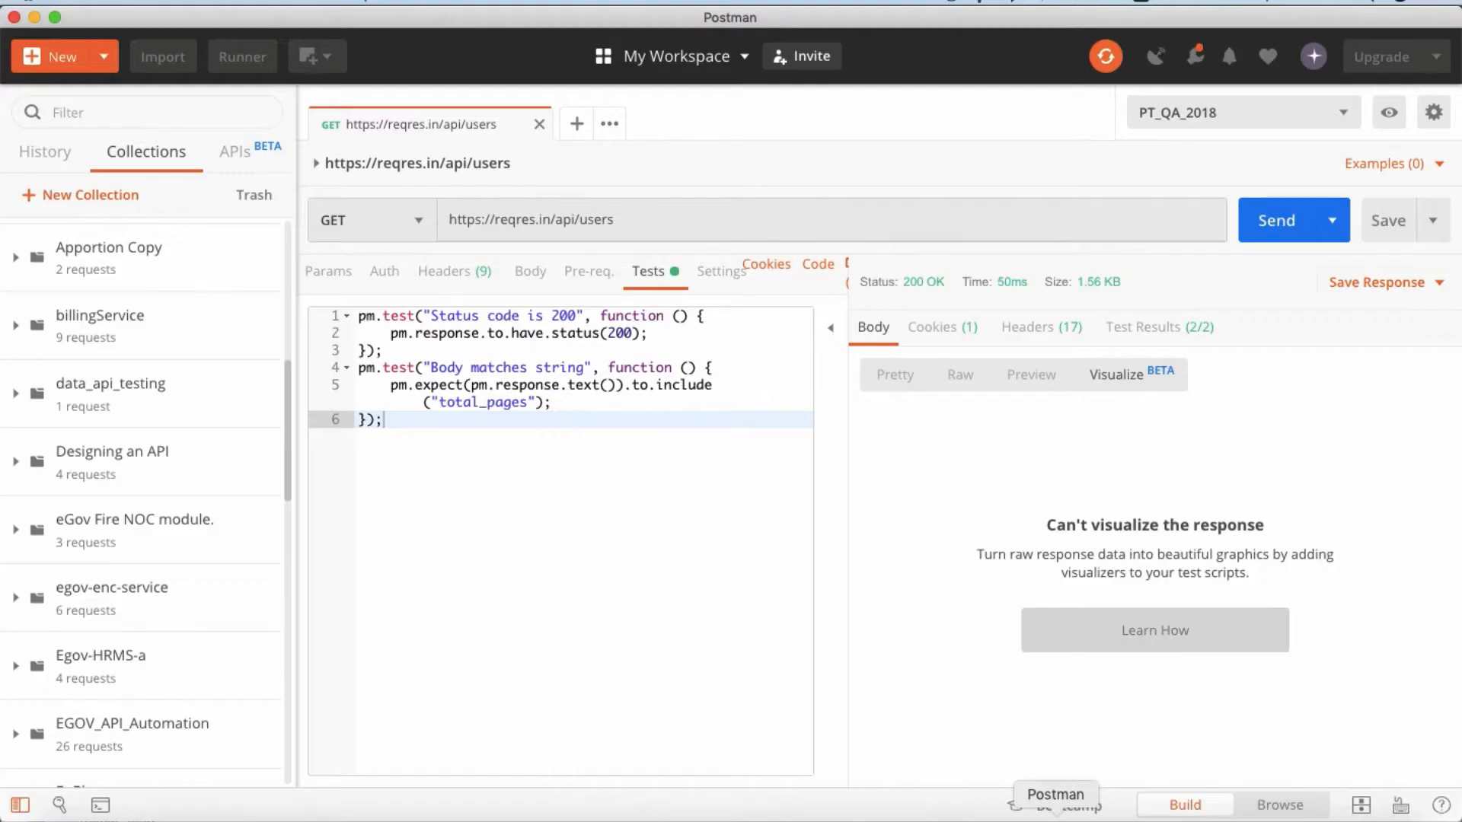
mouse_move(1114, 382)
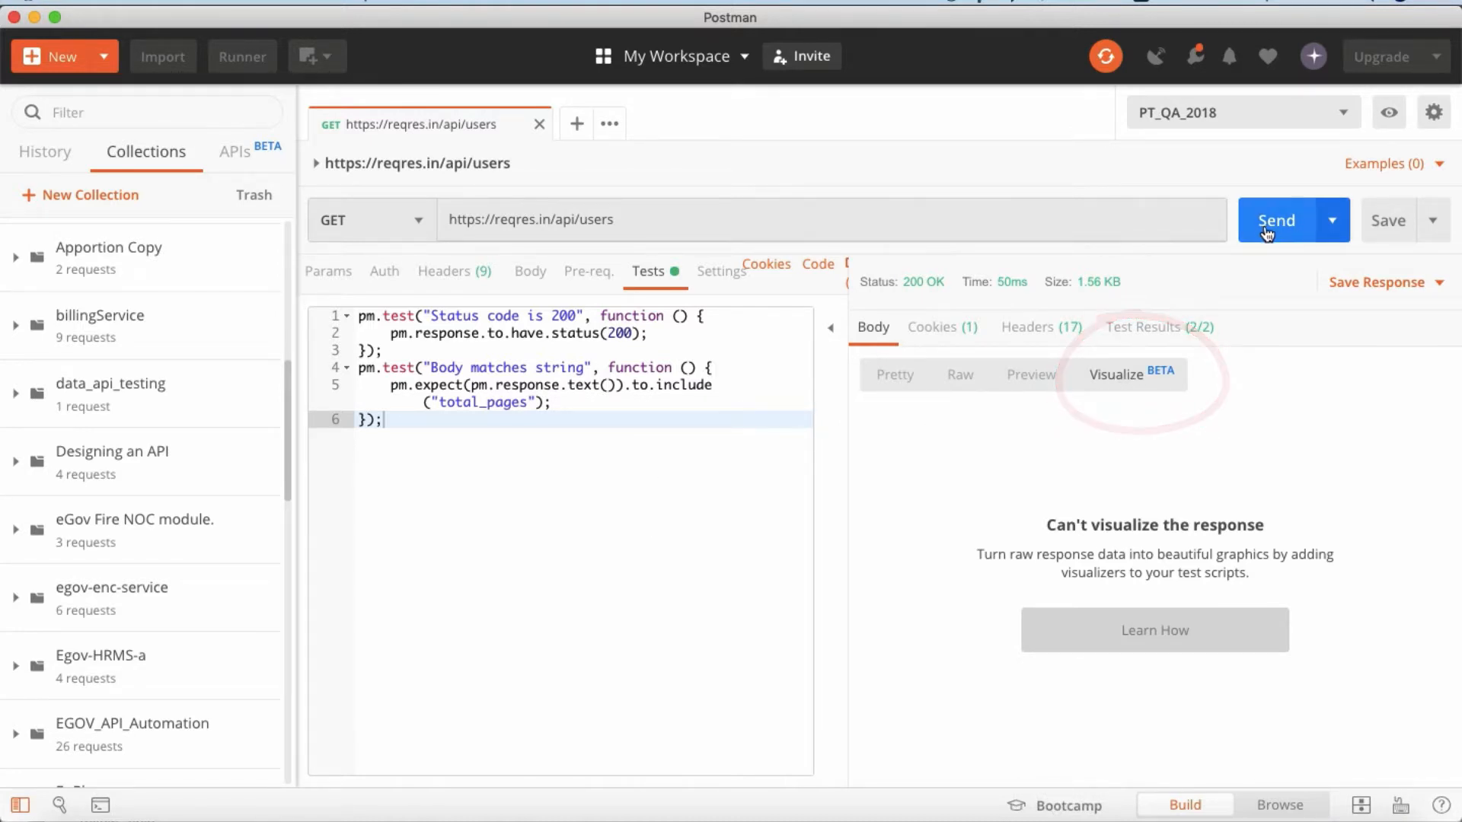
Step: Resend GET reqres.in/api/users and read the Pretty JSON body listing six users with first_name fields
click(1276, 219)
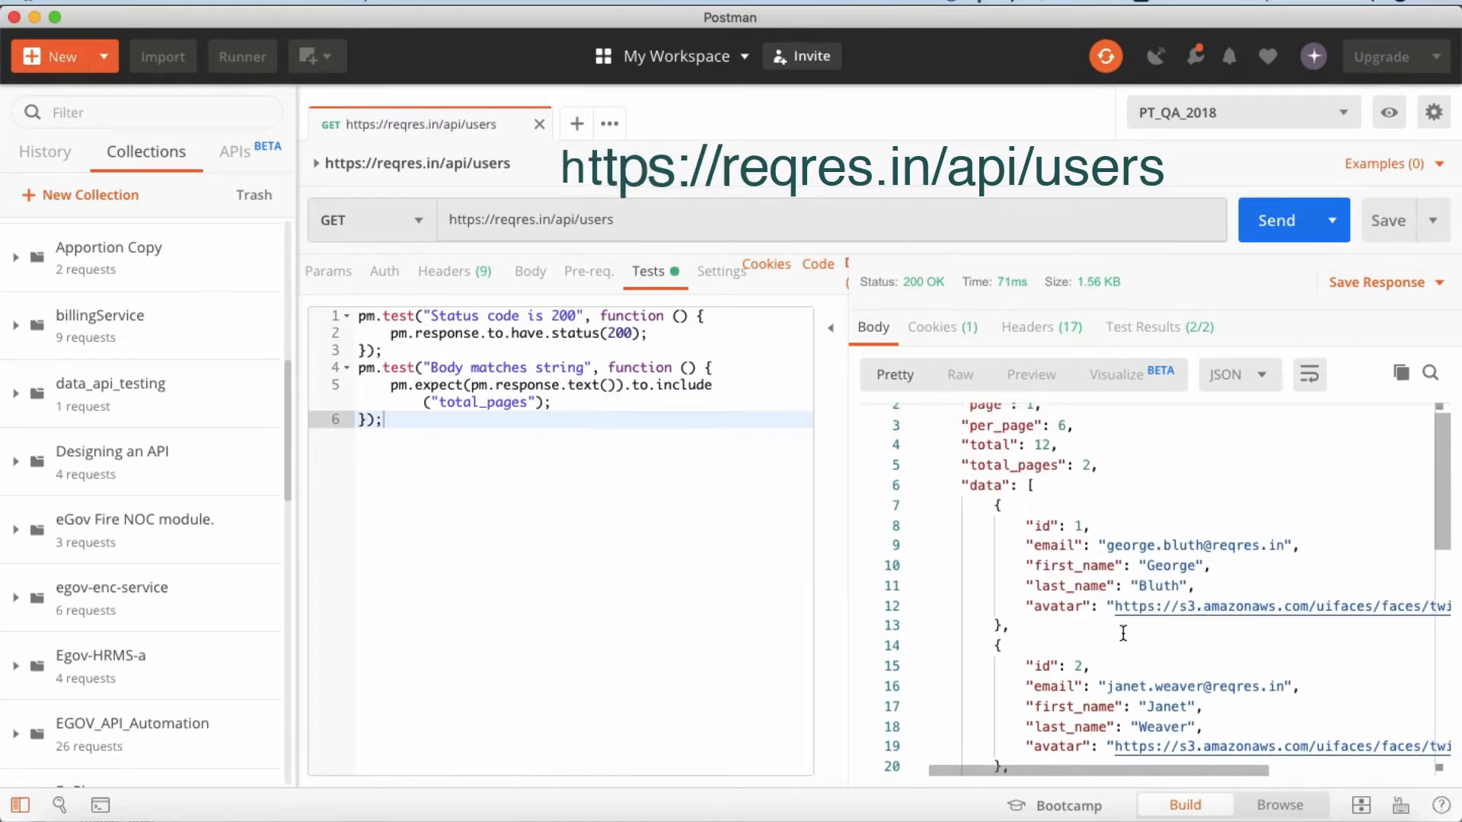
double_click(1075, 565)
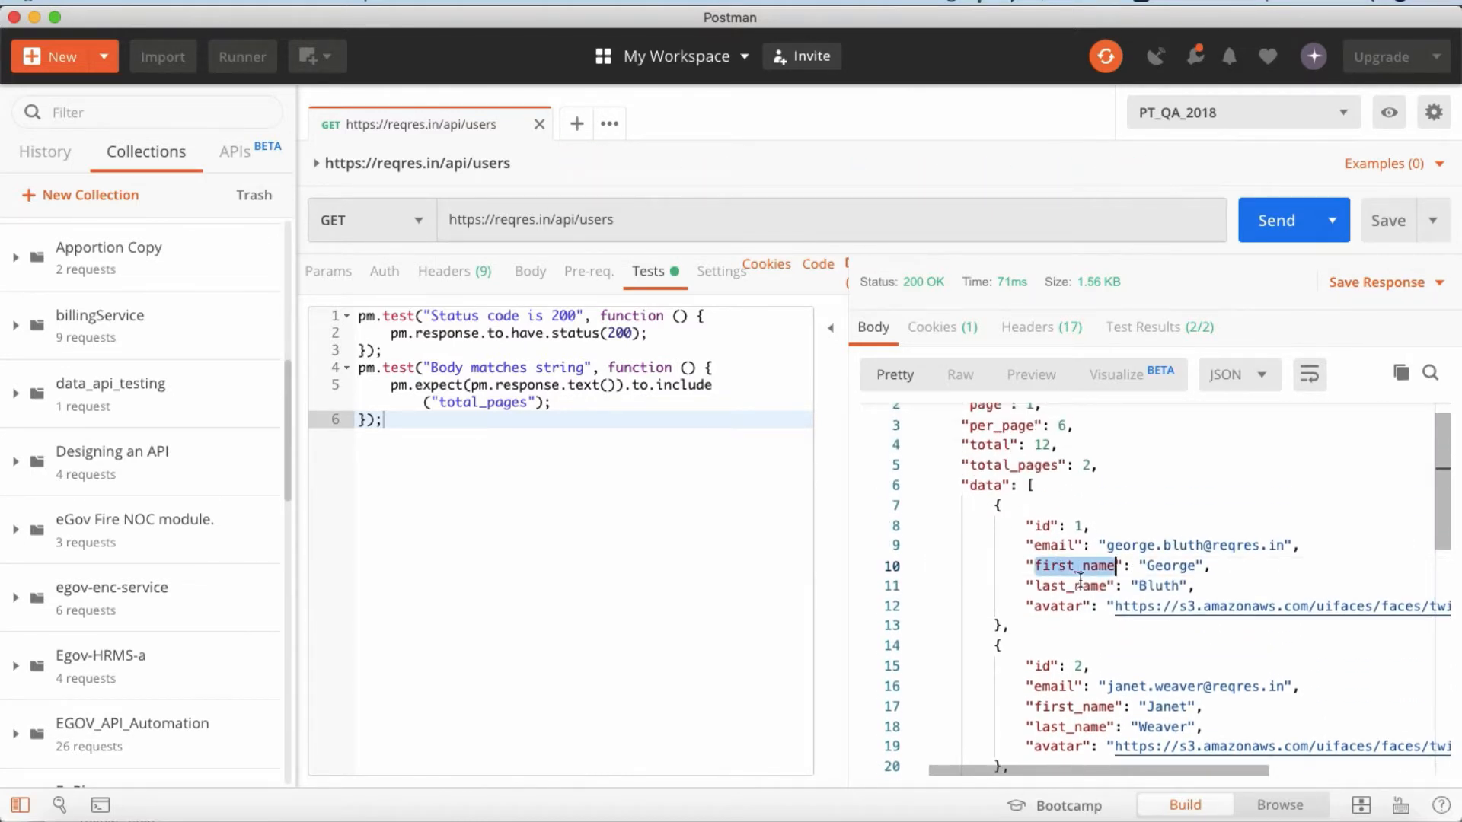
scroll(down, 3)
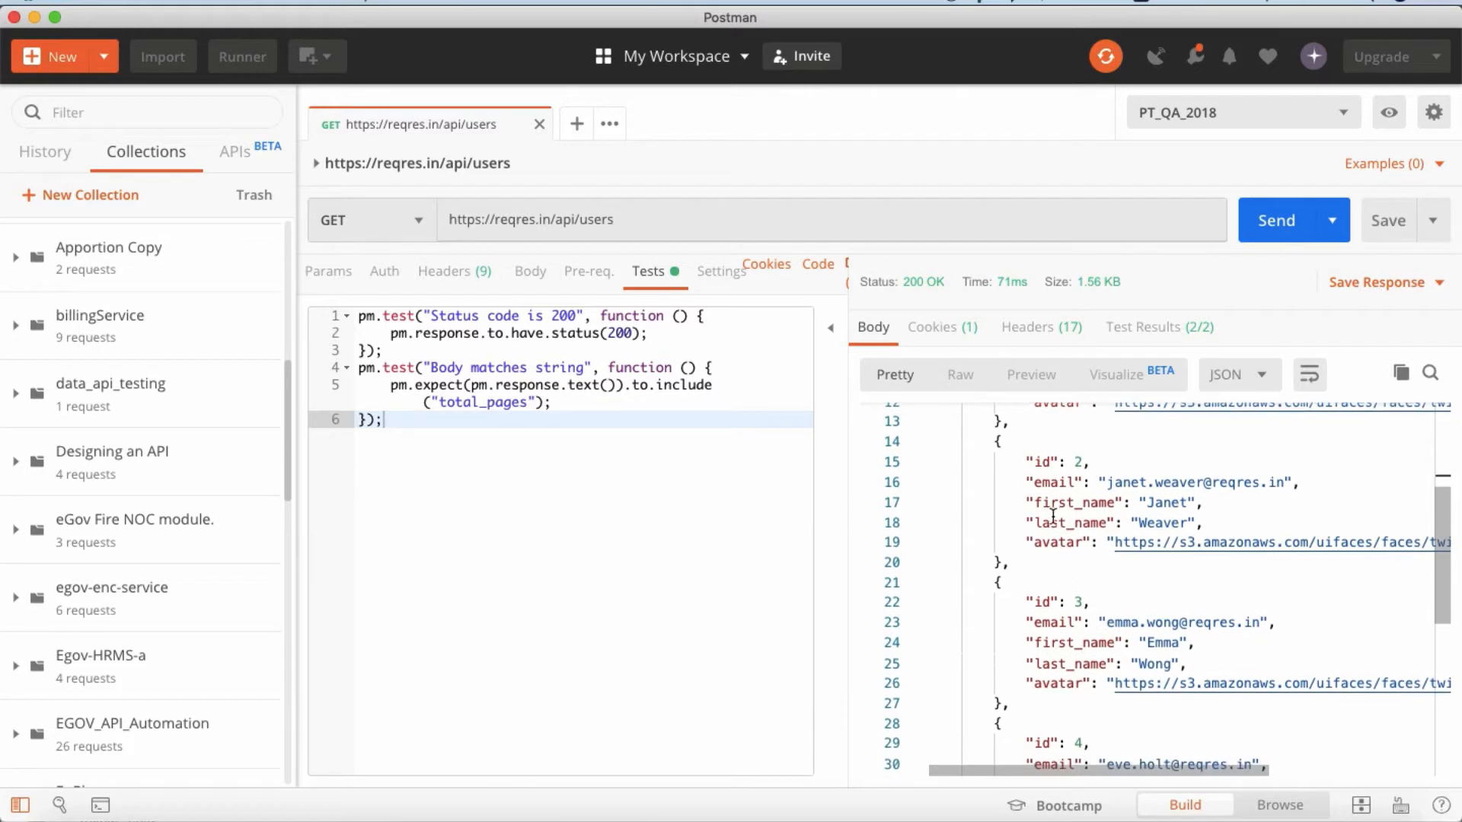
scroll(down, 3)
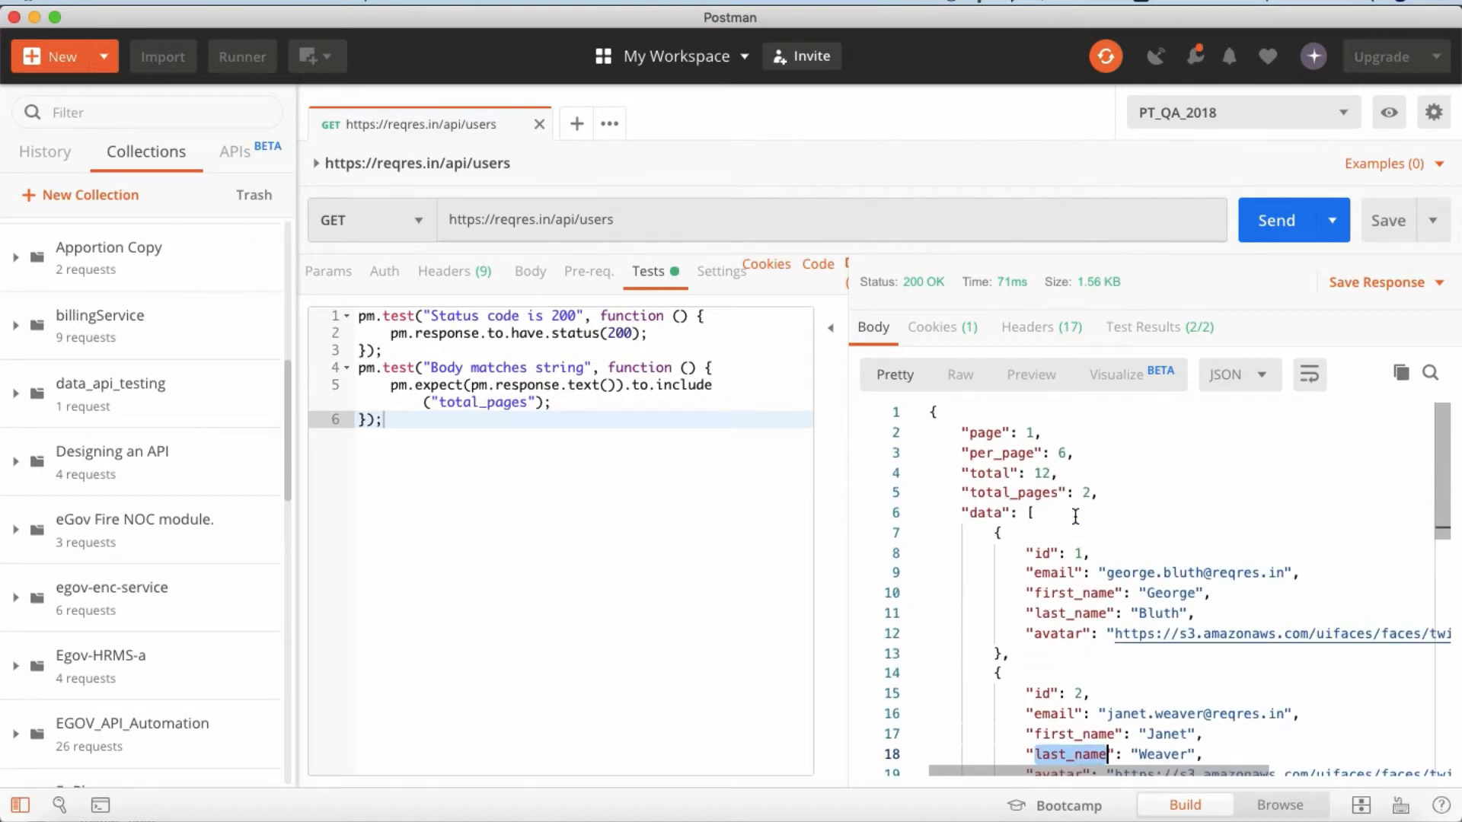
scroll(down, 3)
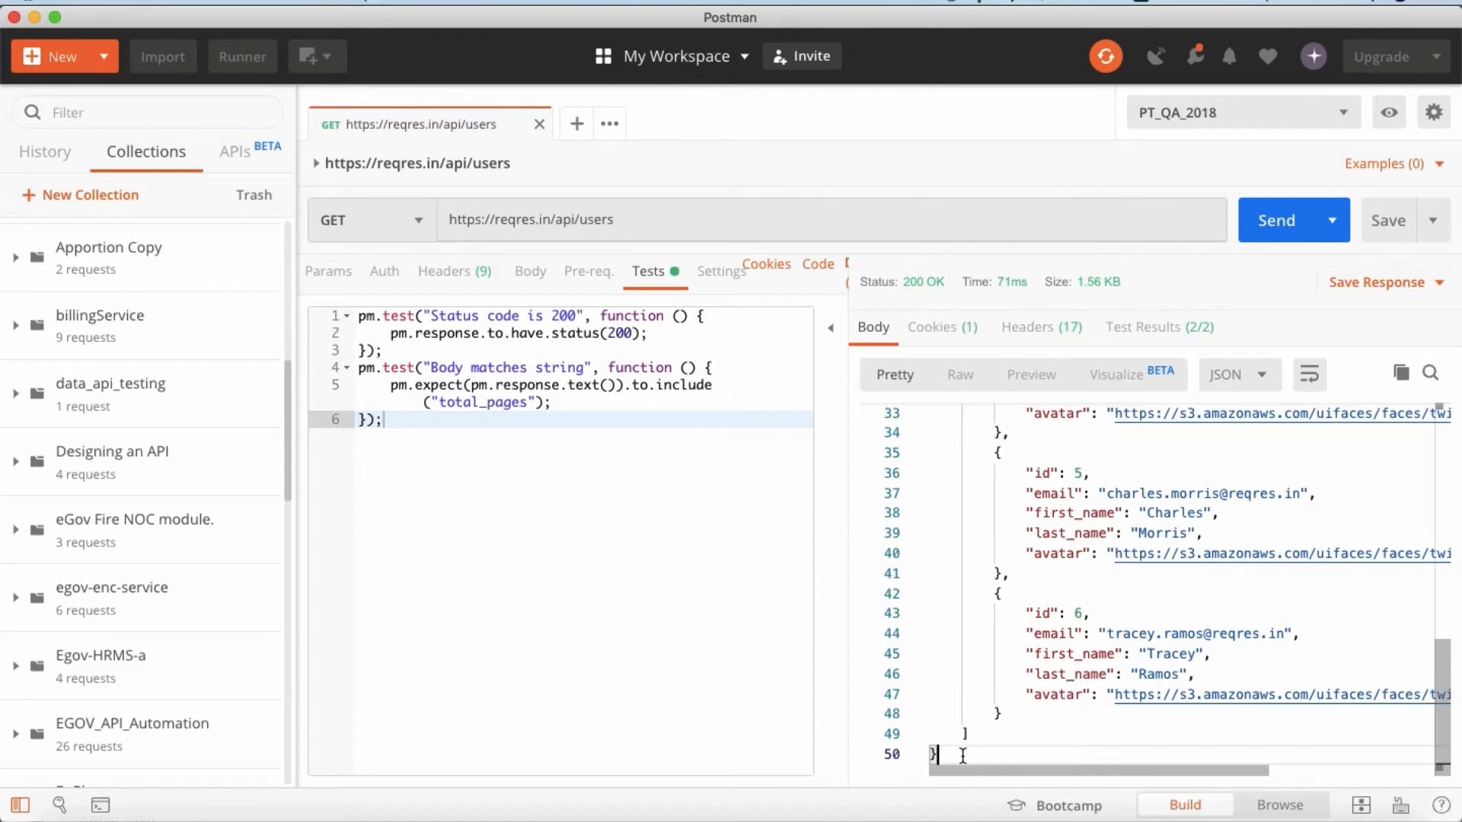
mouse_move(1088, 459)
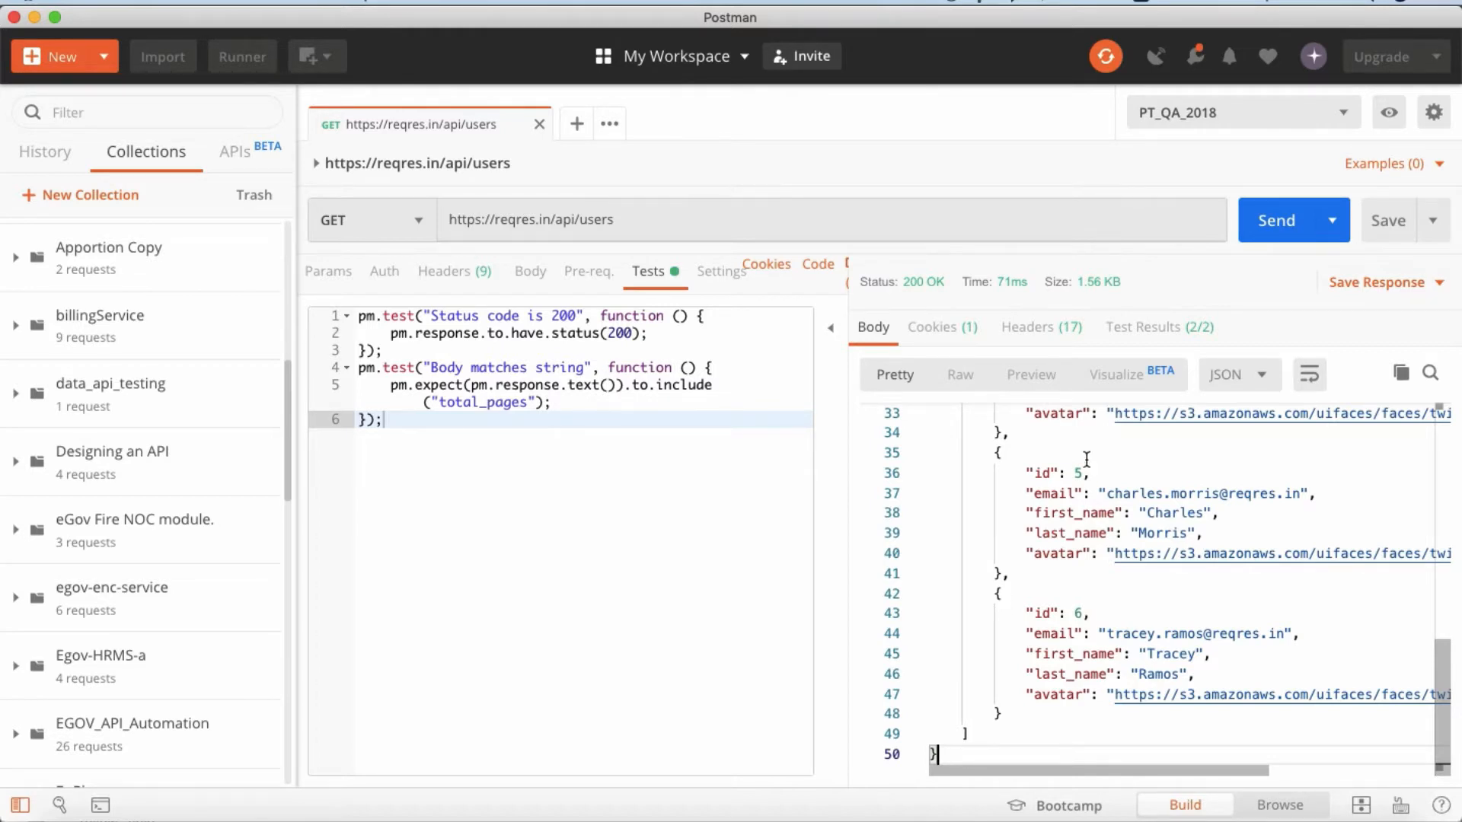
click(1115, 375)
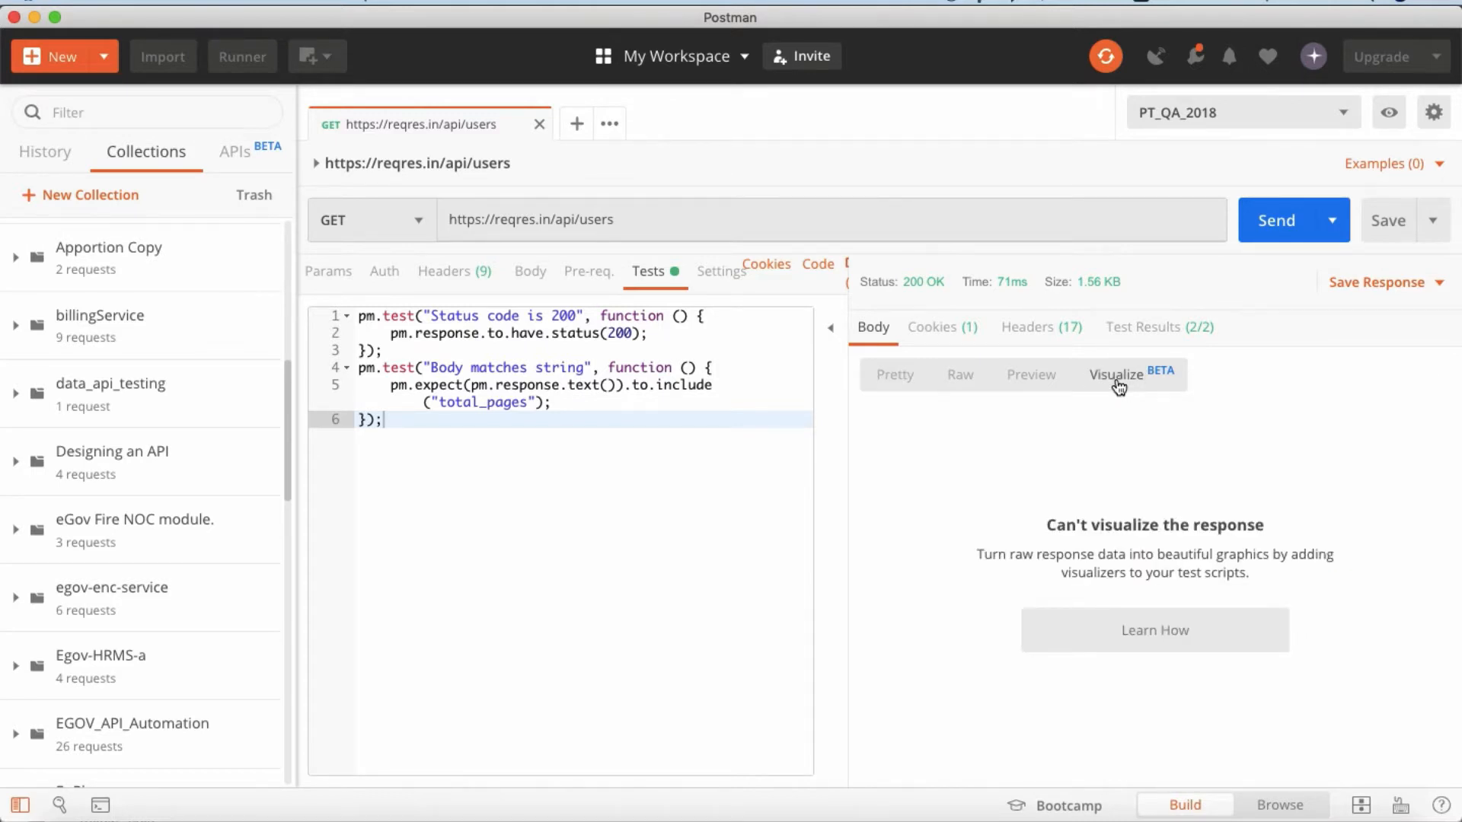
mouse_move(1166, 569)
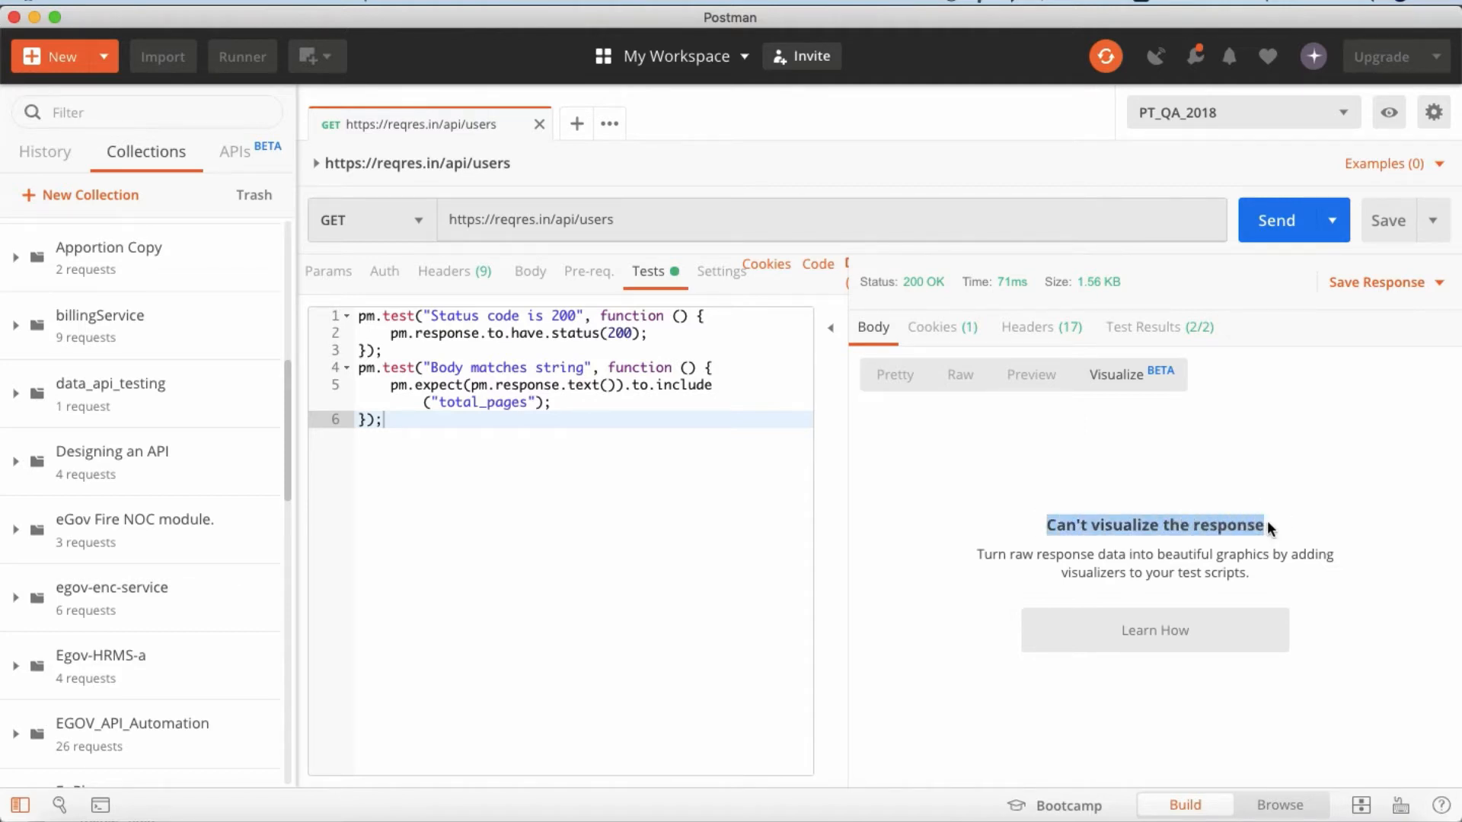
mouse_move(1160, 487)
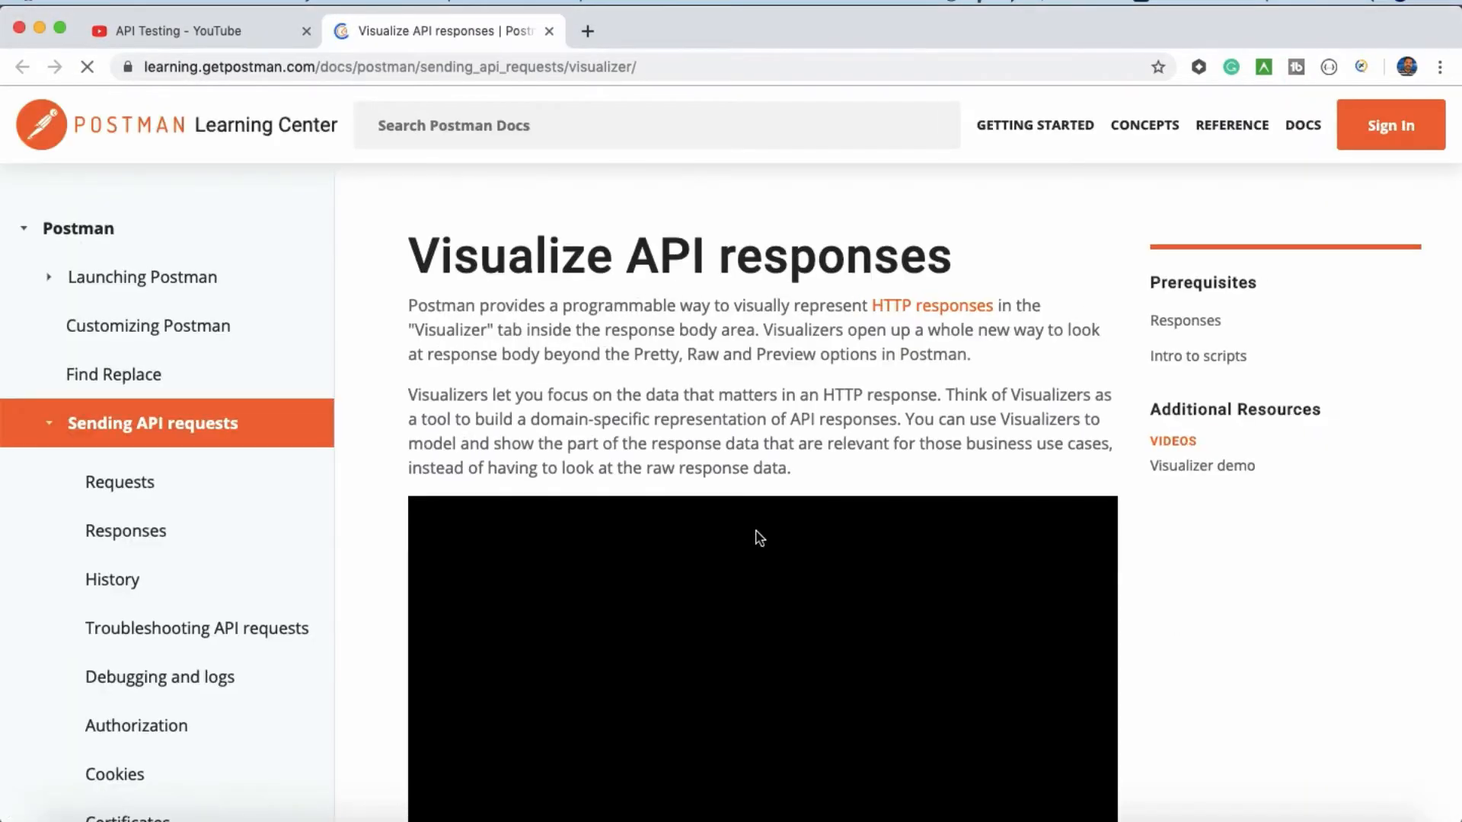
Step: Scroll the Visualize API responses docs down to the 'Rendering a simple table' Handlebars example
scroll(down, 3)
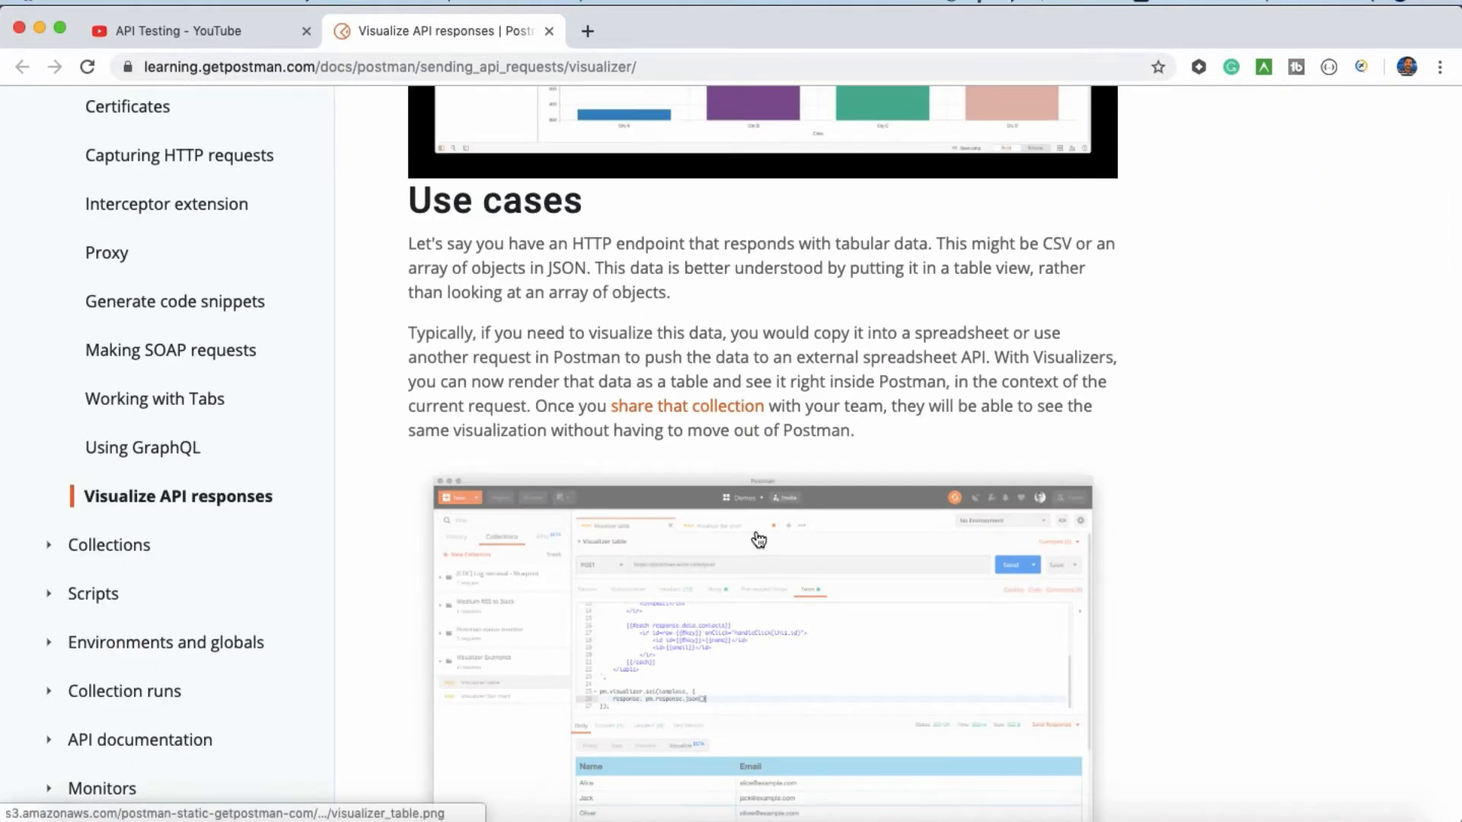
scroll(down, 3)
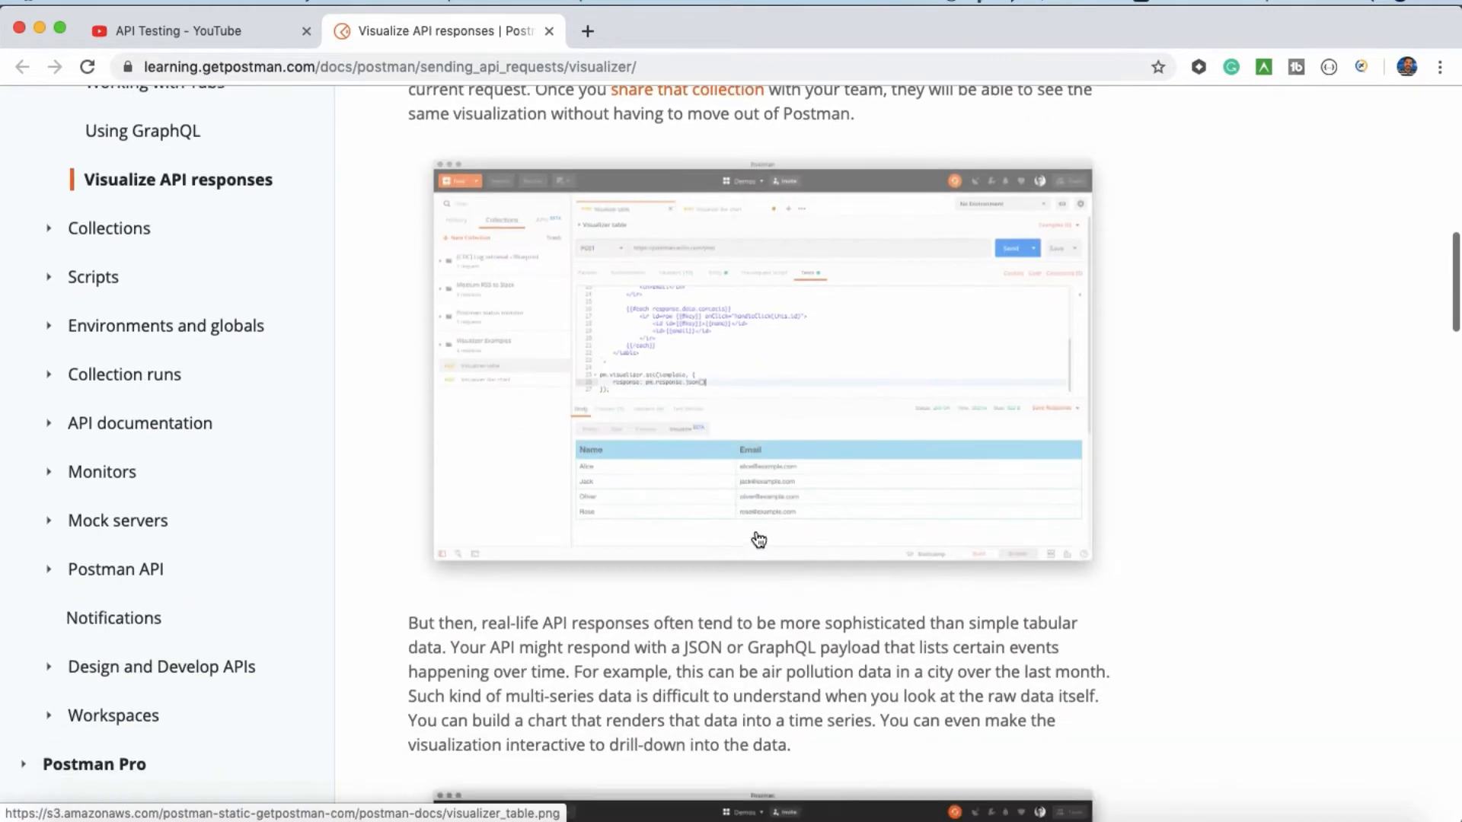
scroll(down, 3)
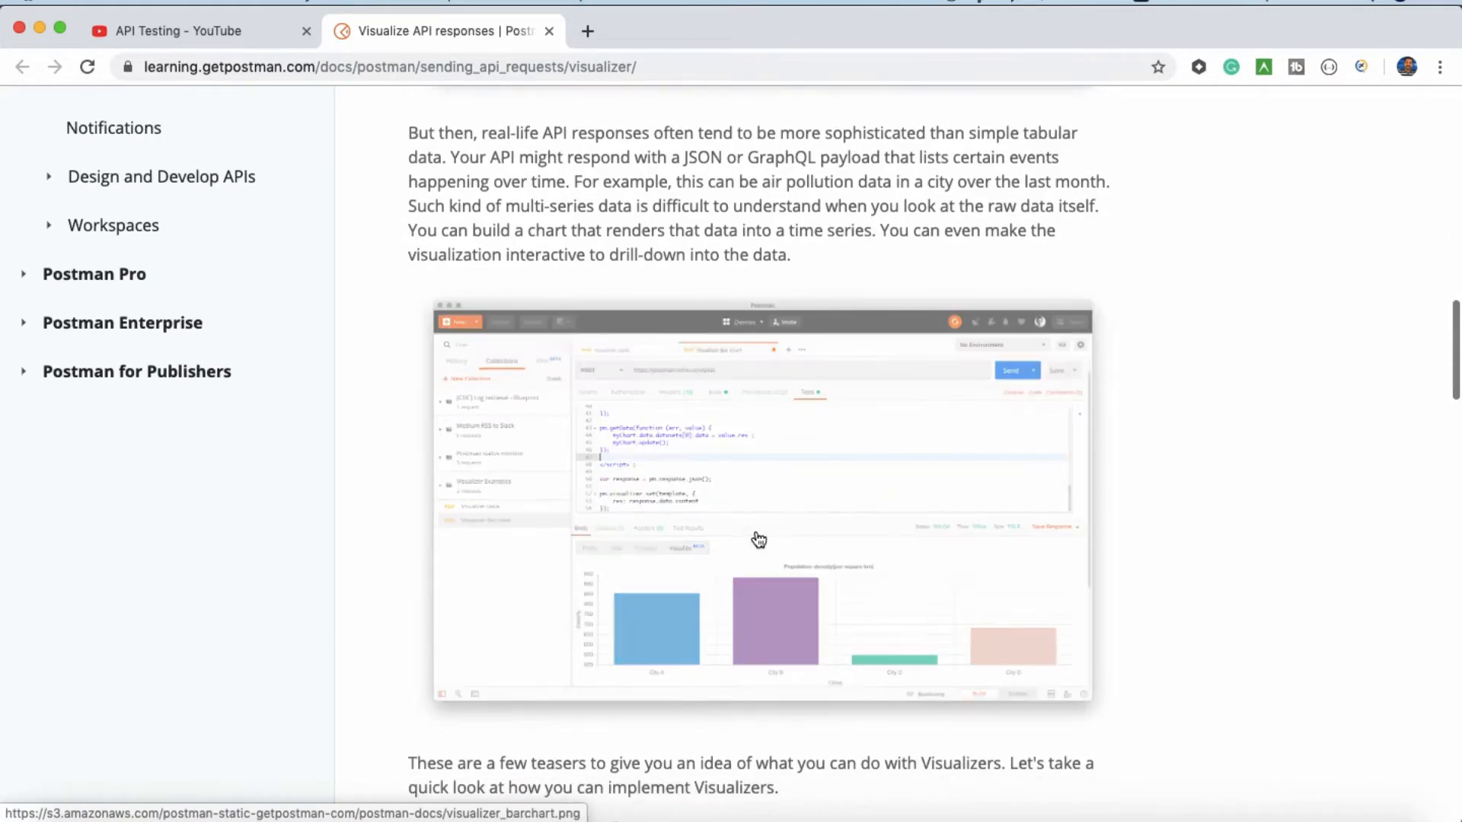
scroll(down, 3)
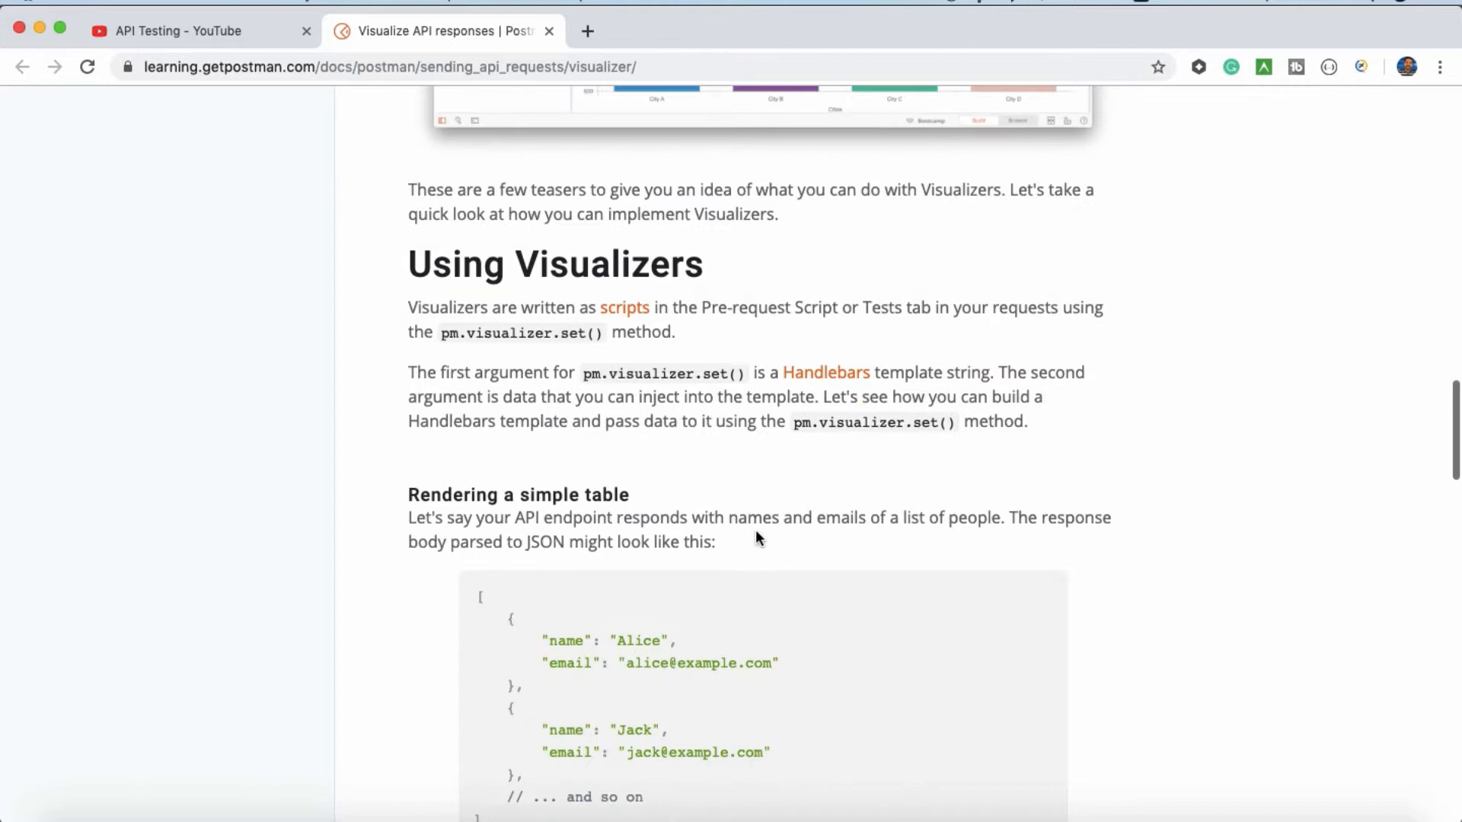
scroll(down, 3)
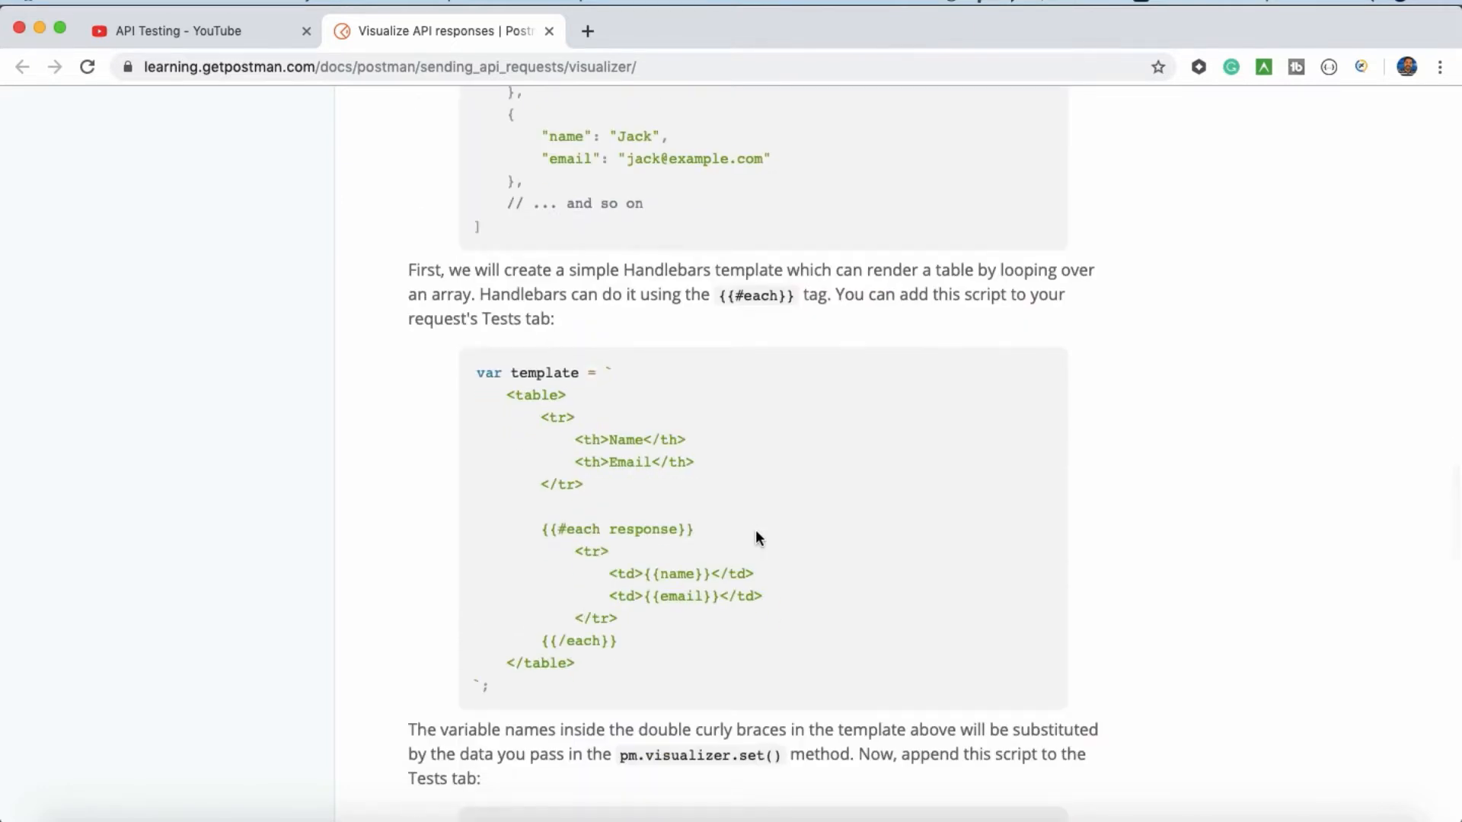
scroll(down, 3)
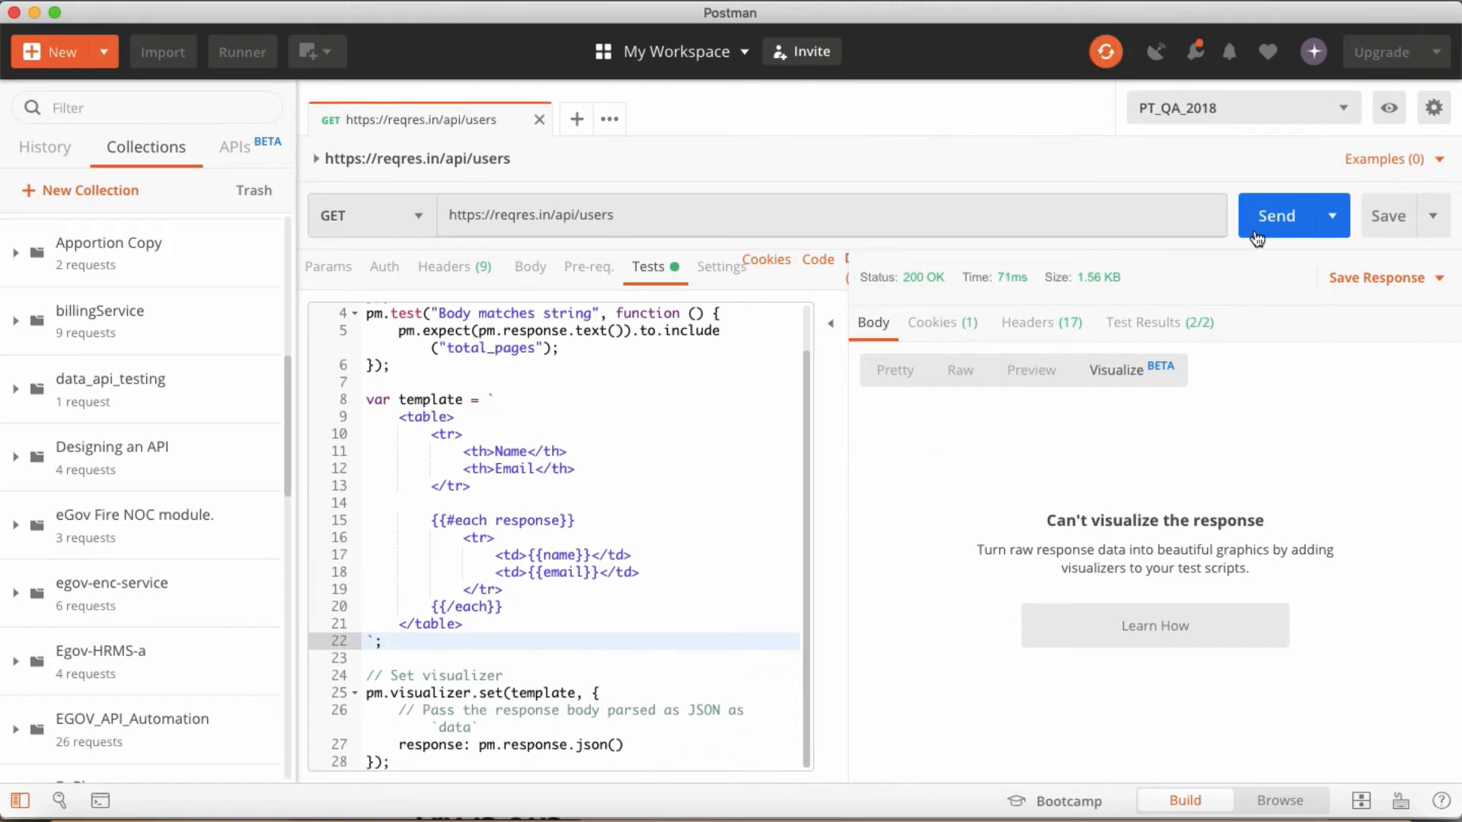
Step: Resend the request to render the Name/Email table, then select the Email header in the template
click(1273, 216)
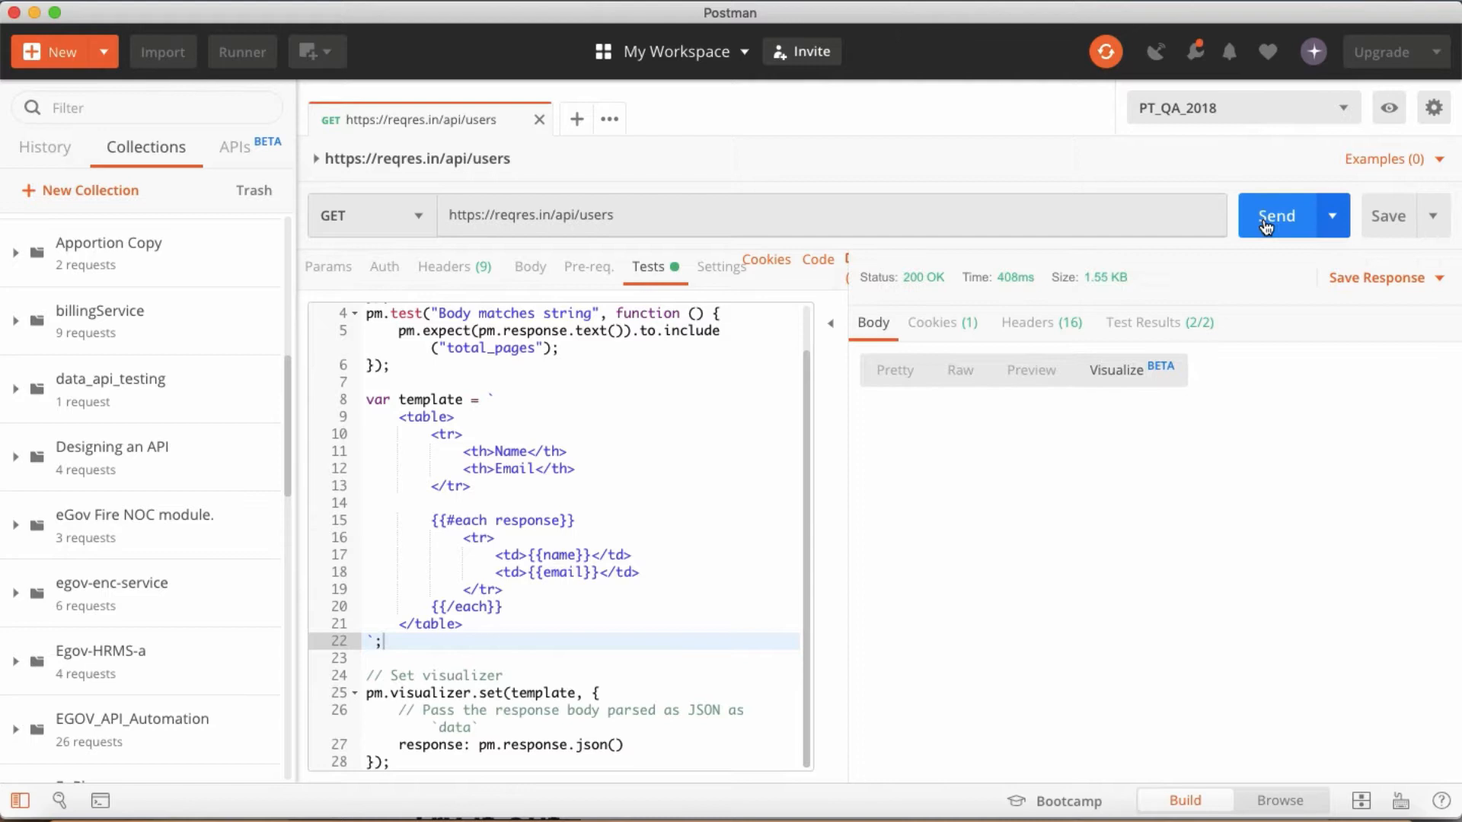
click(1276, 216)
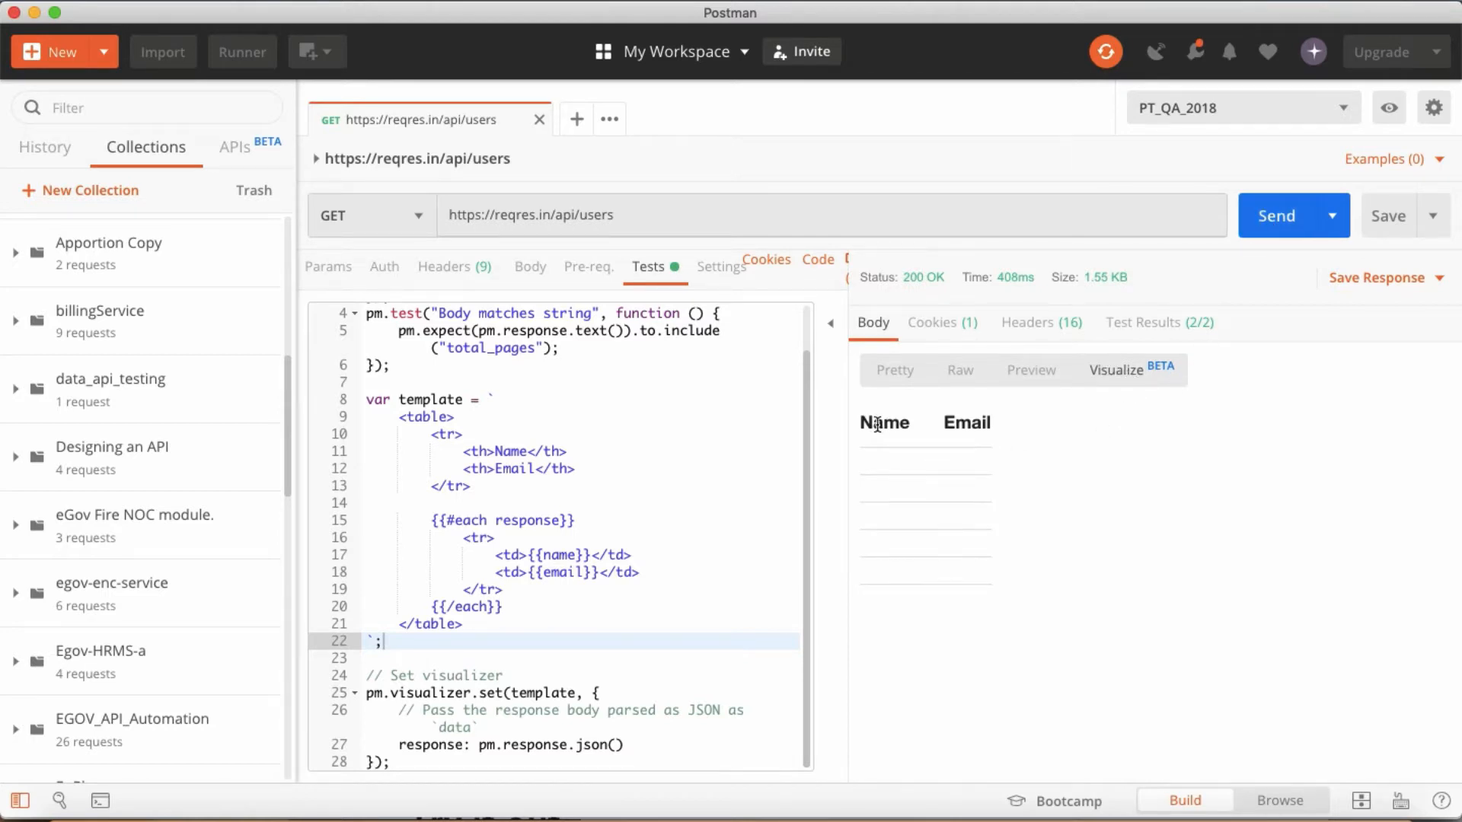
double_click(967, 423)
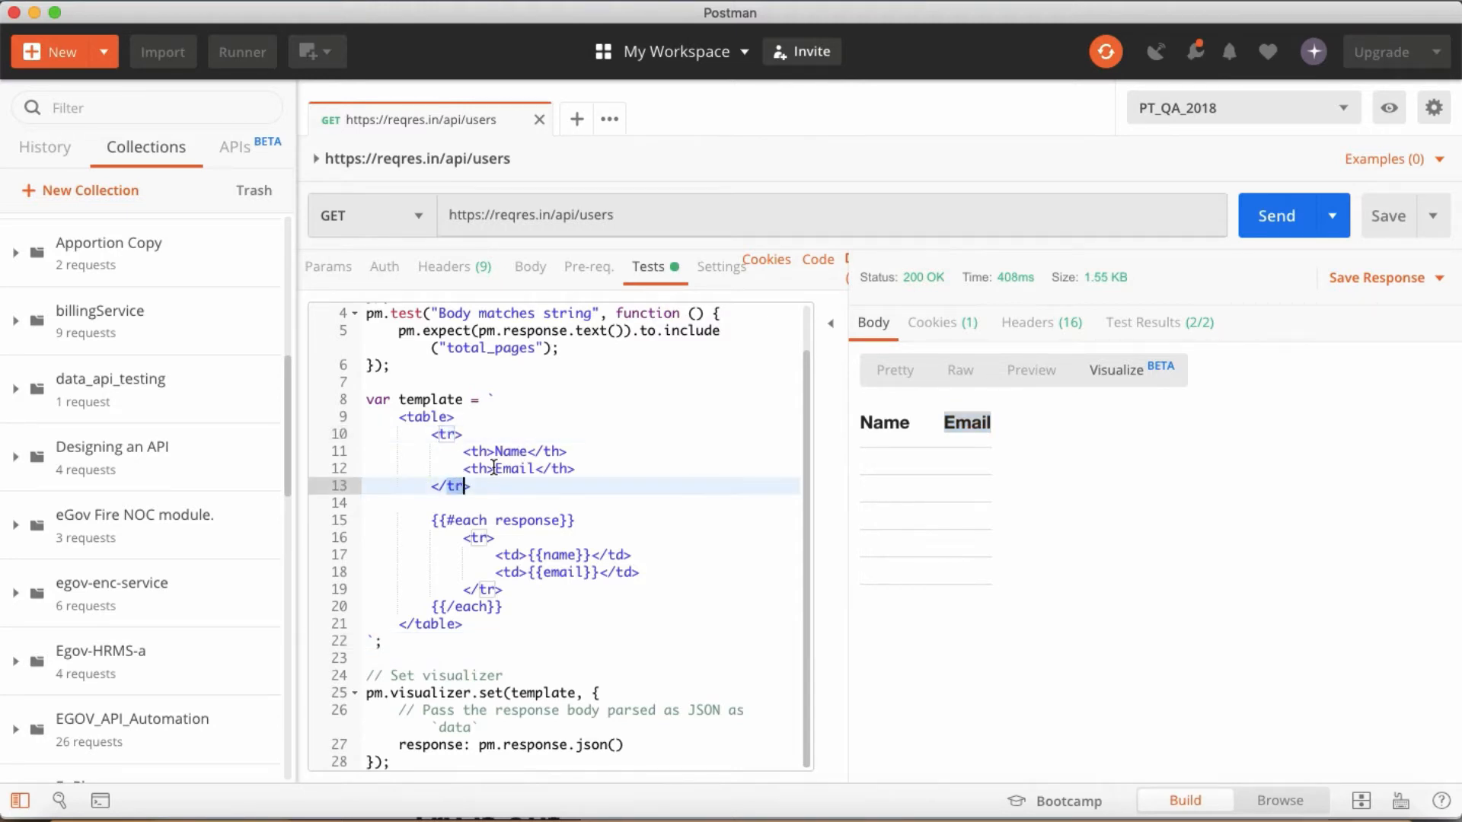
double_click(513, 469)
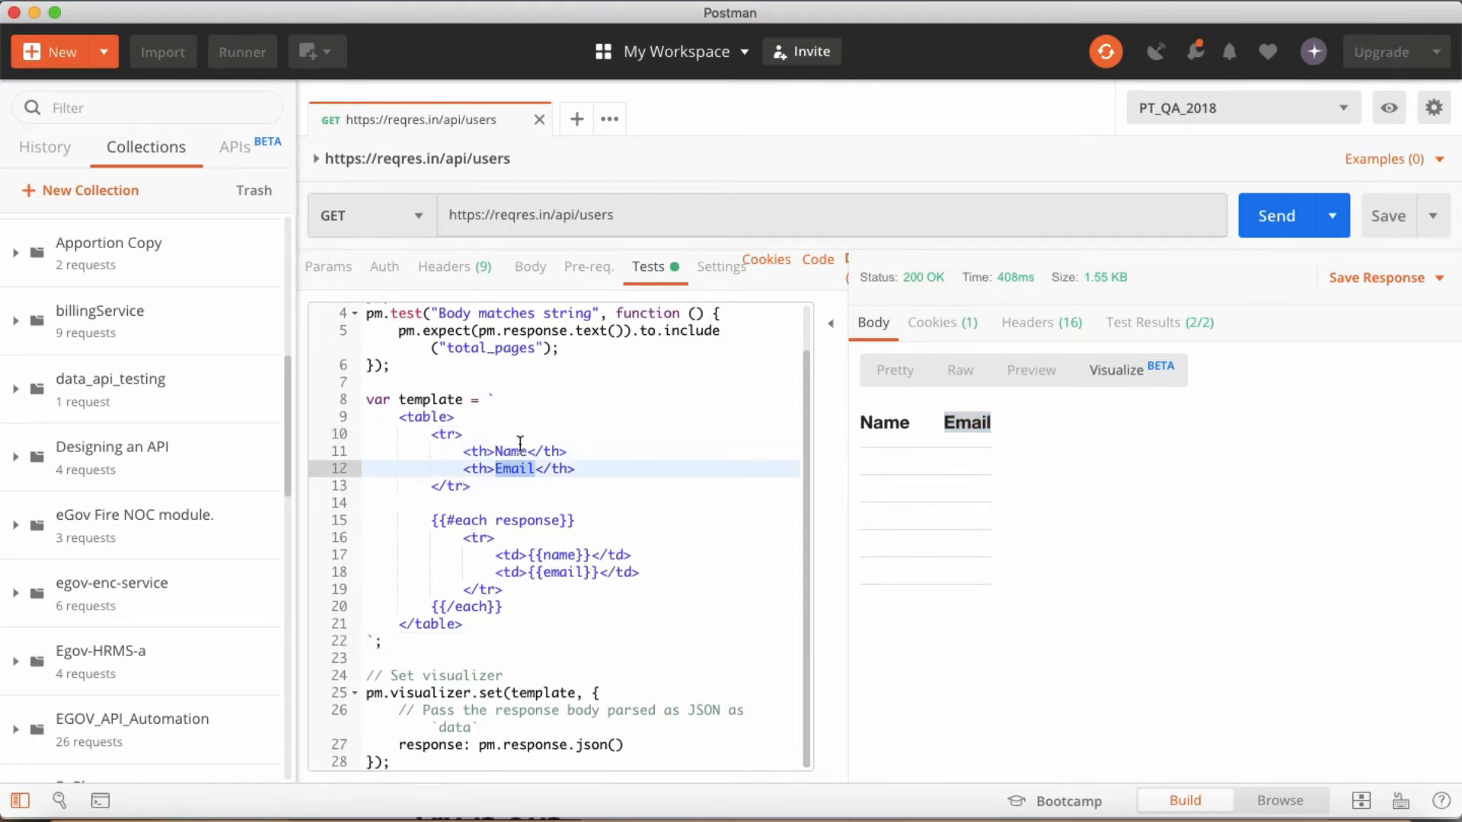
Step: Rewrite the template headers as User Id, First Name, Last Name and Email
click(895, 370)
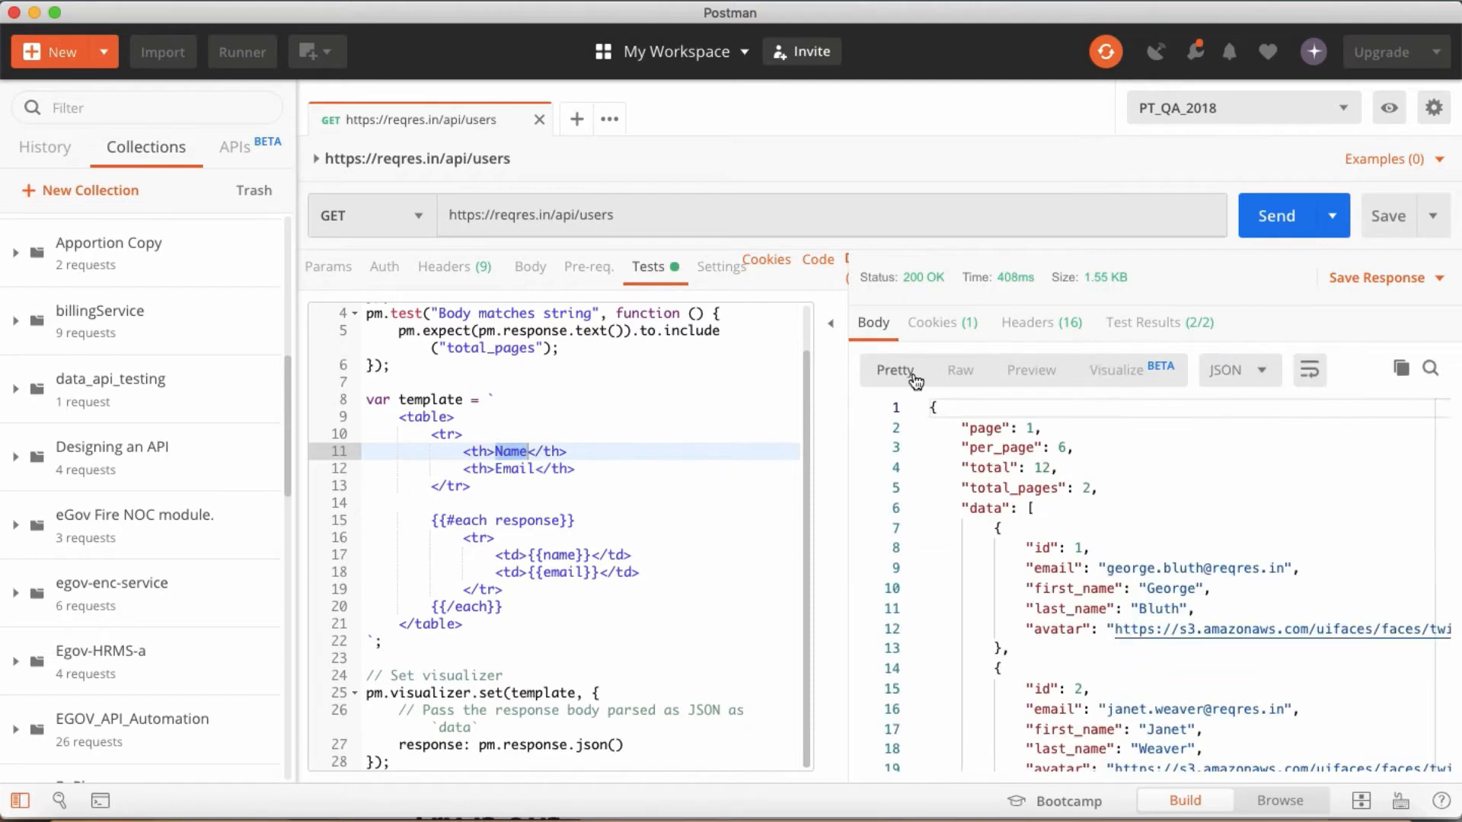
scroll(down, 3)
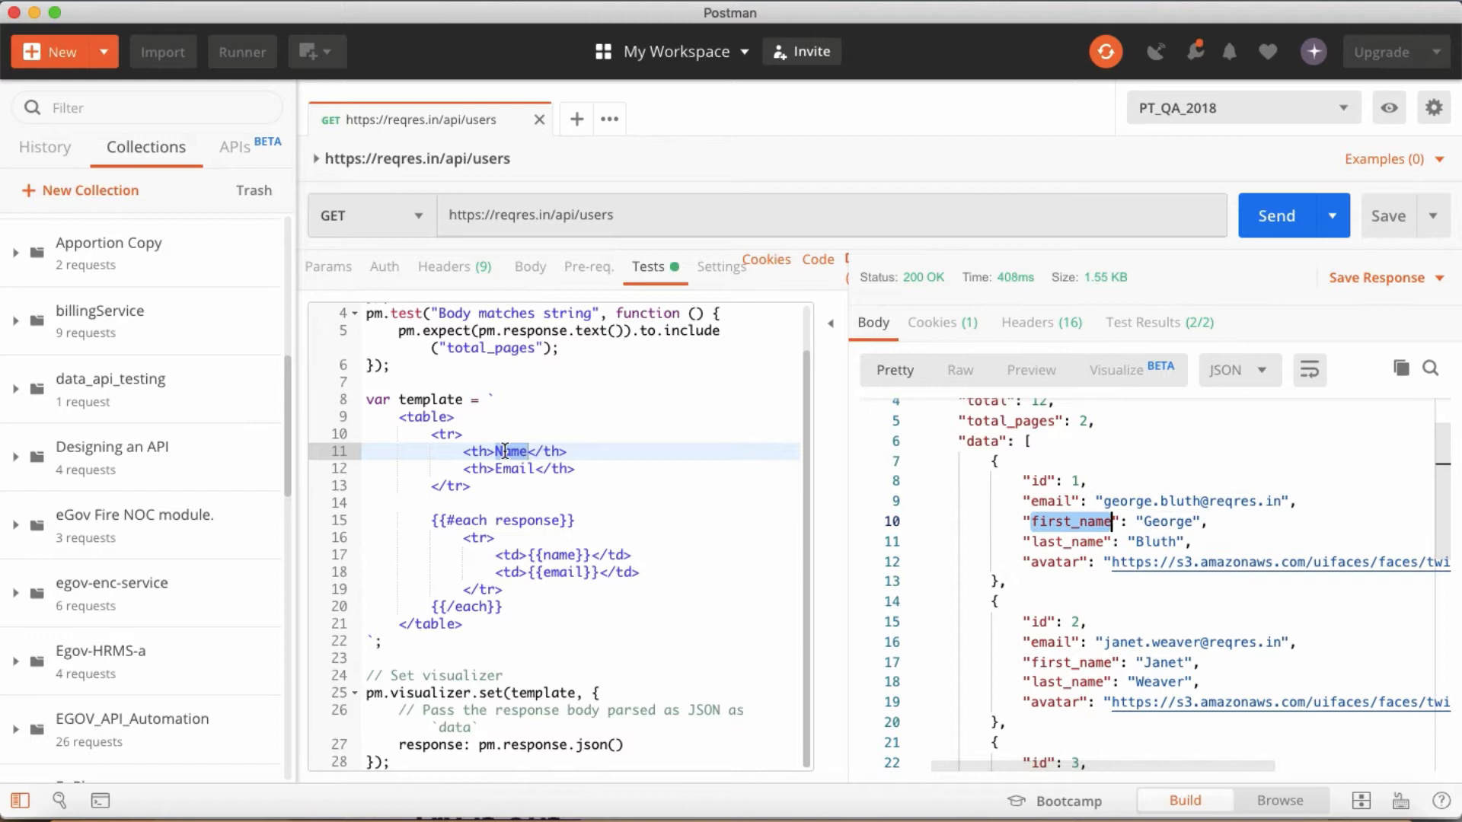
text(First)
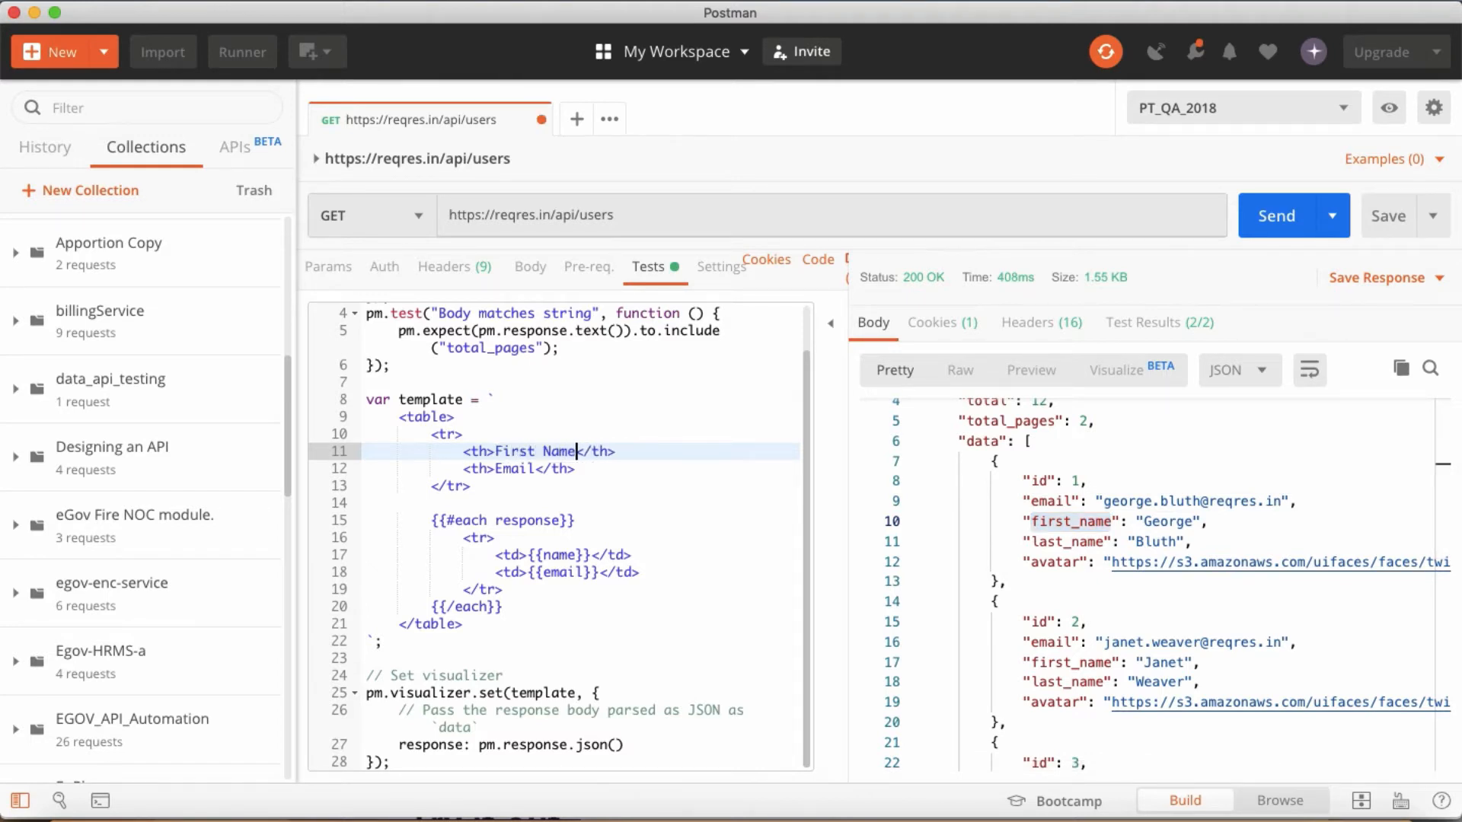
double_click(533, 451)
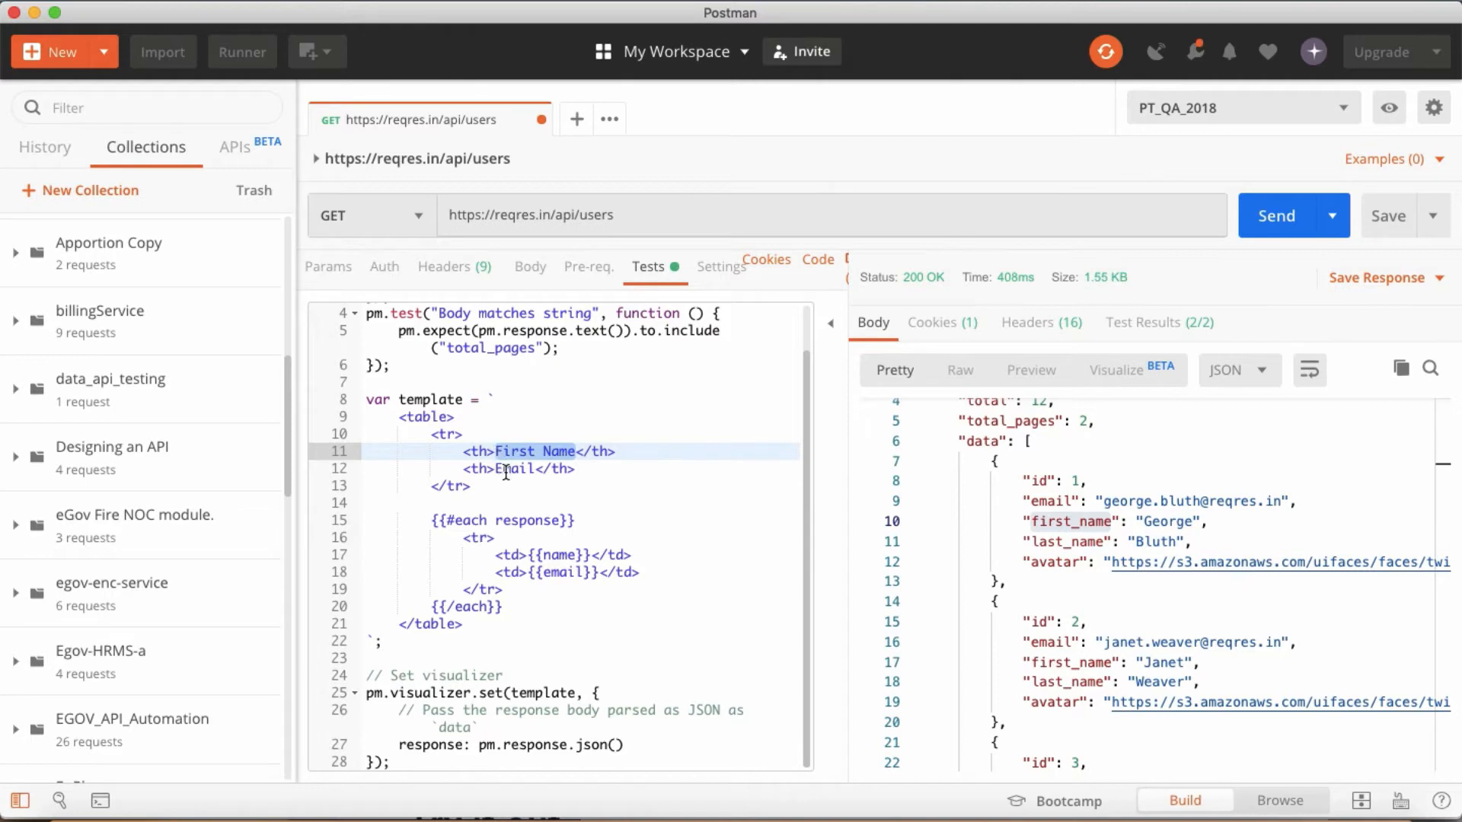
text(Last)
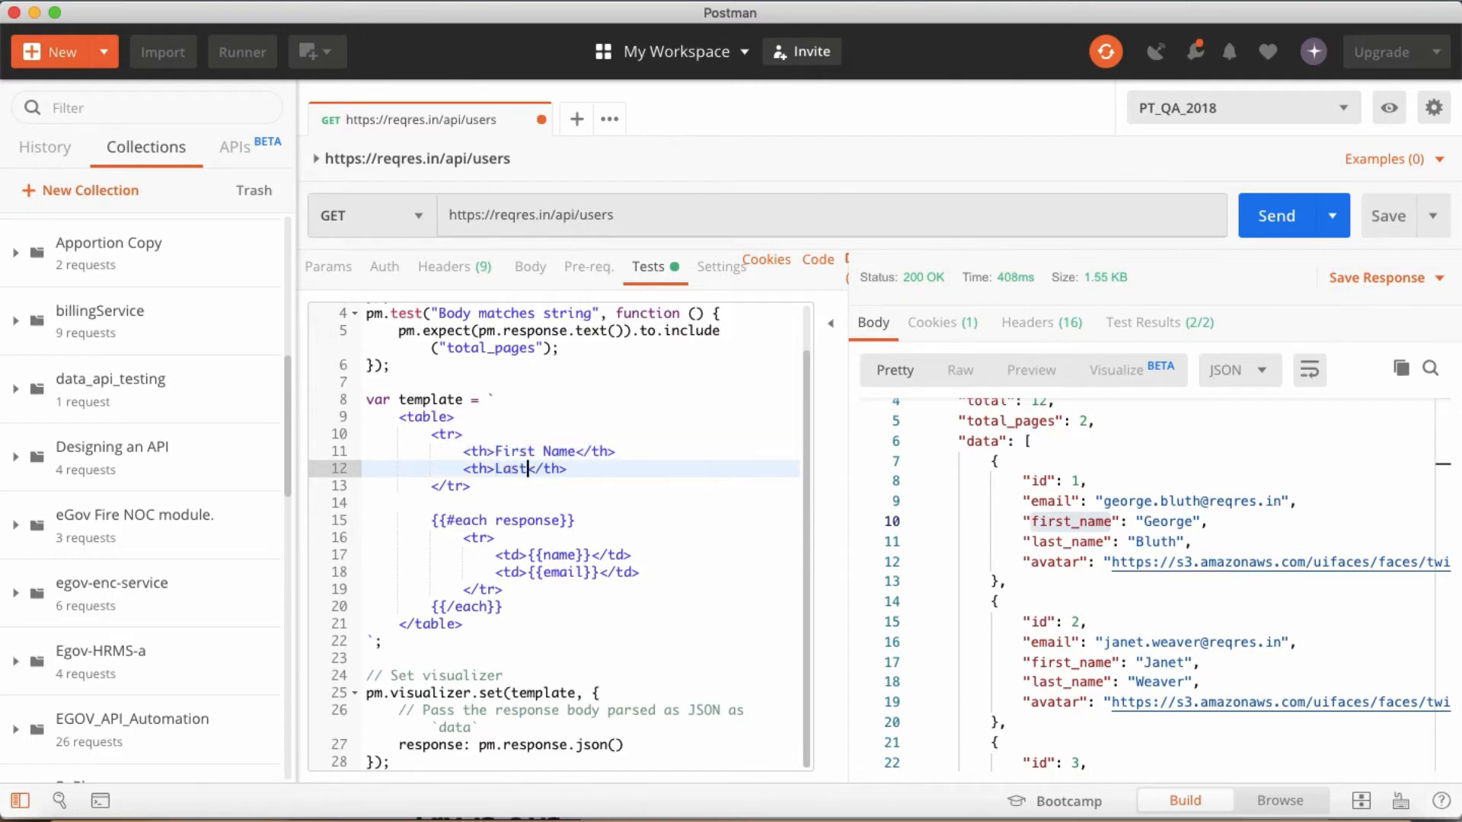
text(Name)
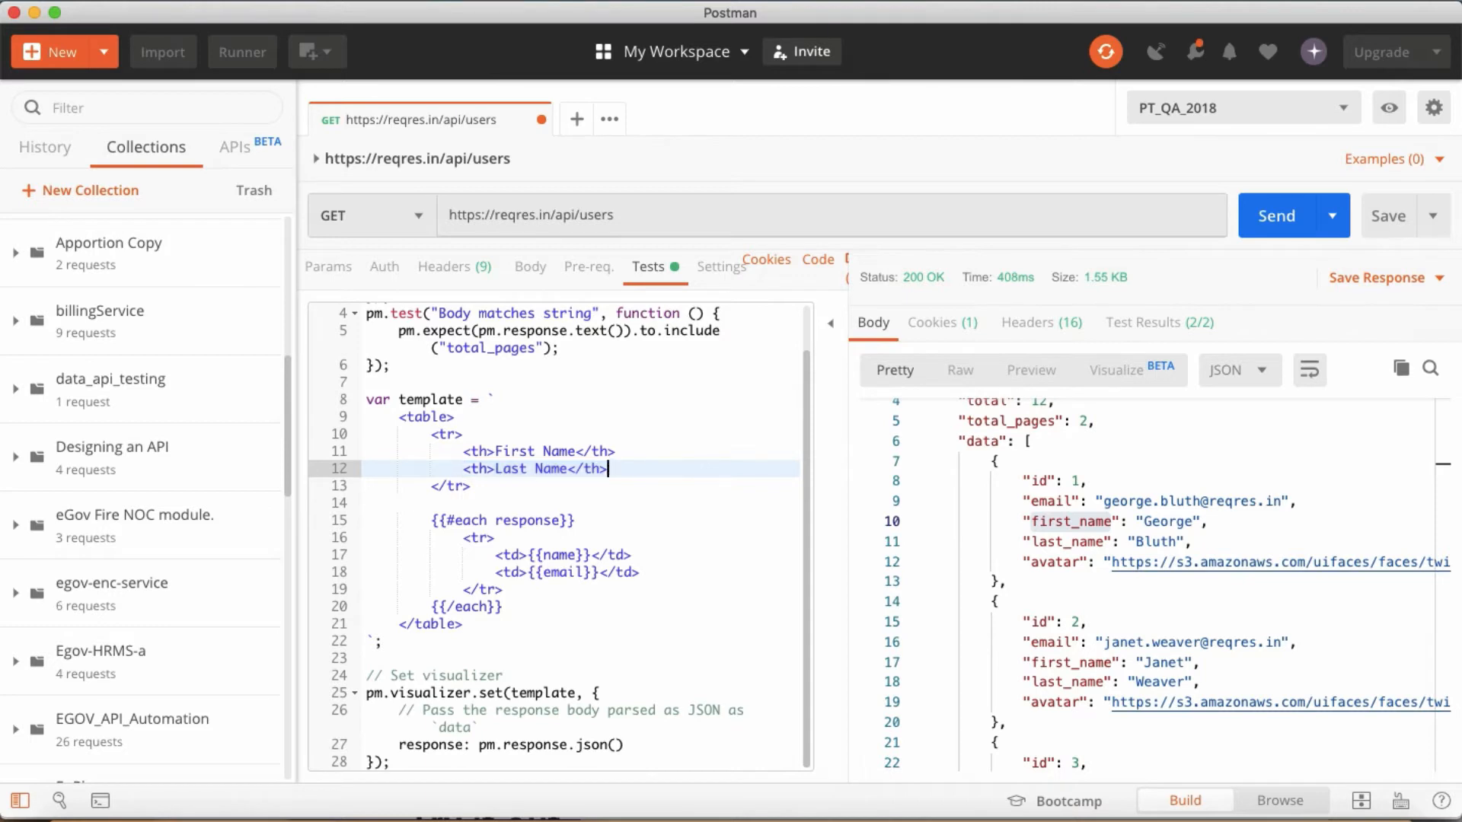
key(Enter)
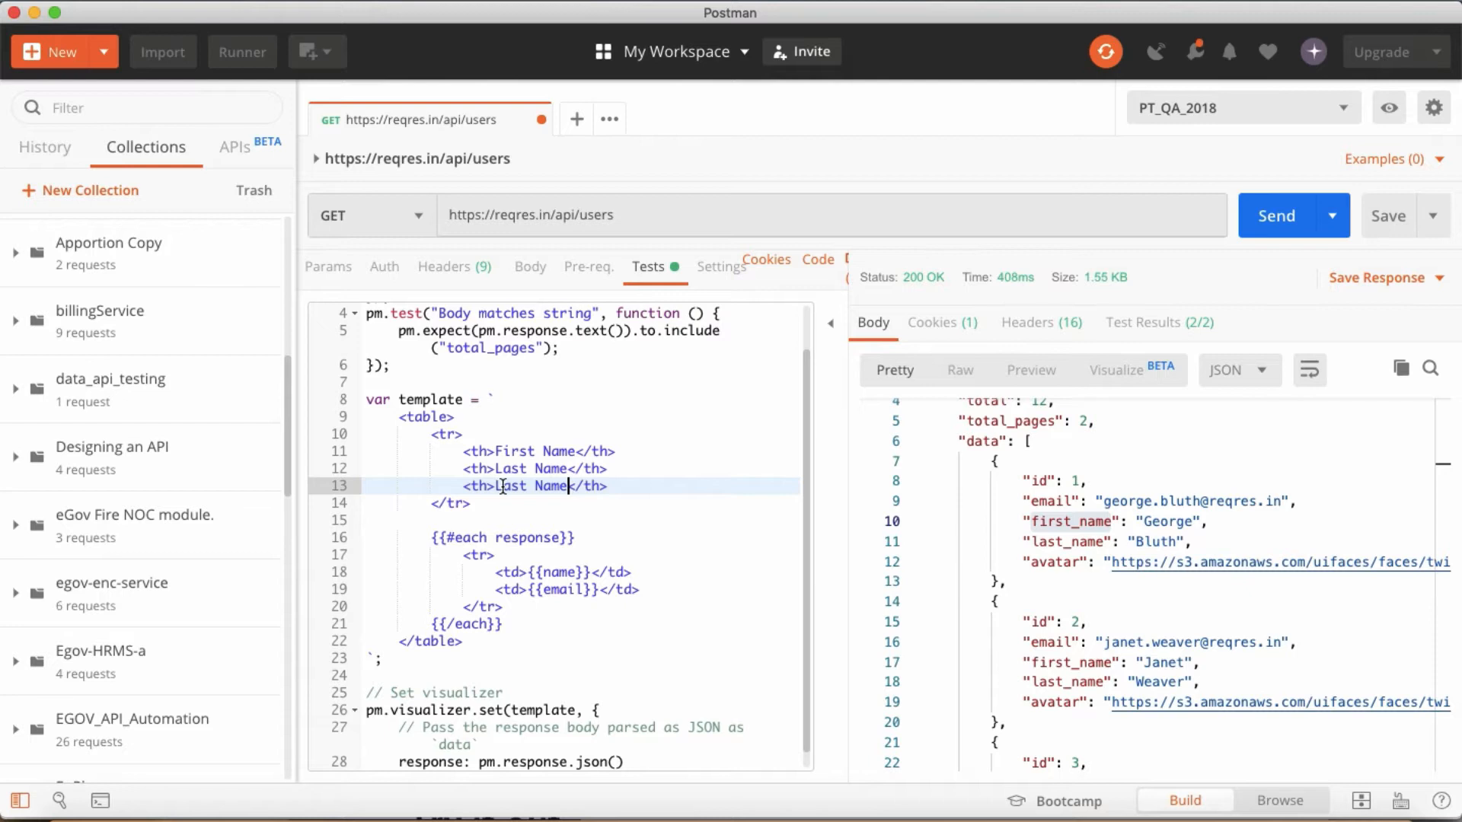
text(Email)
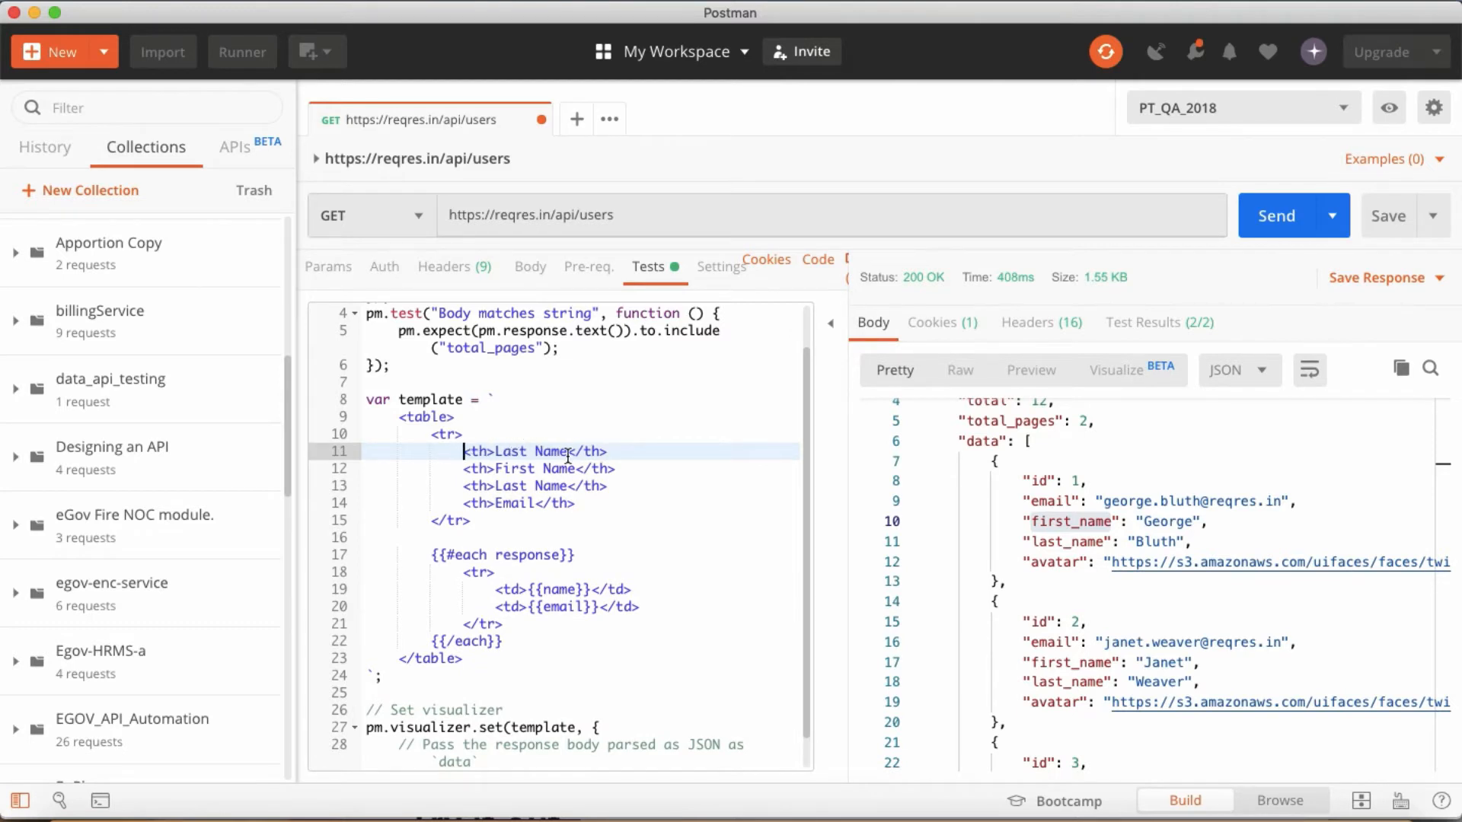
double_click(520, 451)
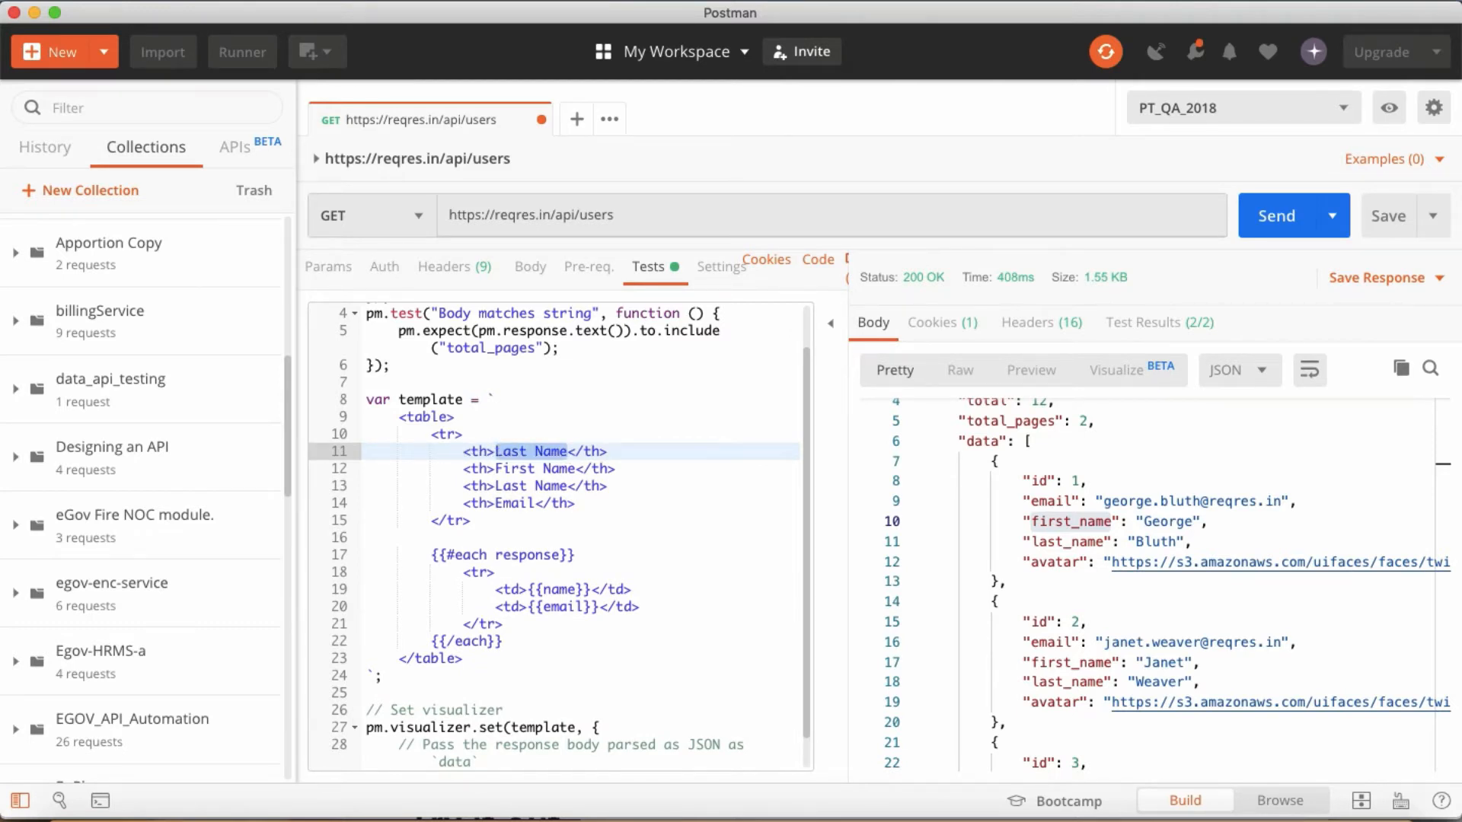
text(User I)
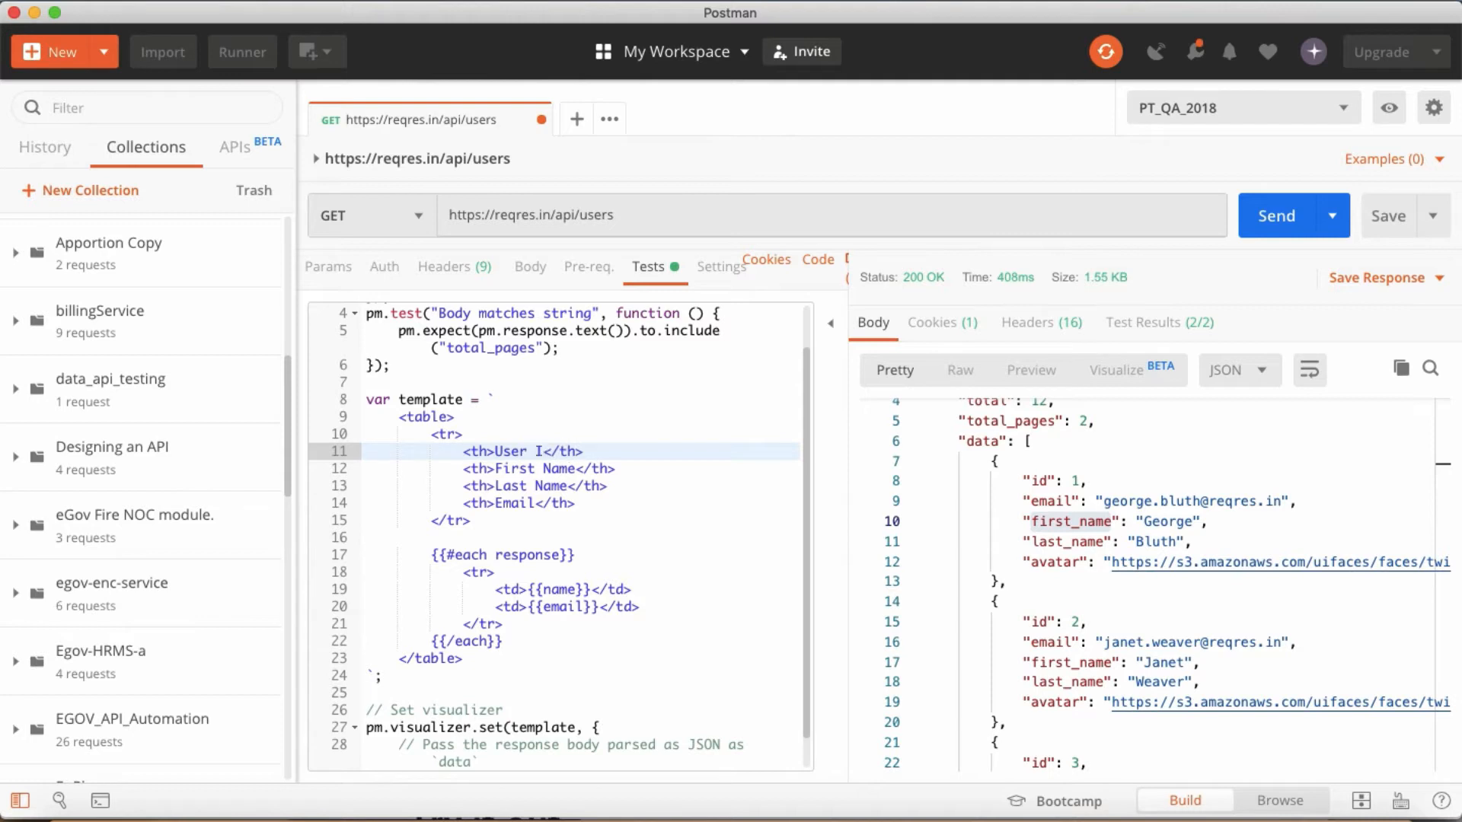
text(d)
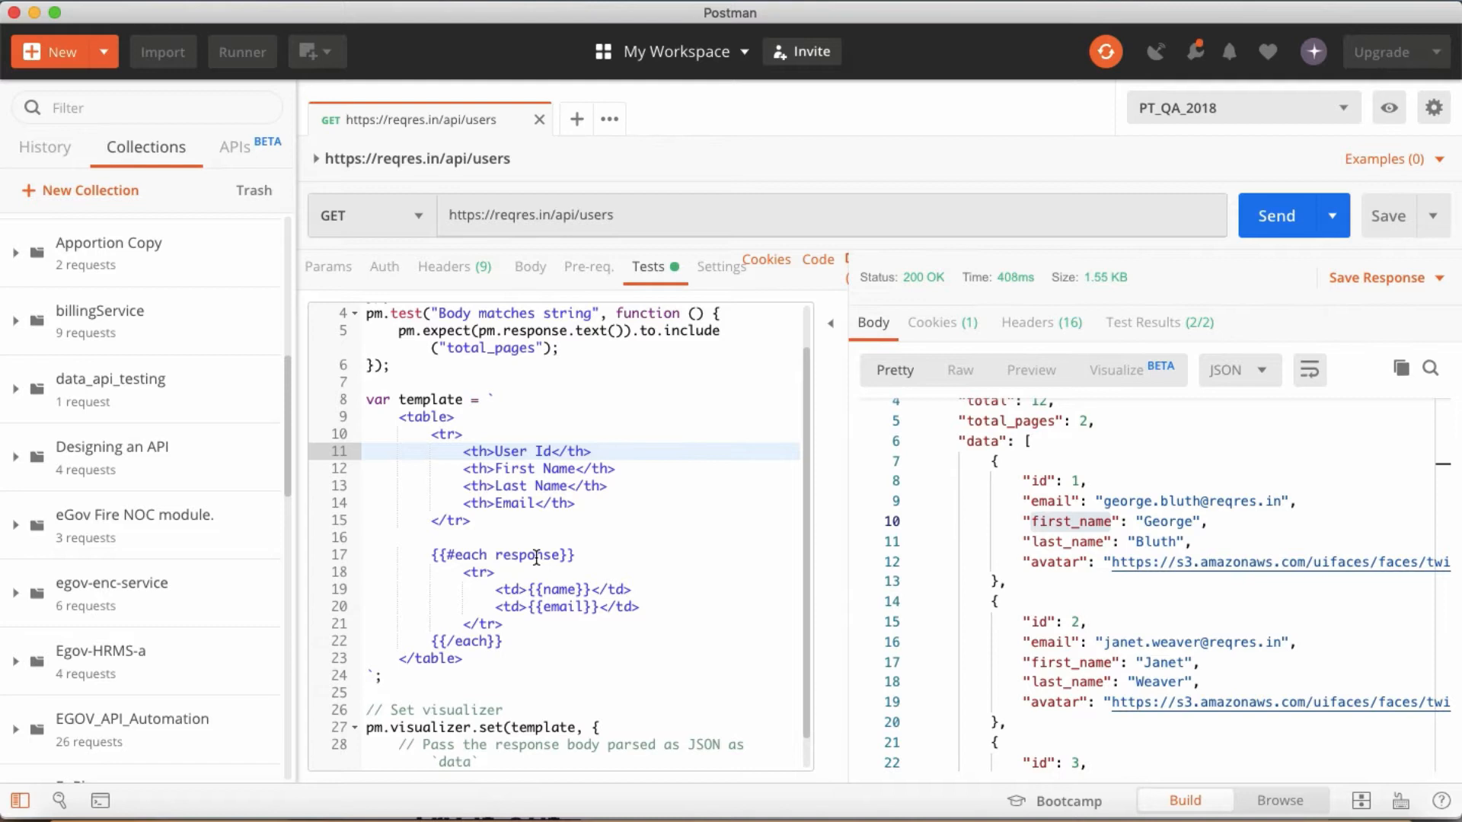
Step: Change the each loop to response.data and add <td>{{name}}</td> row cells
double_click(533, 555)
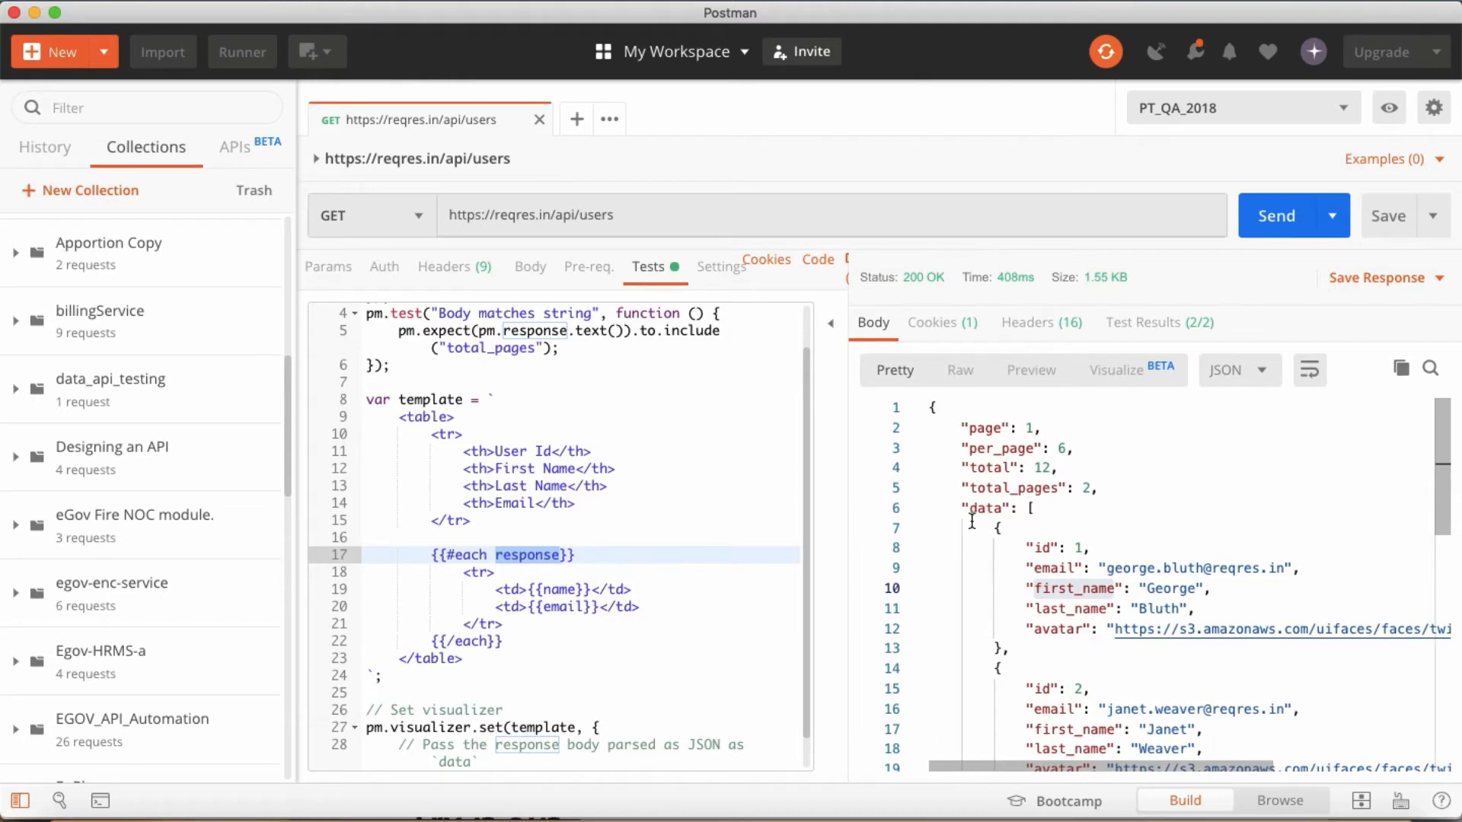
double_click(987, 509)
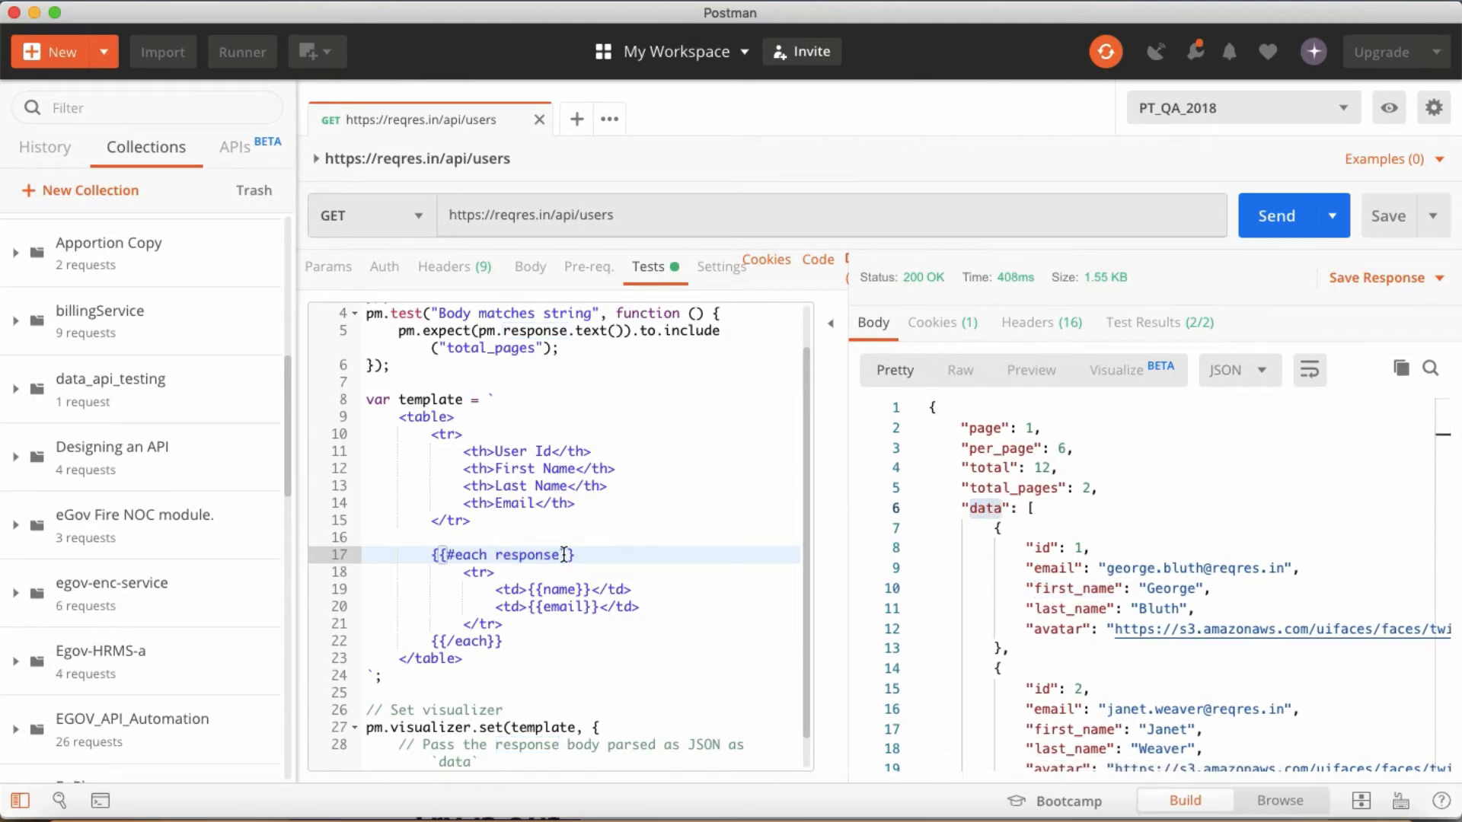
text(.data)
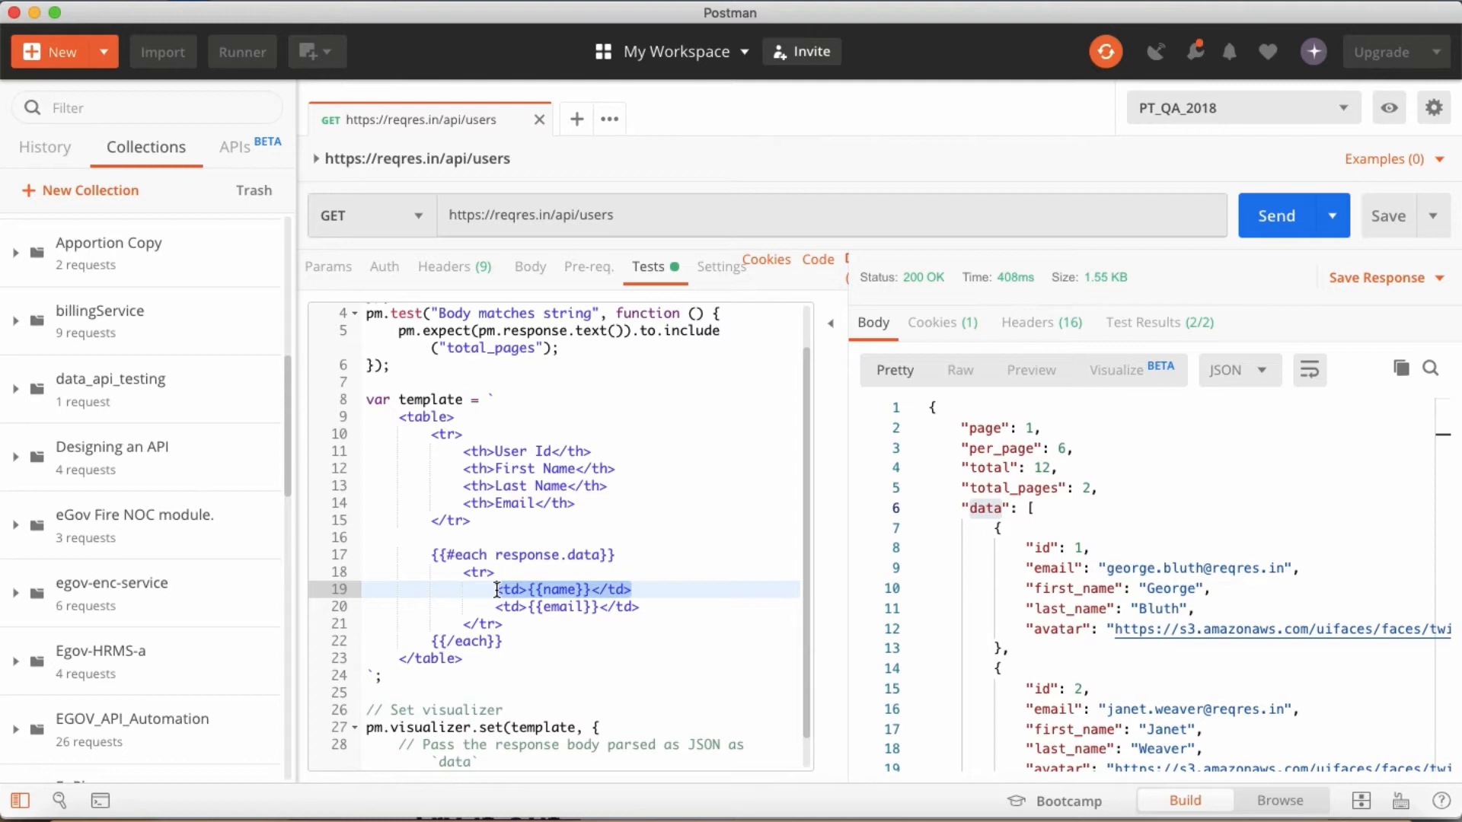
click(495, 571)
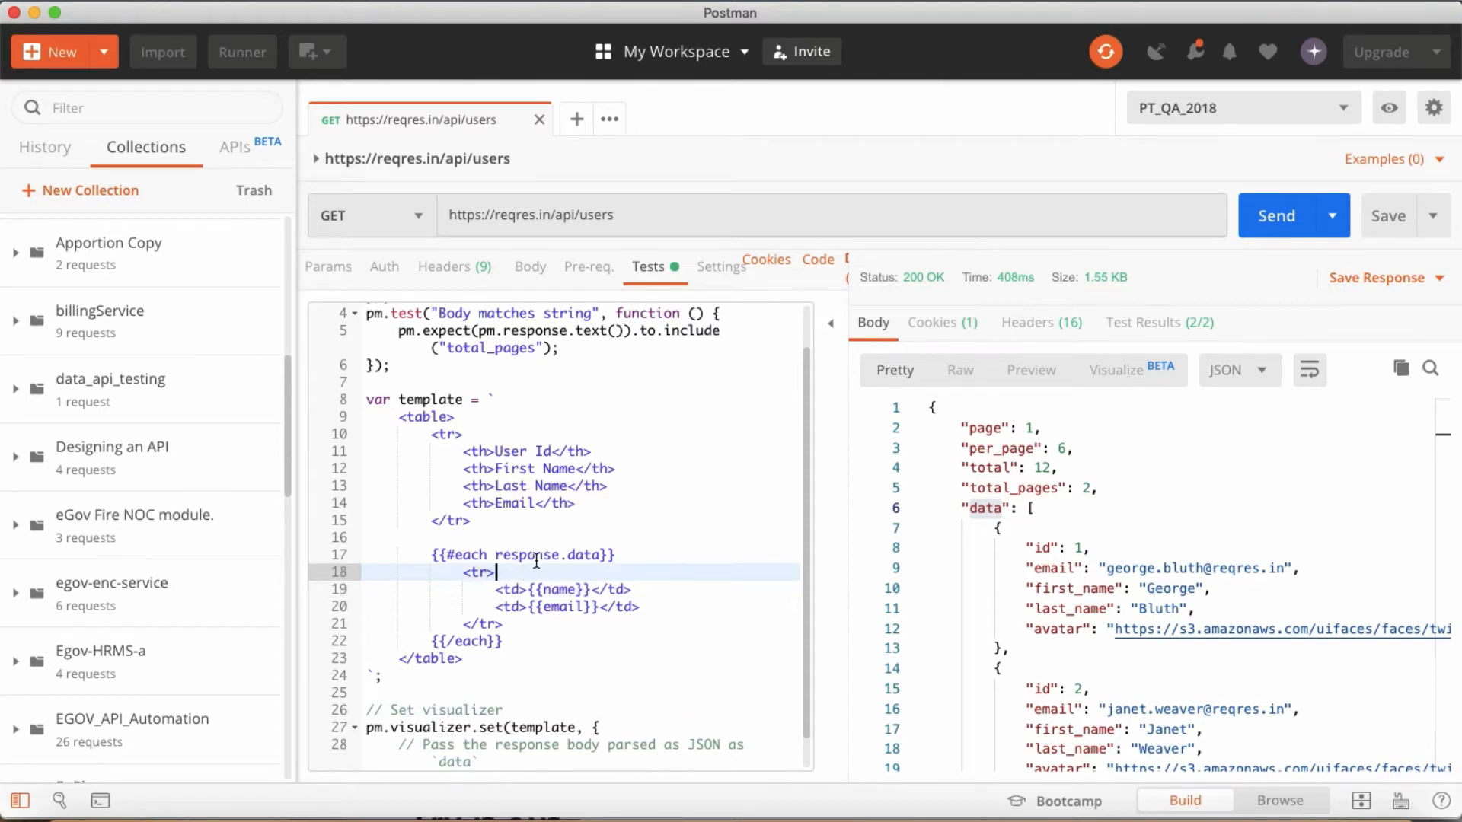
text(<td>{{name}}</td>)
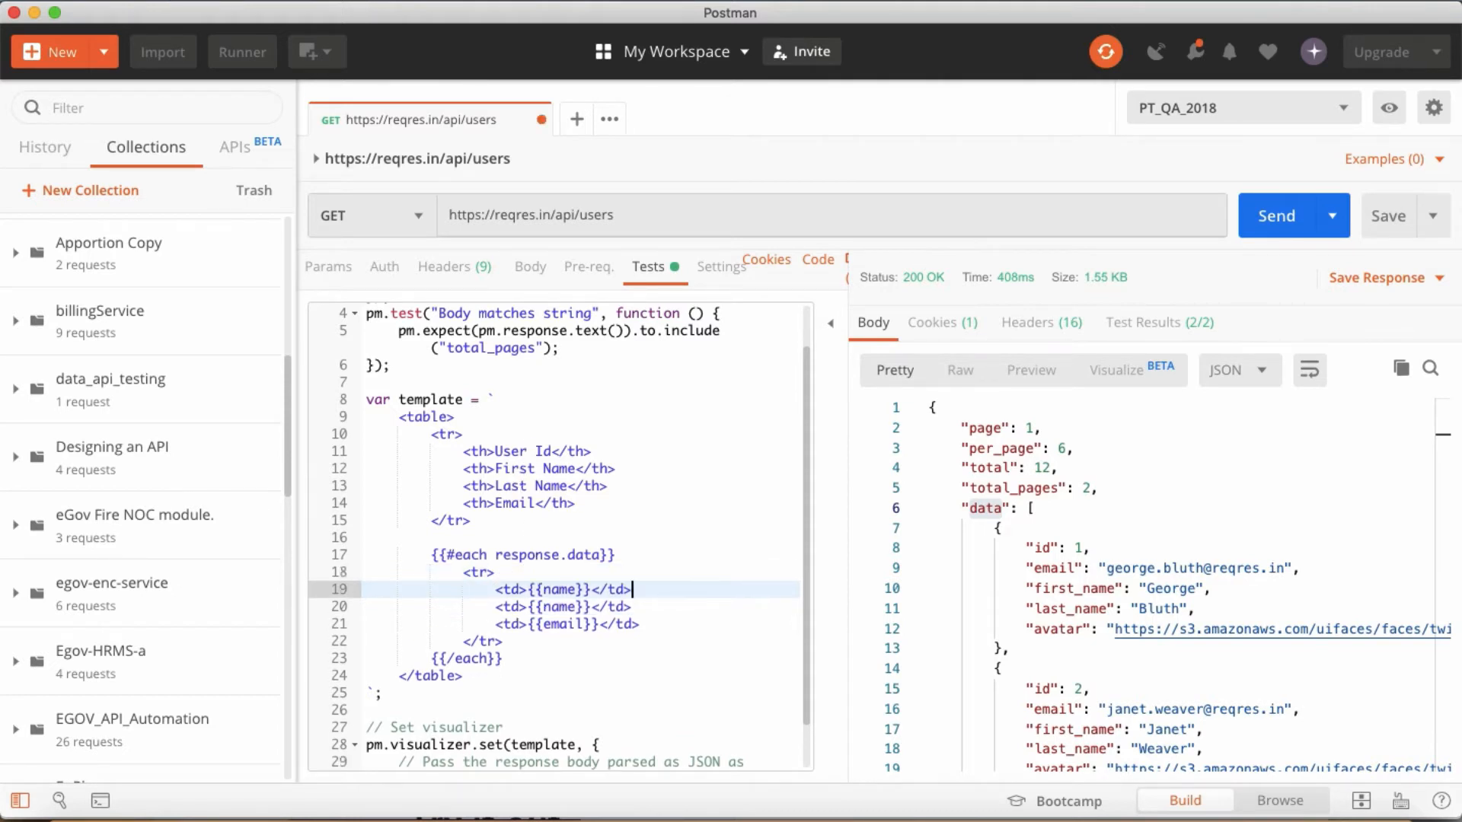
key(Enter)
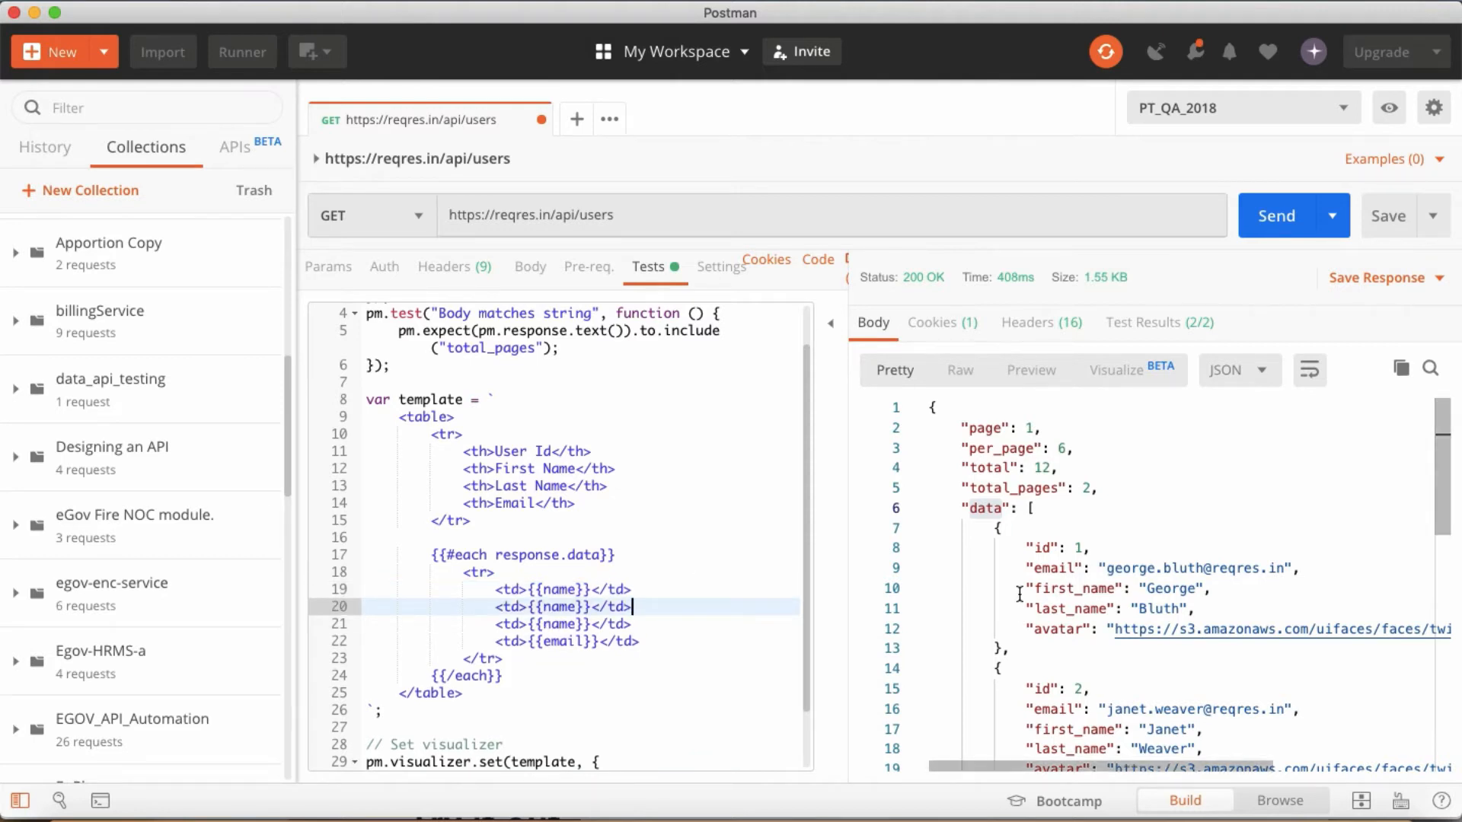
Step: Bind the row cells to the response's first_name and last_name keys
double_click(1038, 548)
text(id)
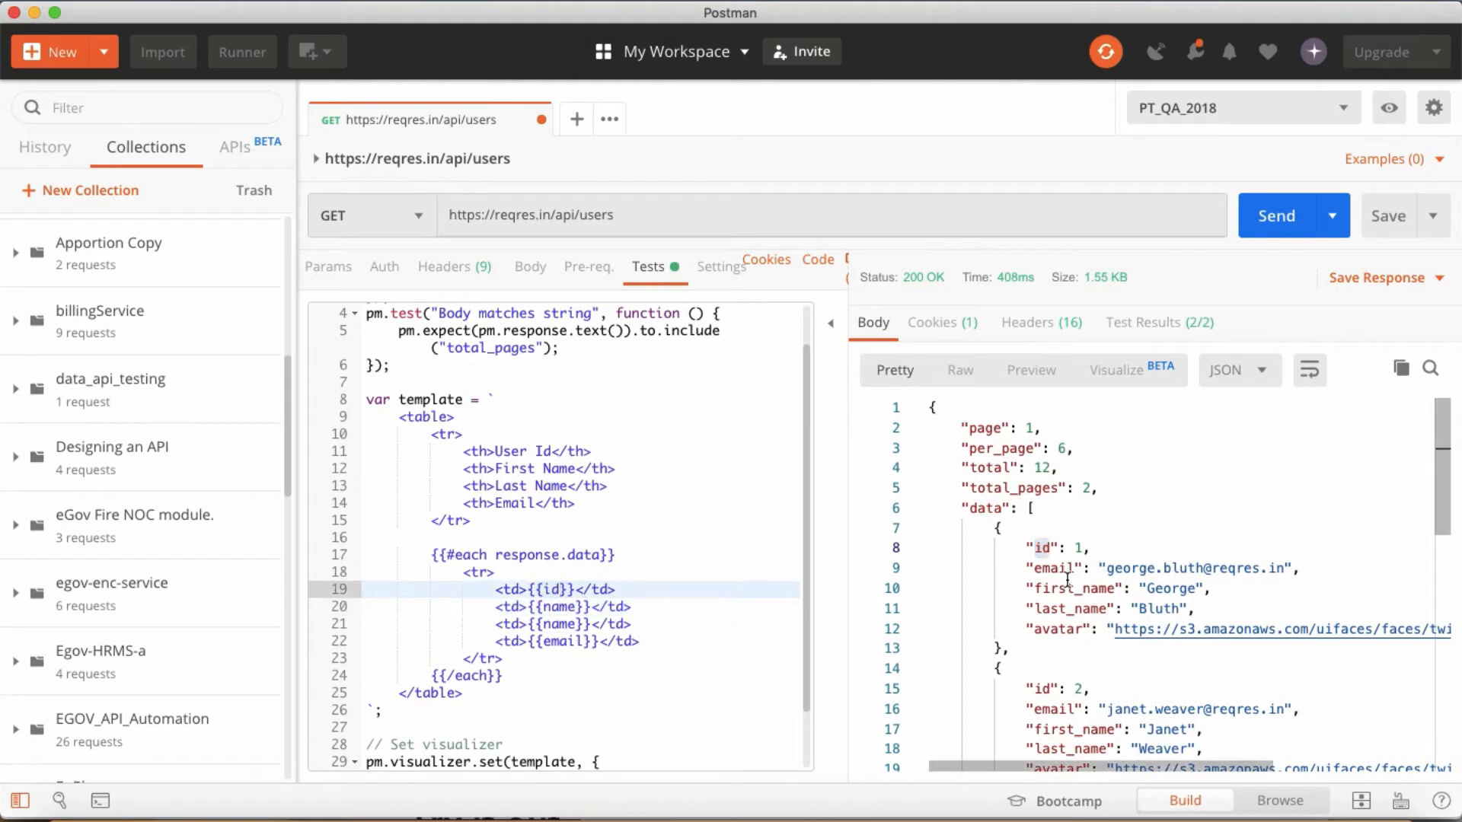
double_click(1072, 588)
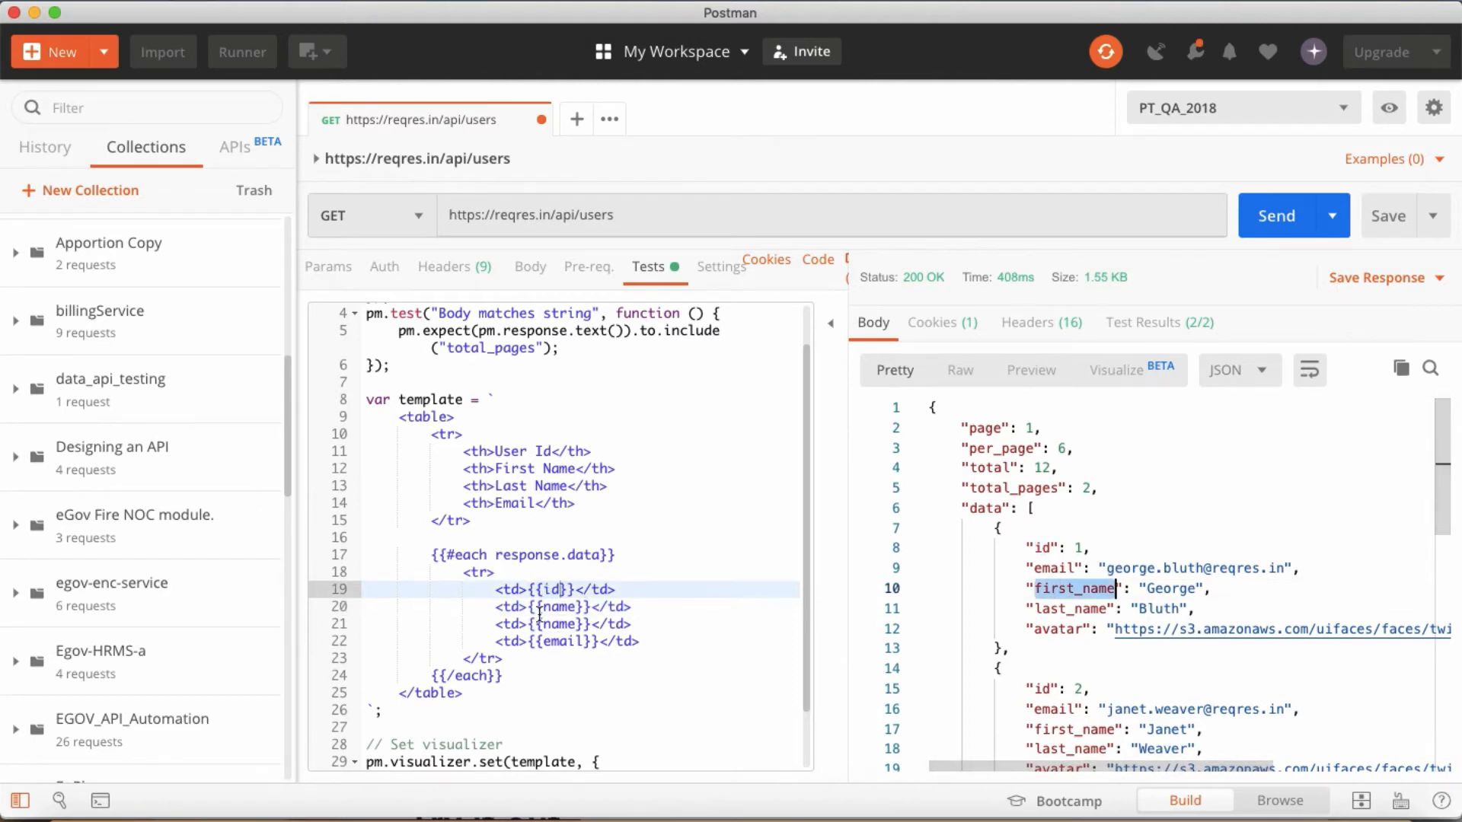
text(first_name)
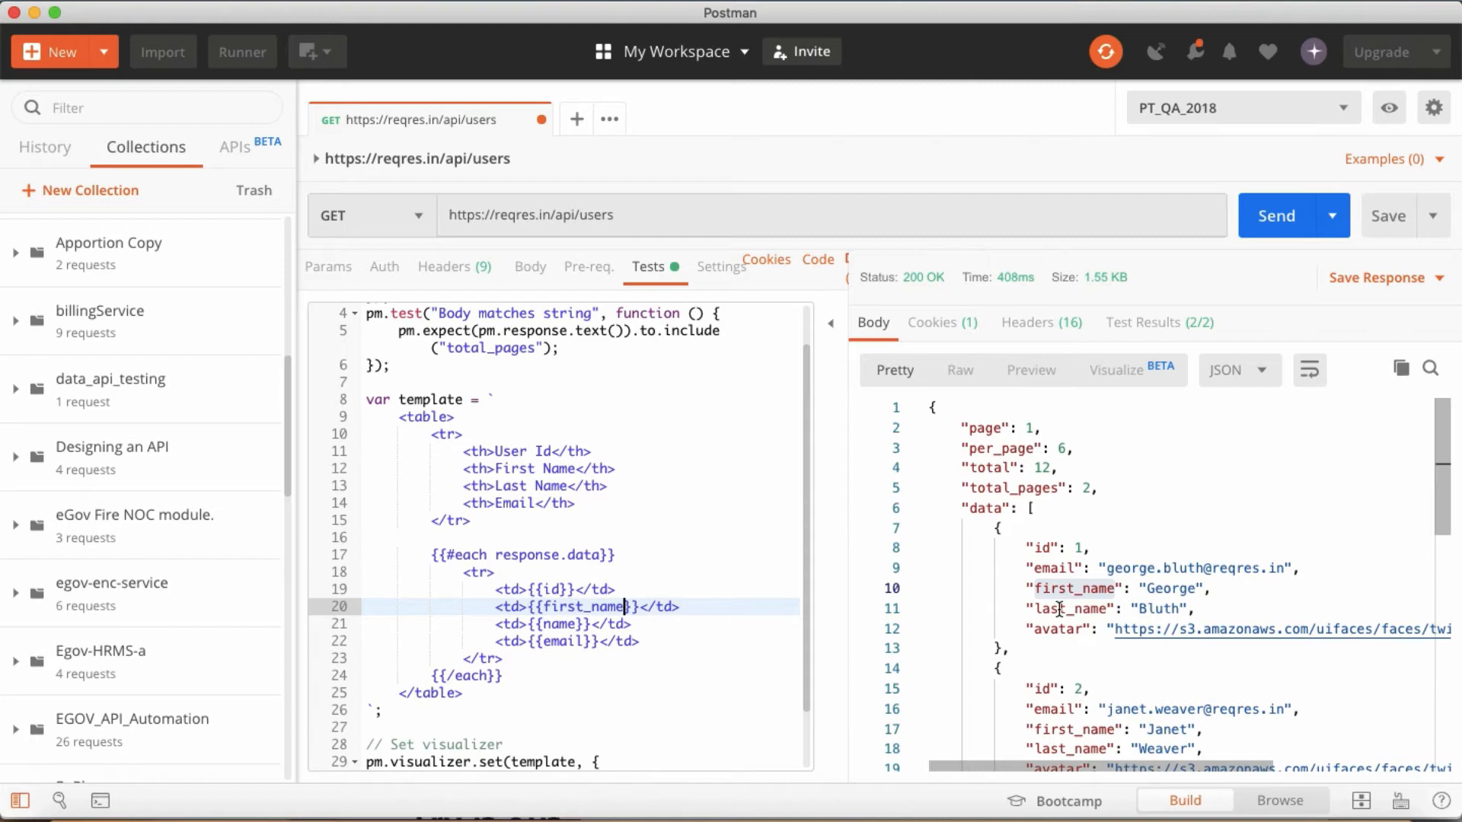
double_click(1066, 610)
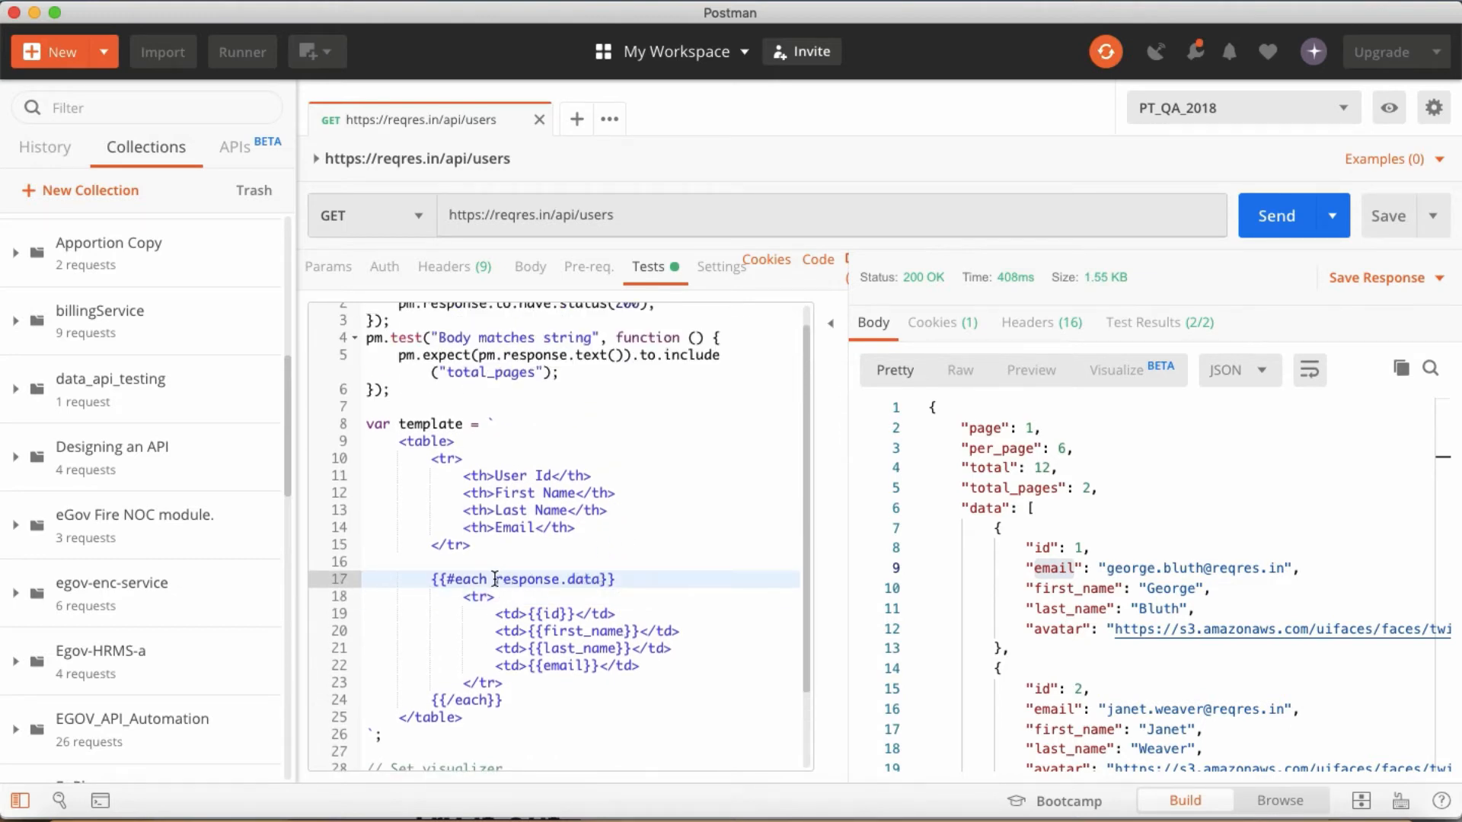
Step: Complete the loop line as {{#each response.data}} and resend to render the four-column table
double_click(469, 579)
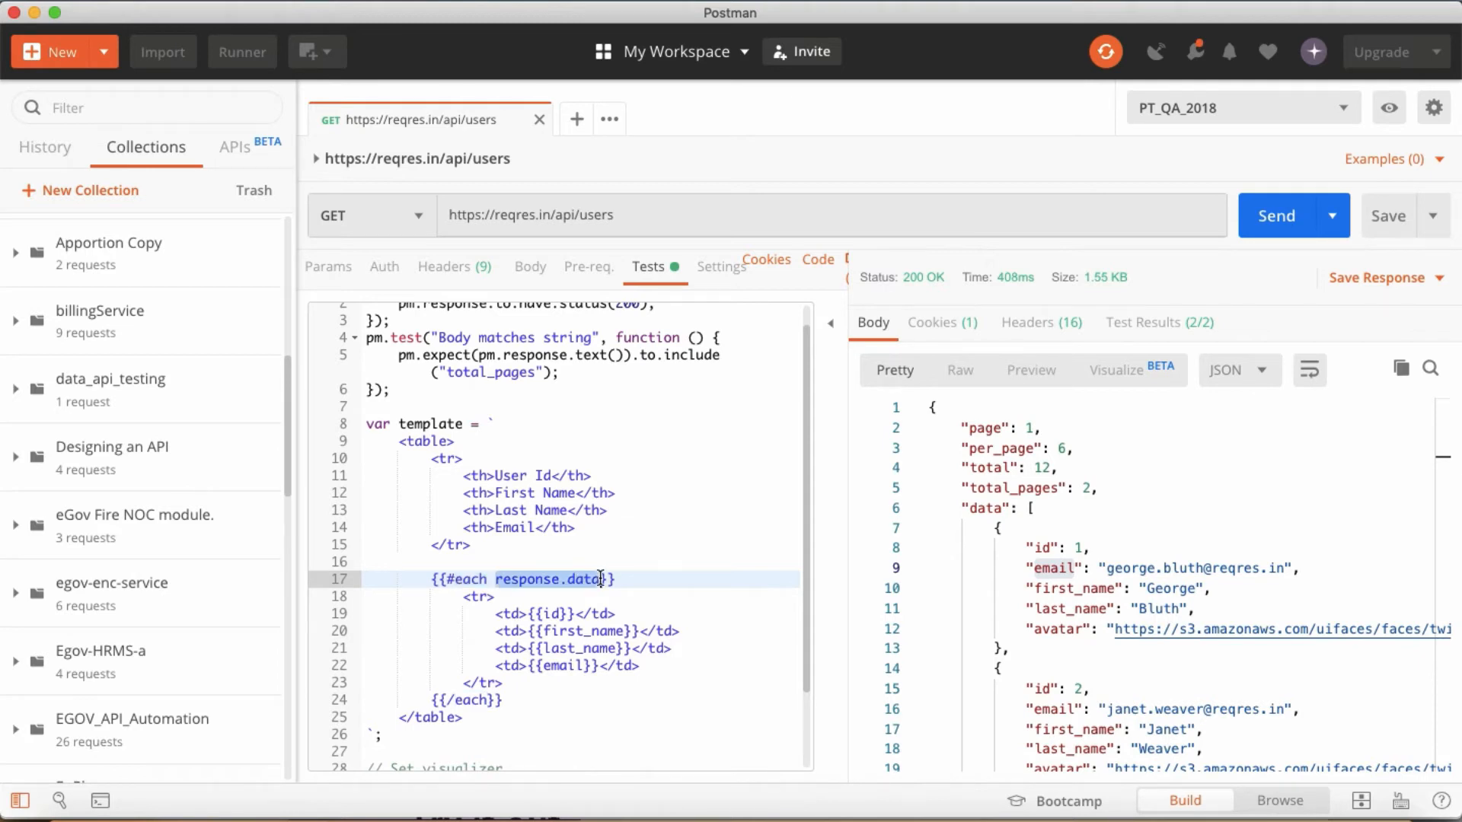
click(1002, 508)
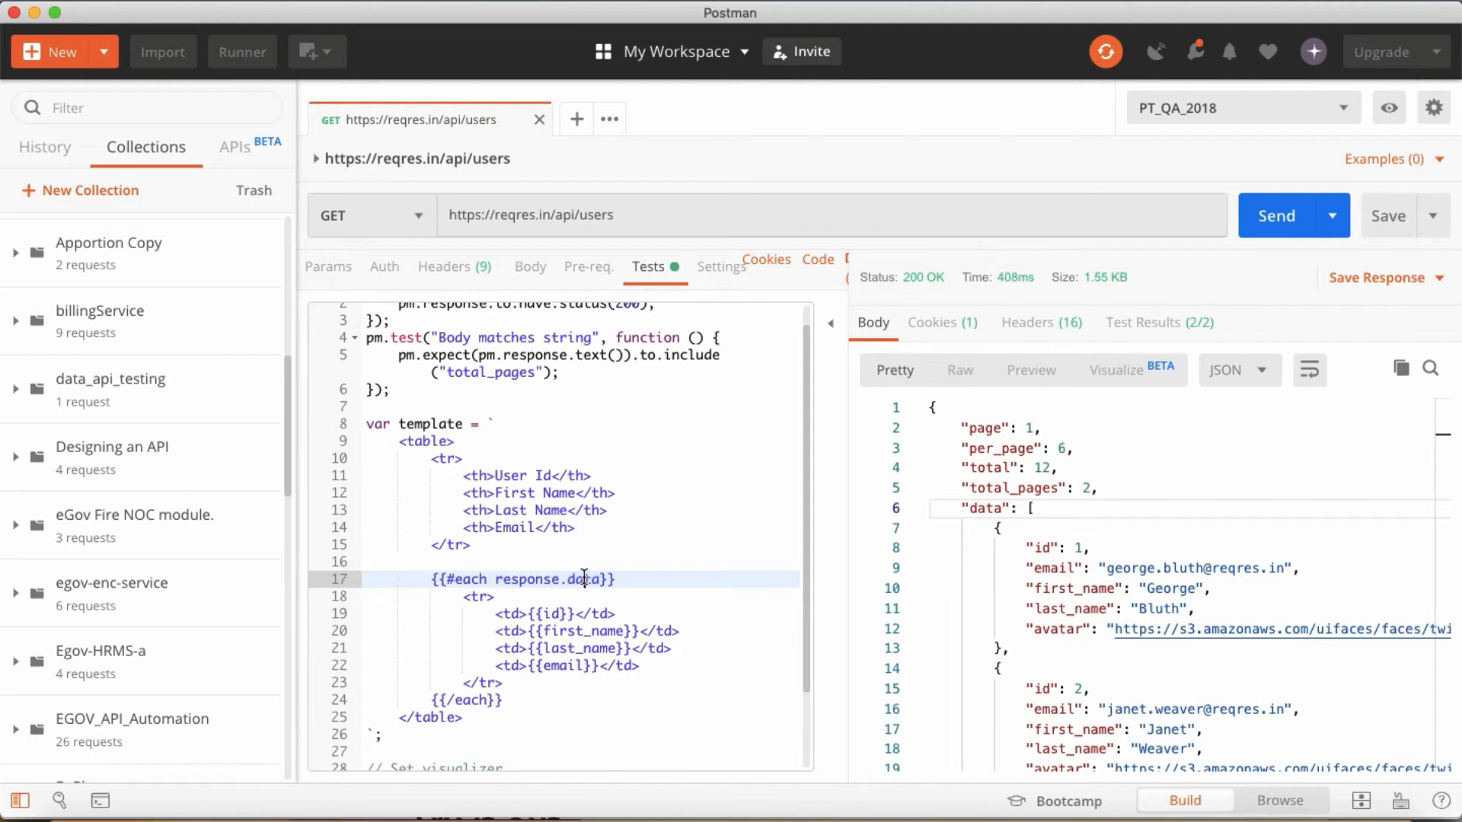
click(1276, 216)
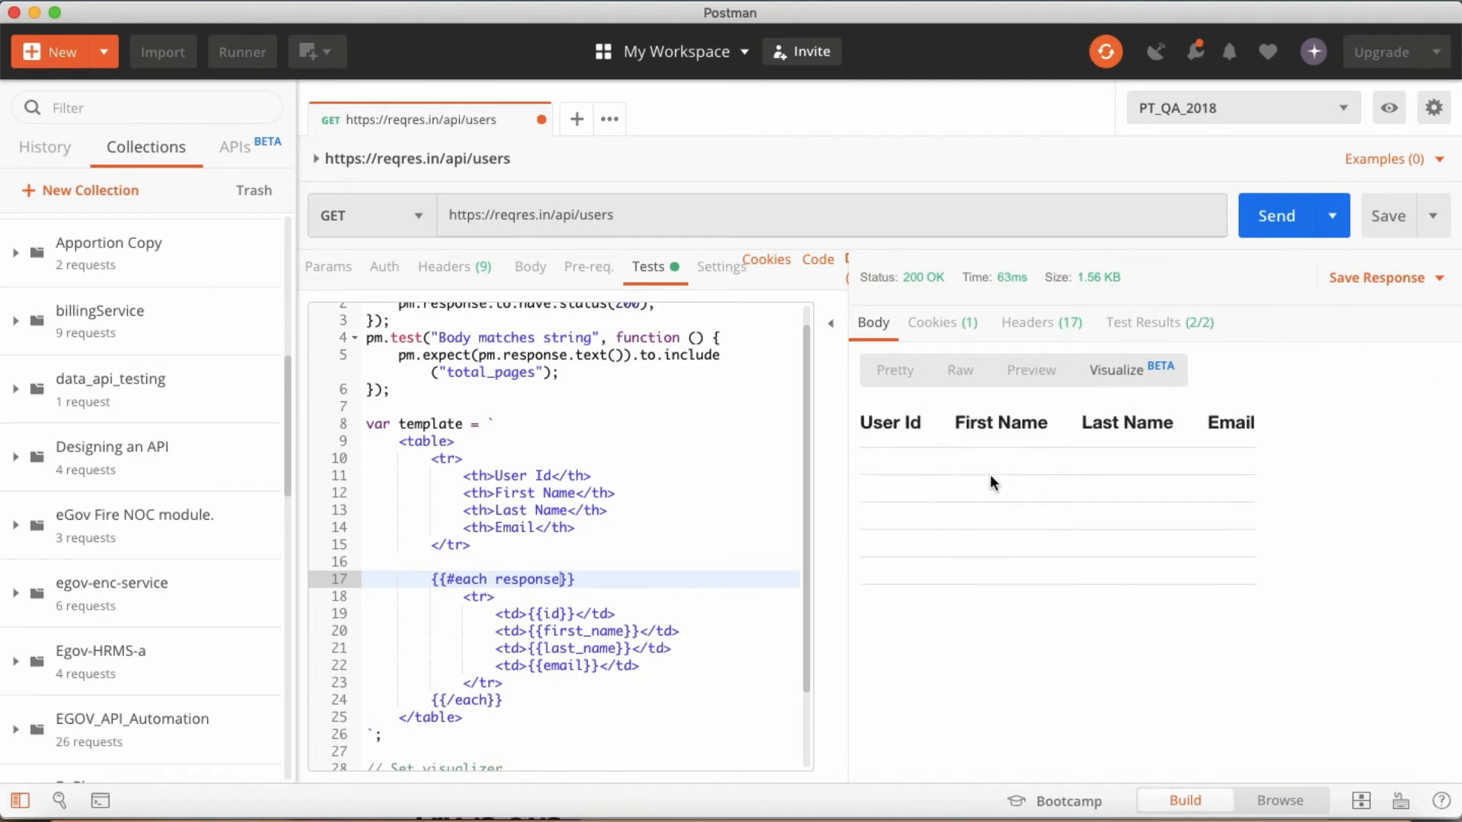
mouse_move(868, 469)
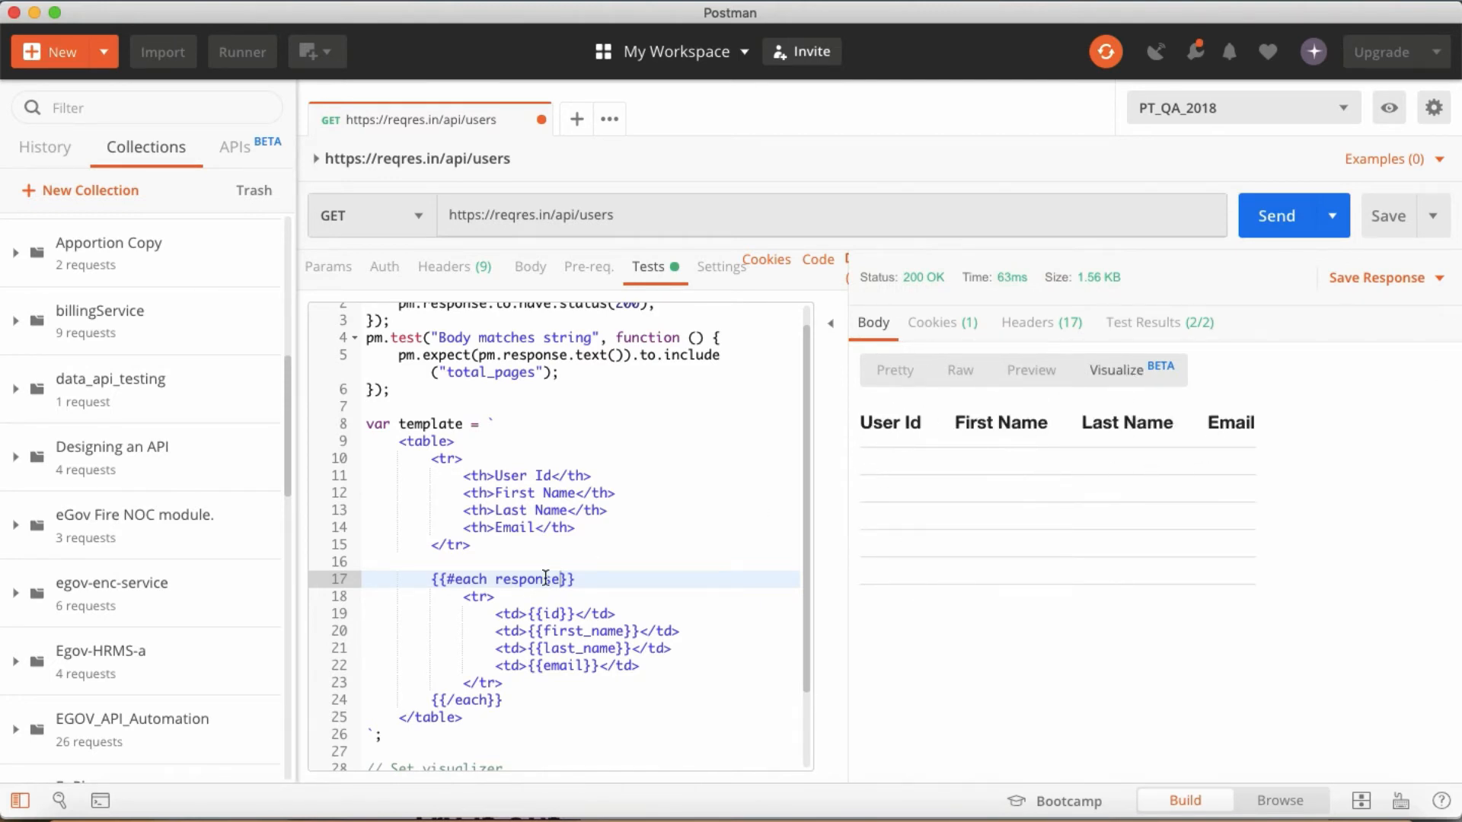
text(.)
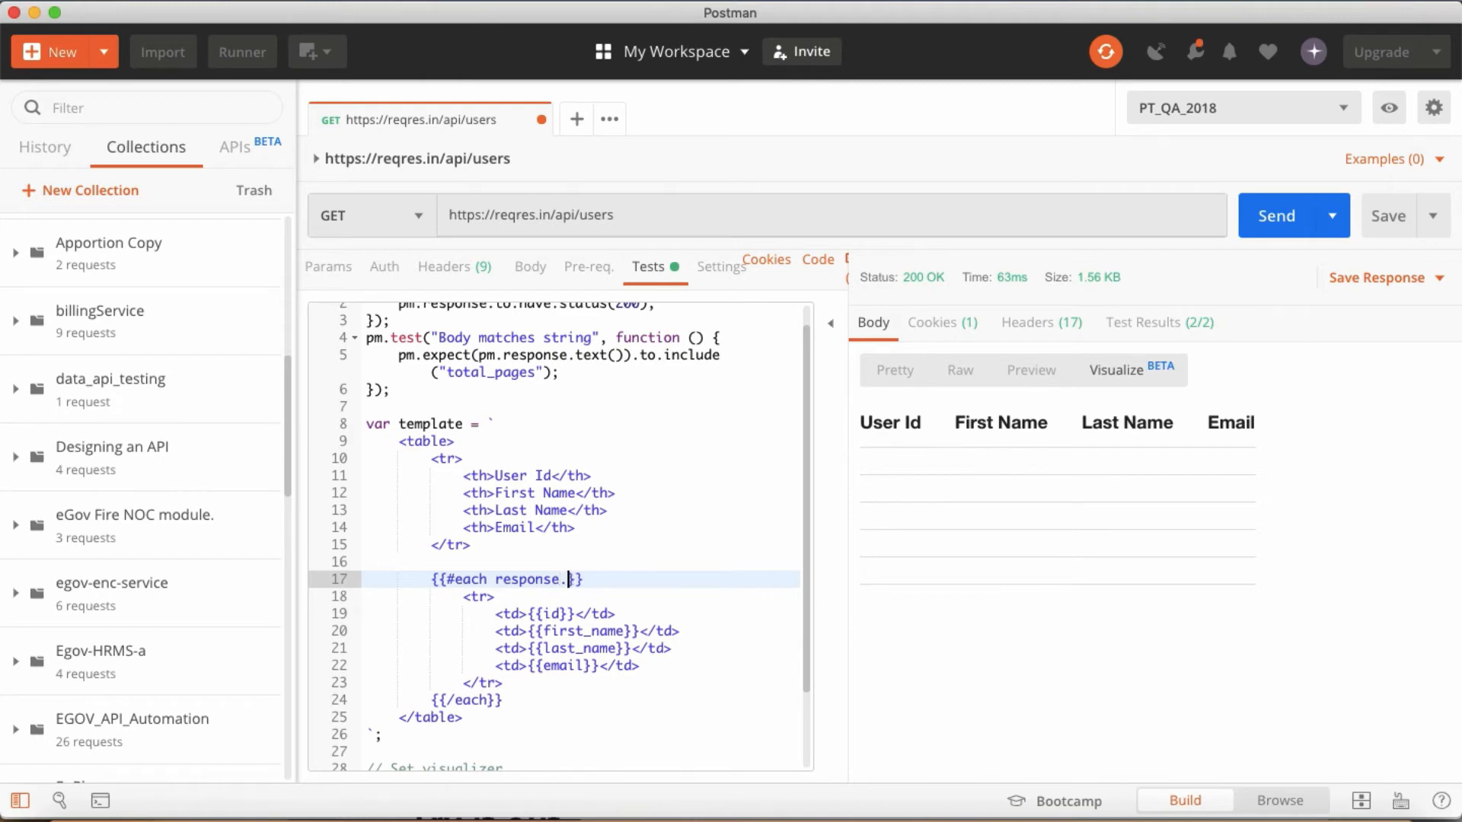
text(data)
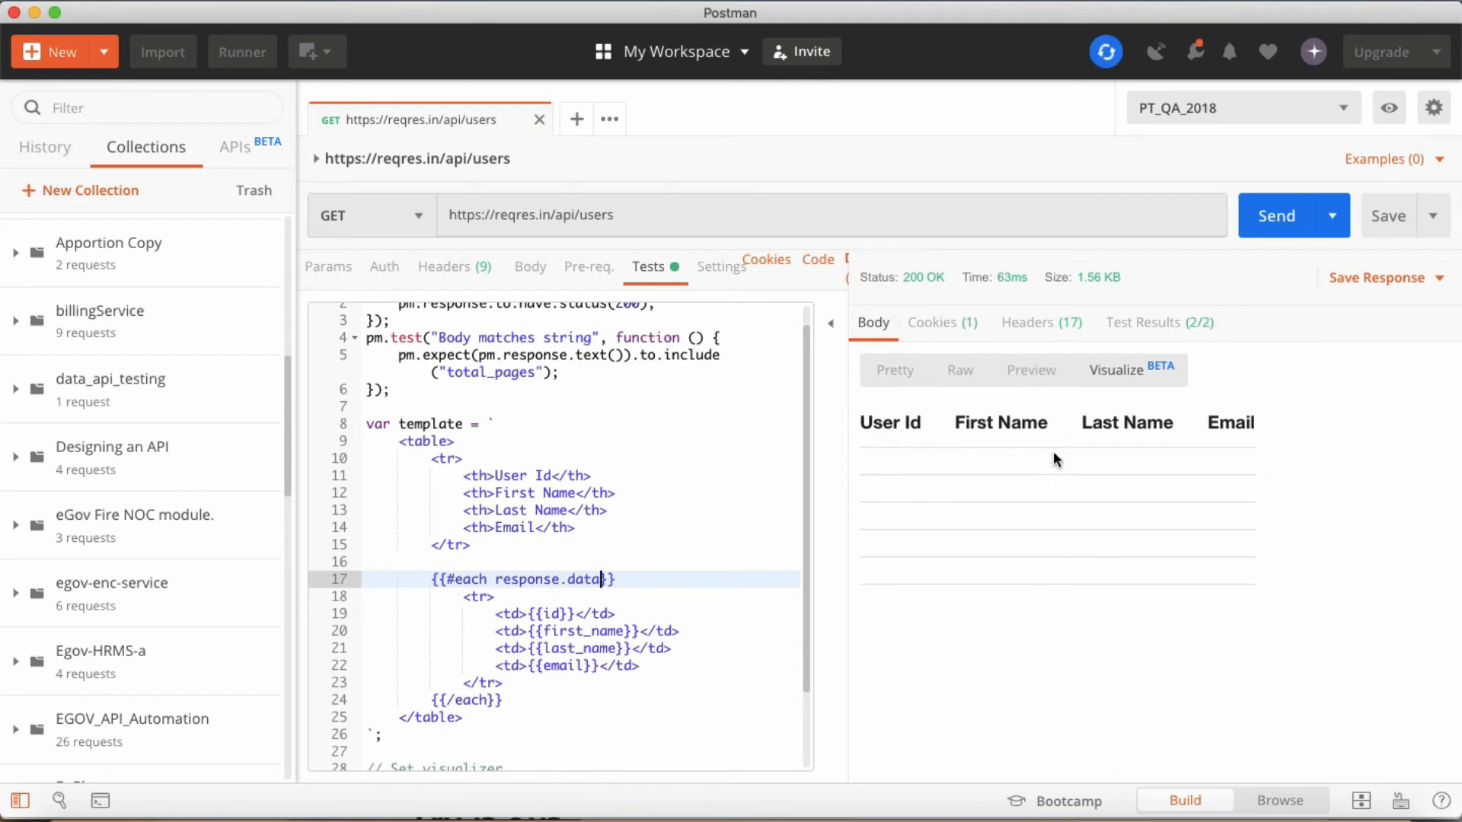
click(1276, 216)
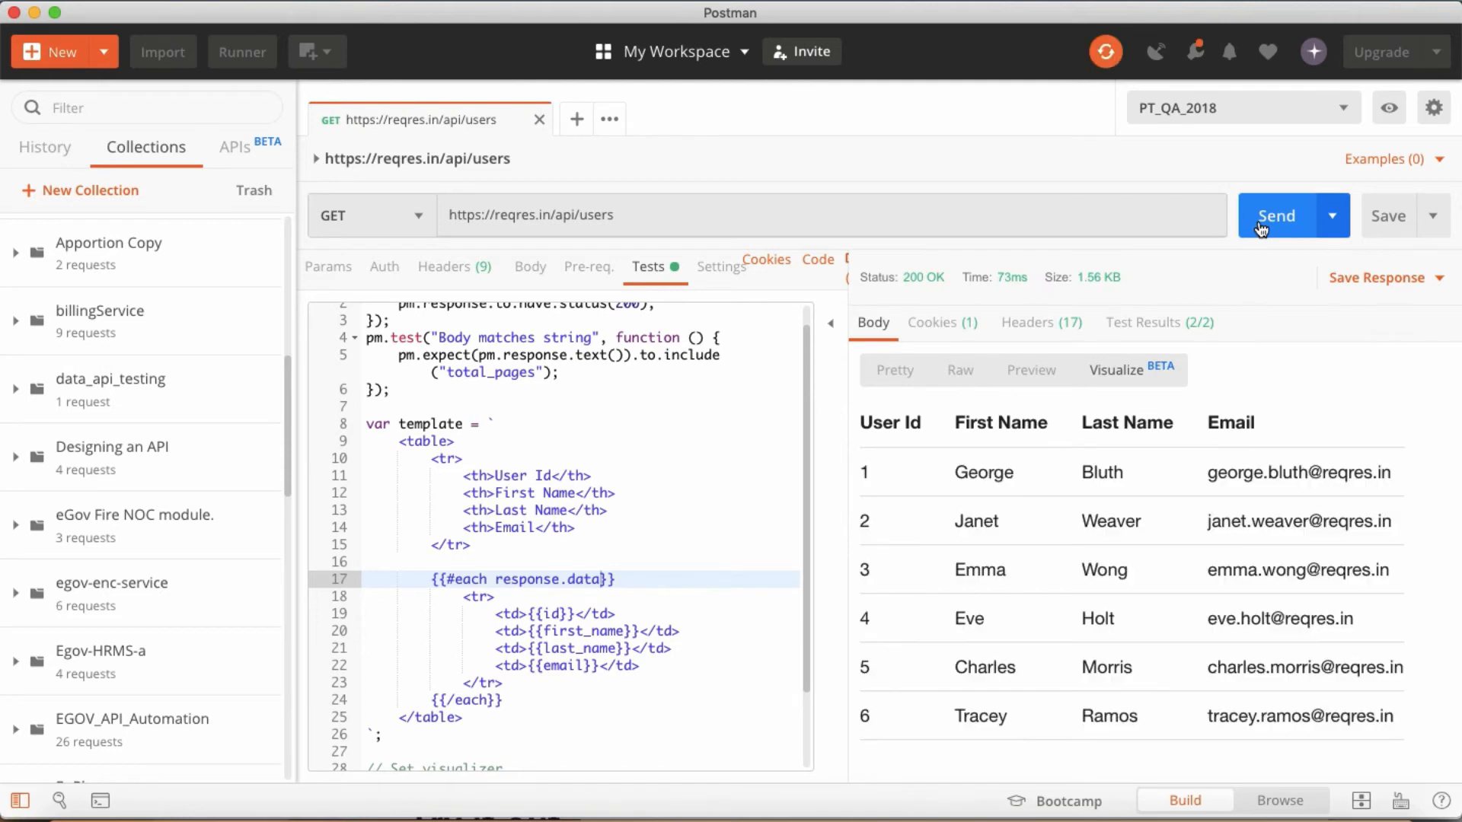
mouse_move(932, 401)
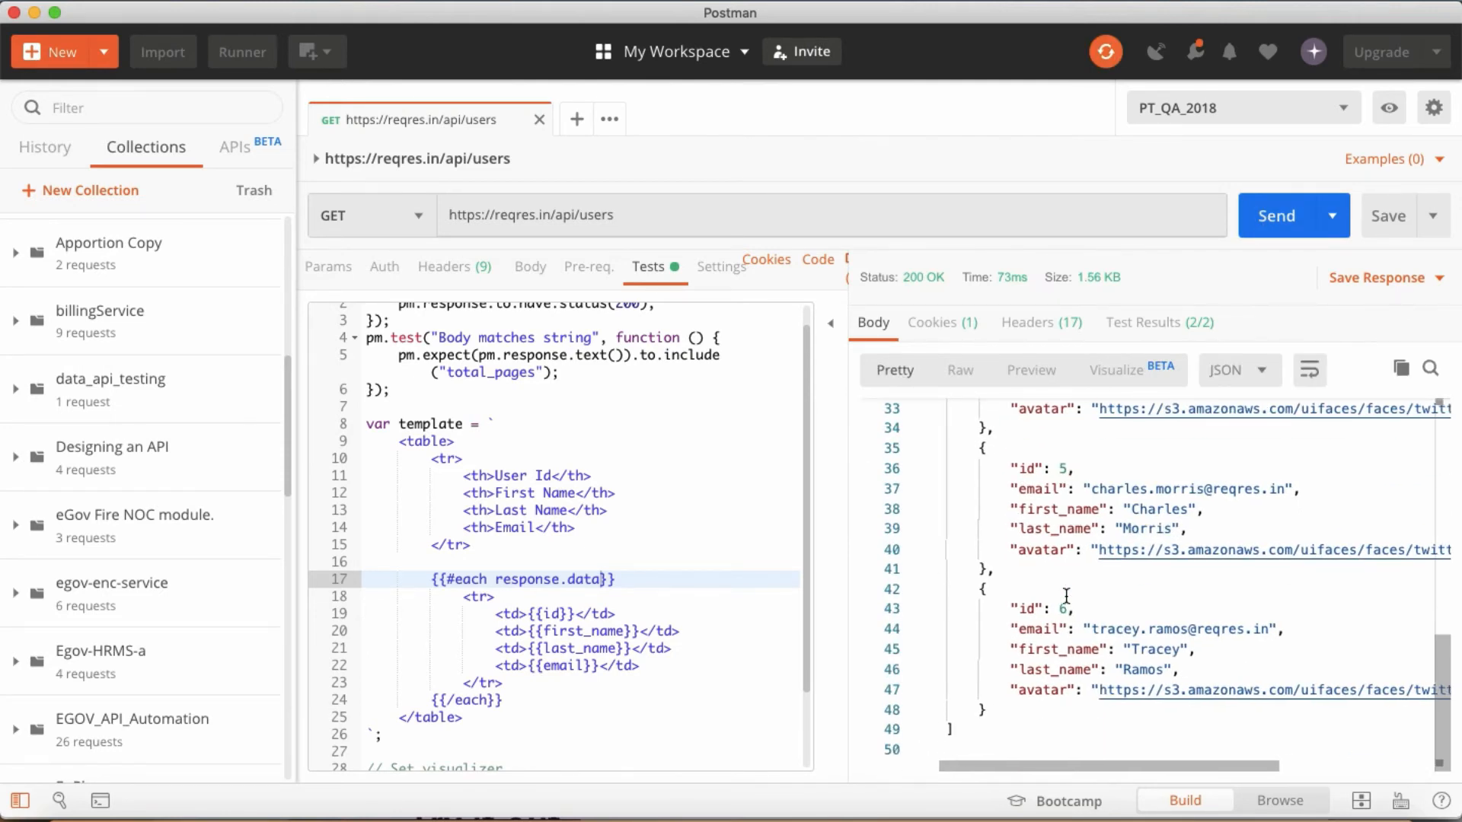
click(1114, 370)
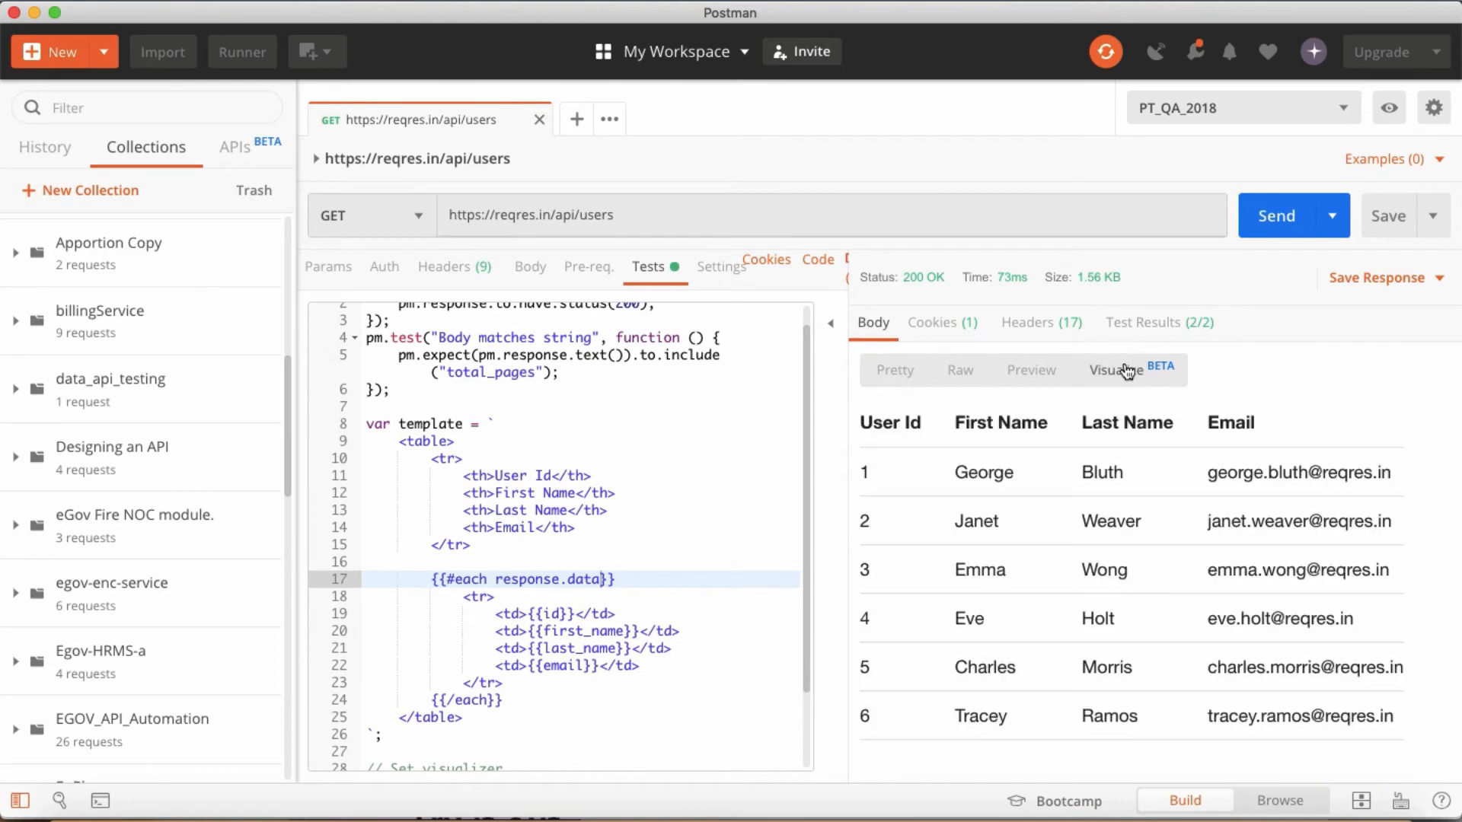
mouse_move(984, 480)
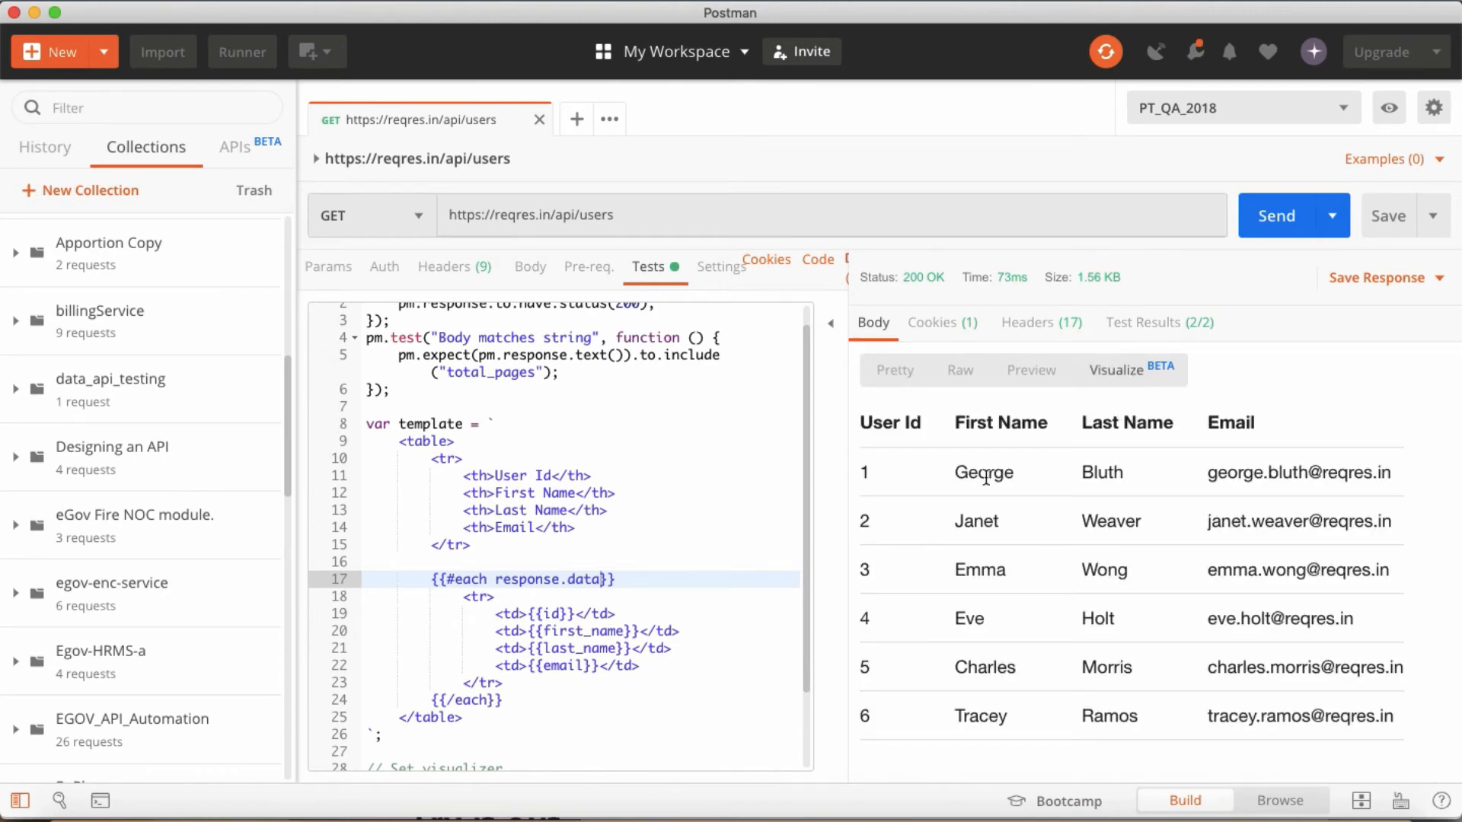
double_click(1233, 472)
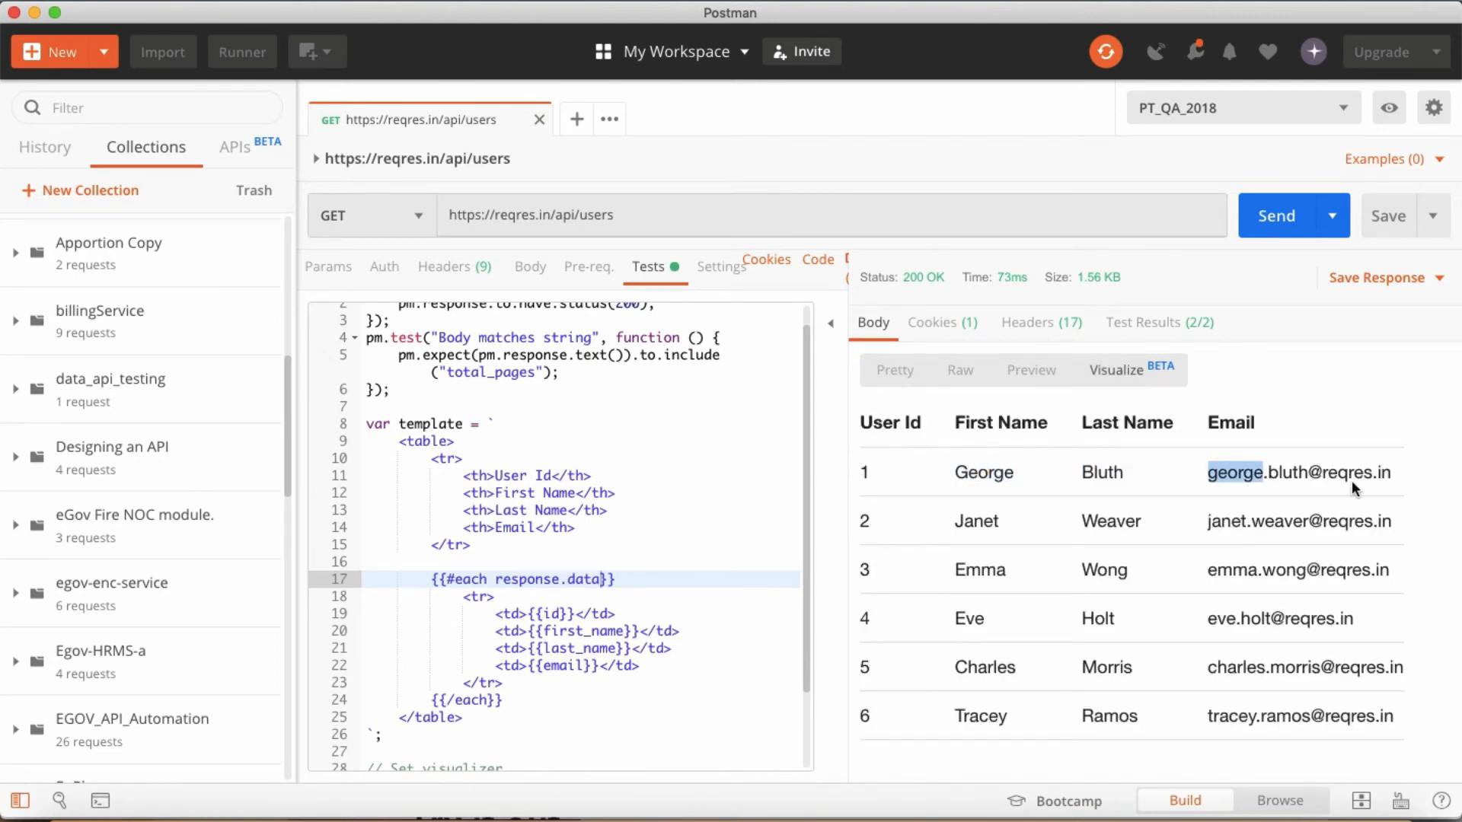
double_click(980, 716)
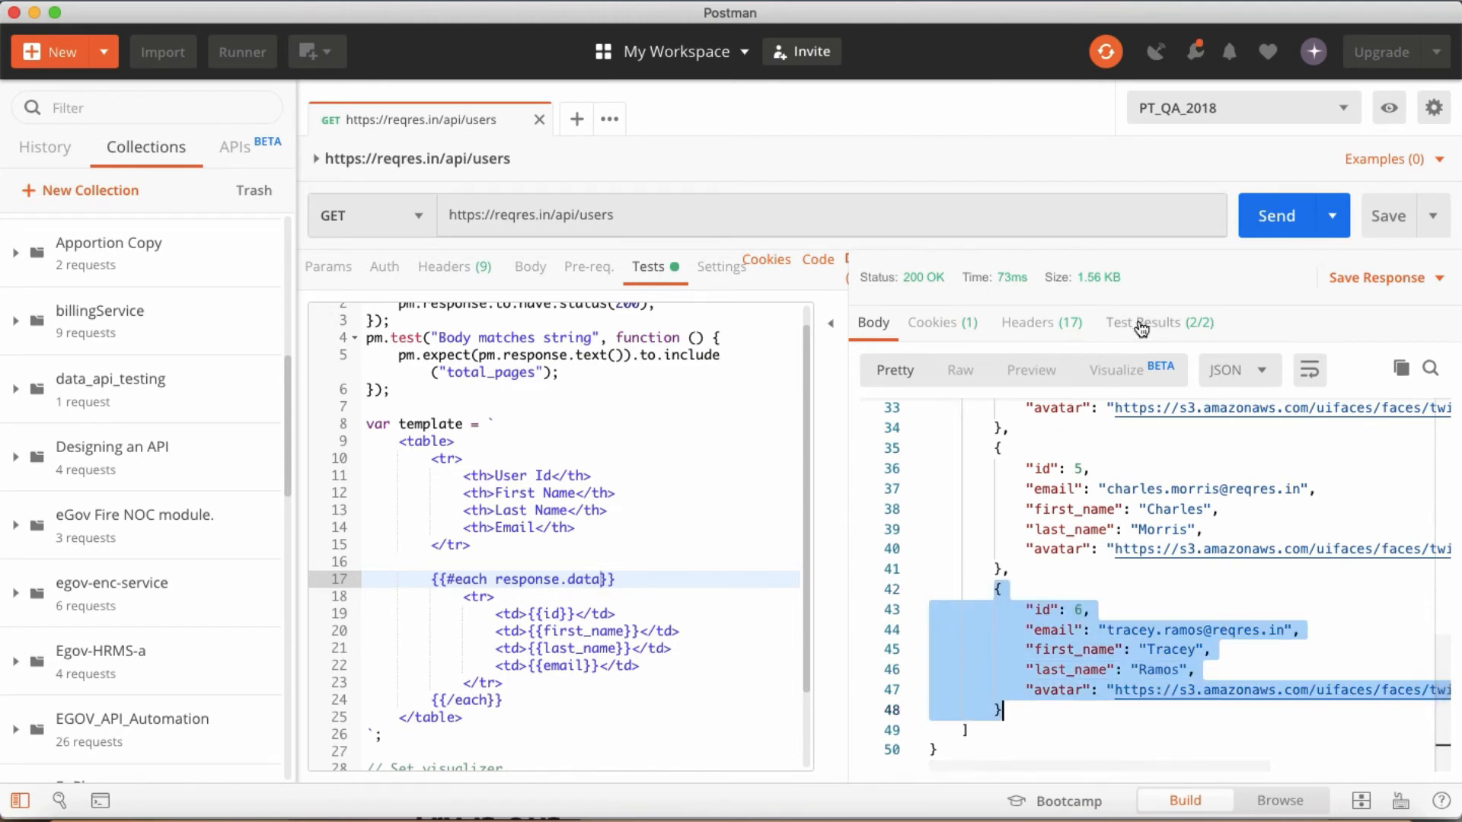
click(1116, 370)
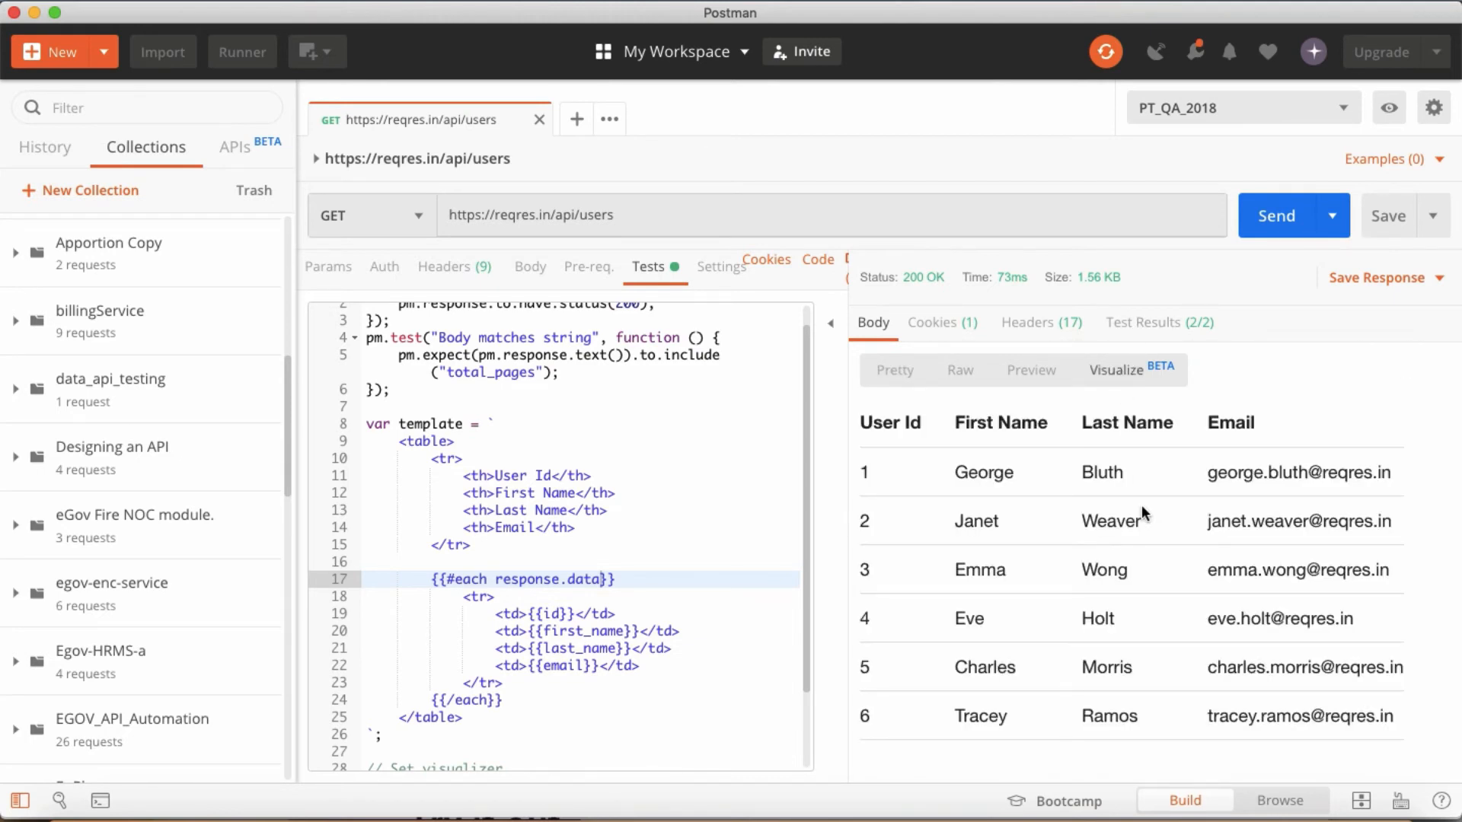
mouse_move(1241, 559)
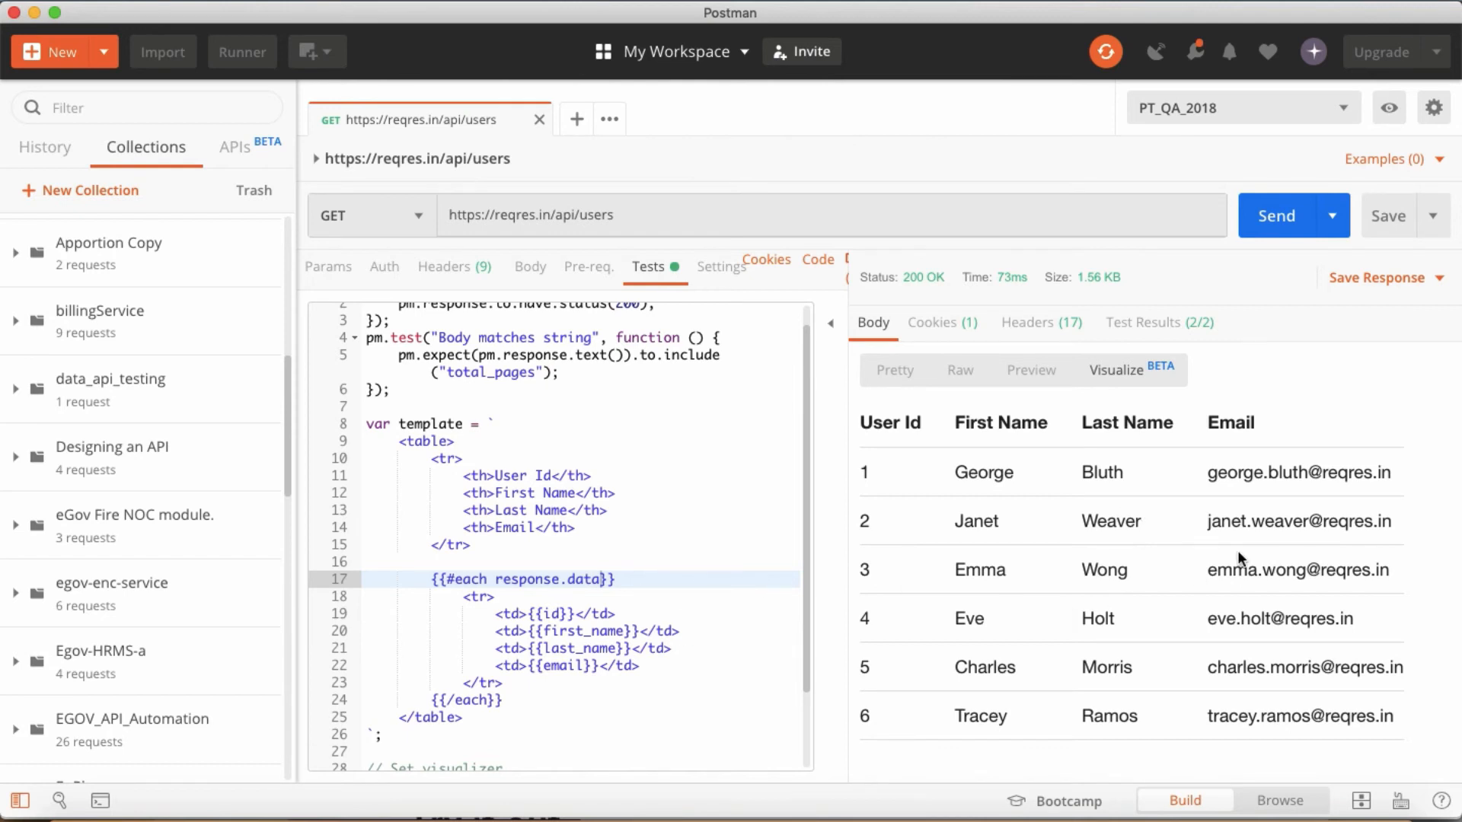
mouse_move(1030, 813)
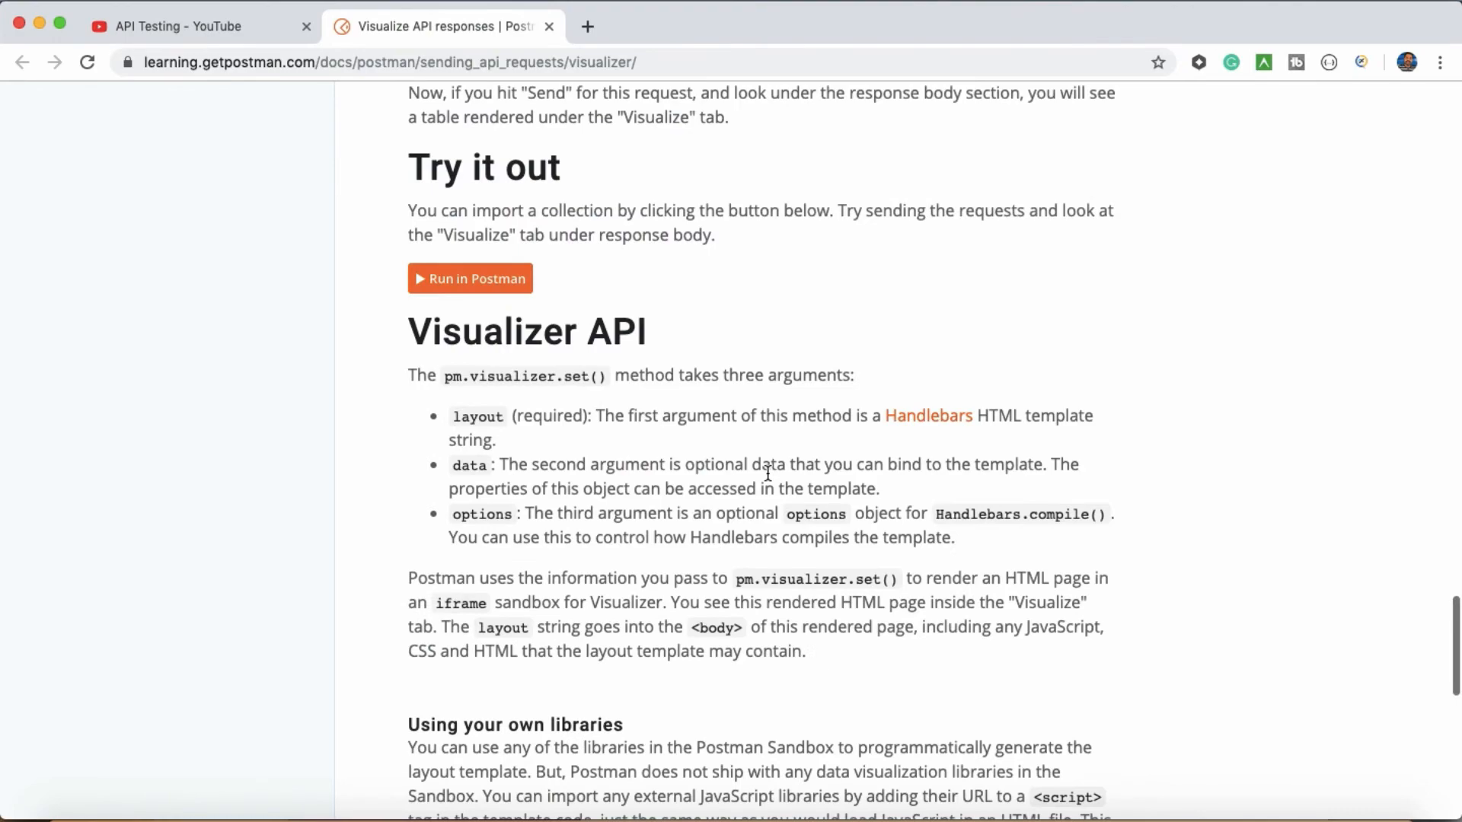
Step: Scroll through the Visualizer API section and the table and bar chart example screenshots
scroll(down, 3)
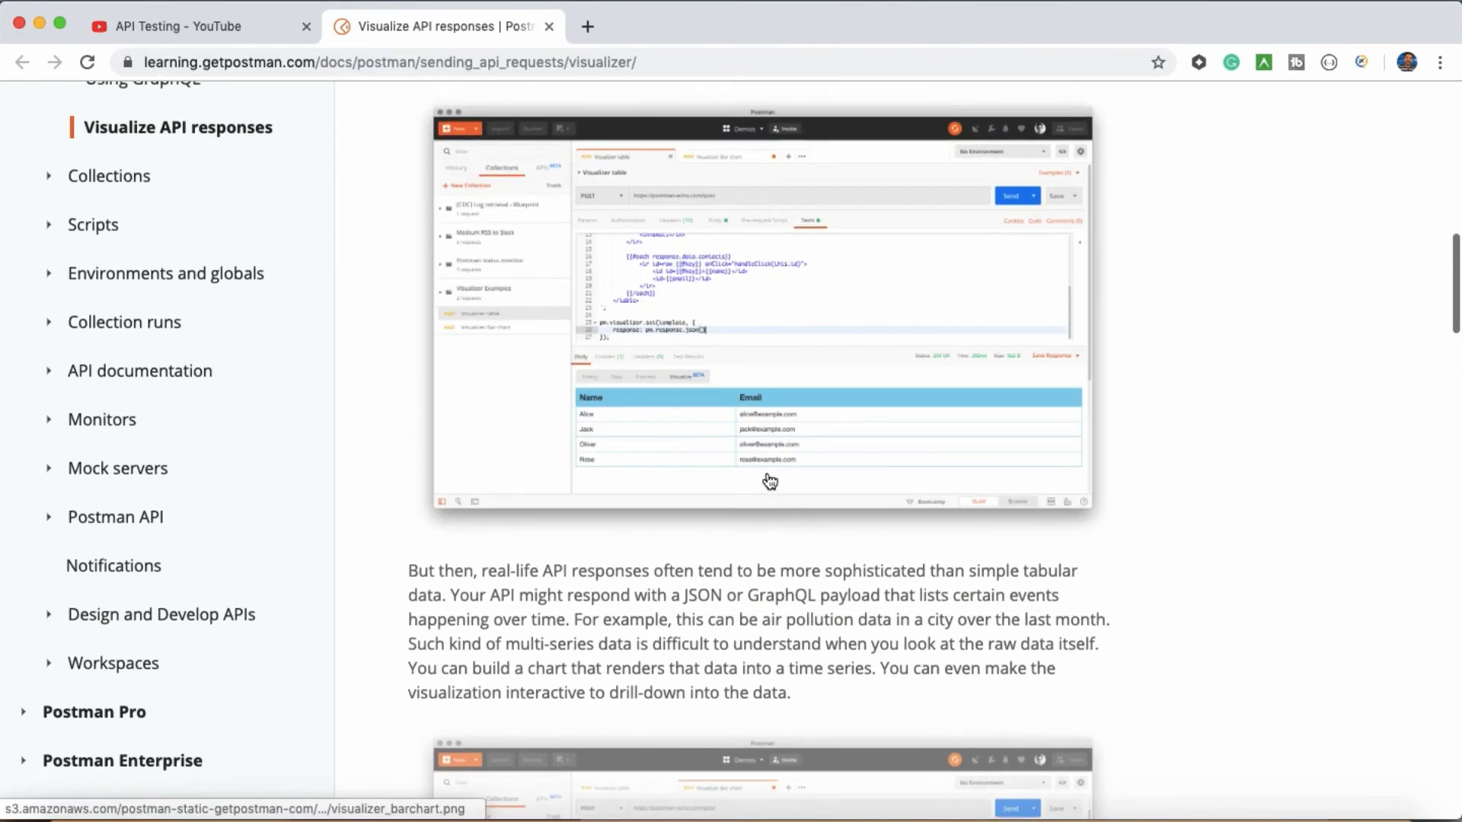
scroll(down, 3)
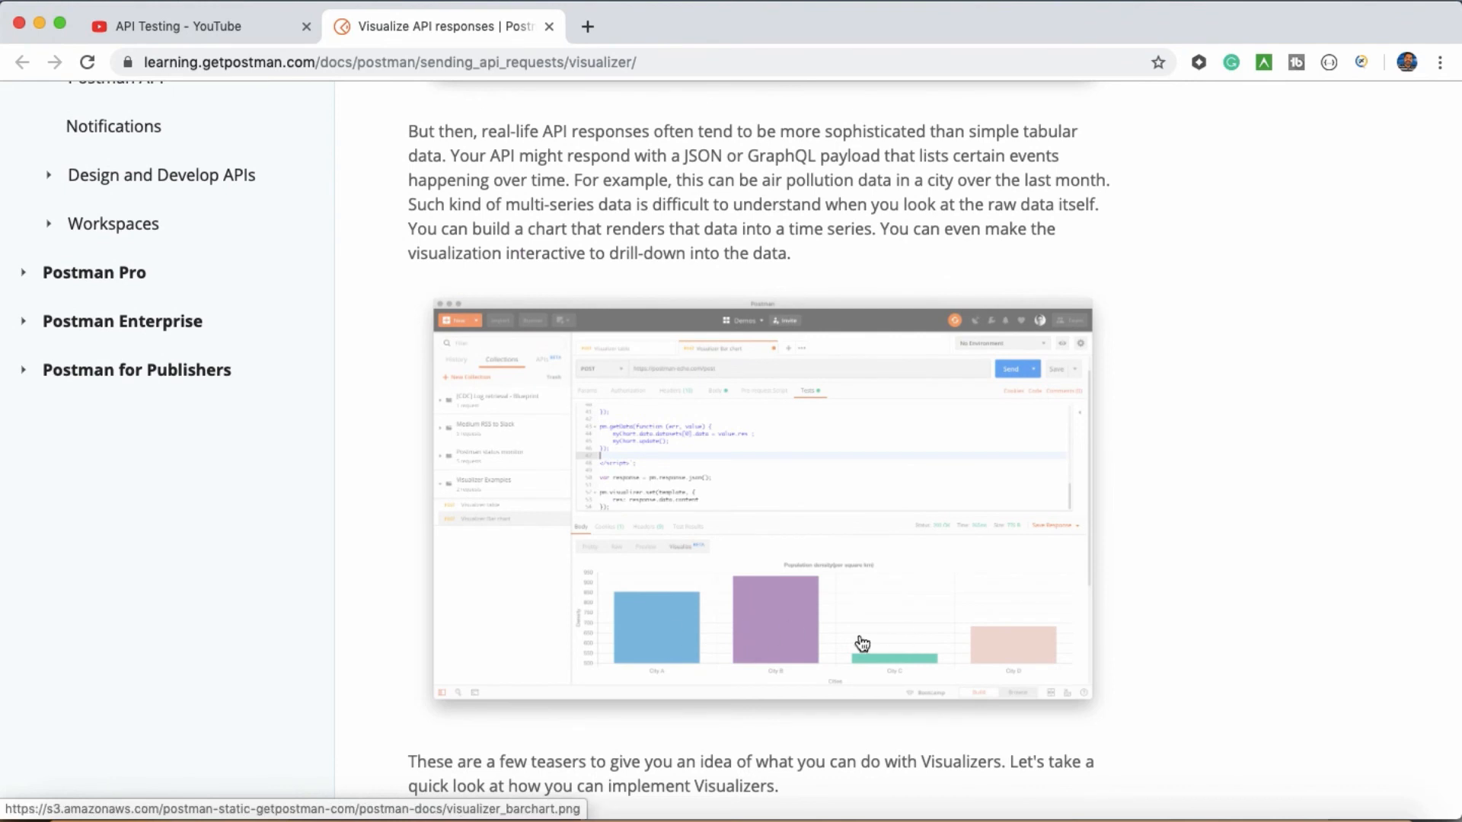
mouse_move(748, 667)
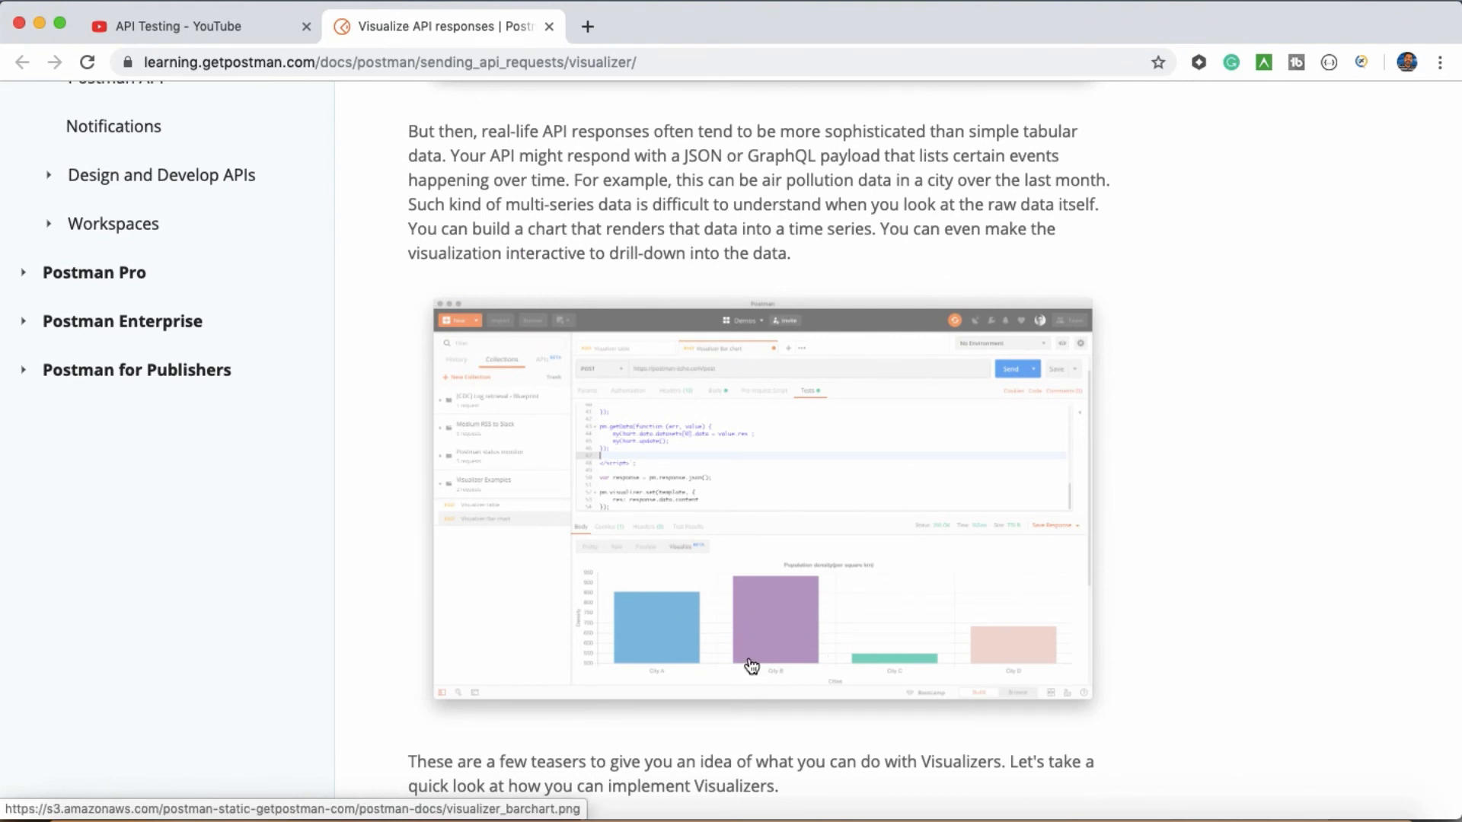
scroll(down, 3)
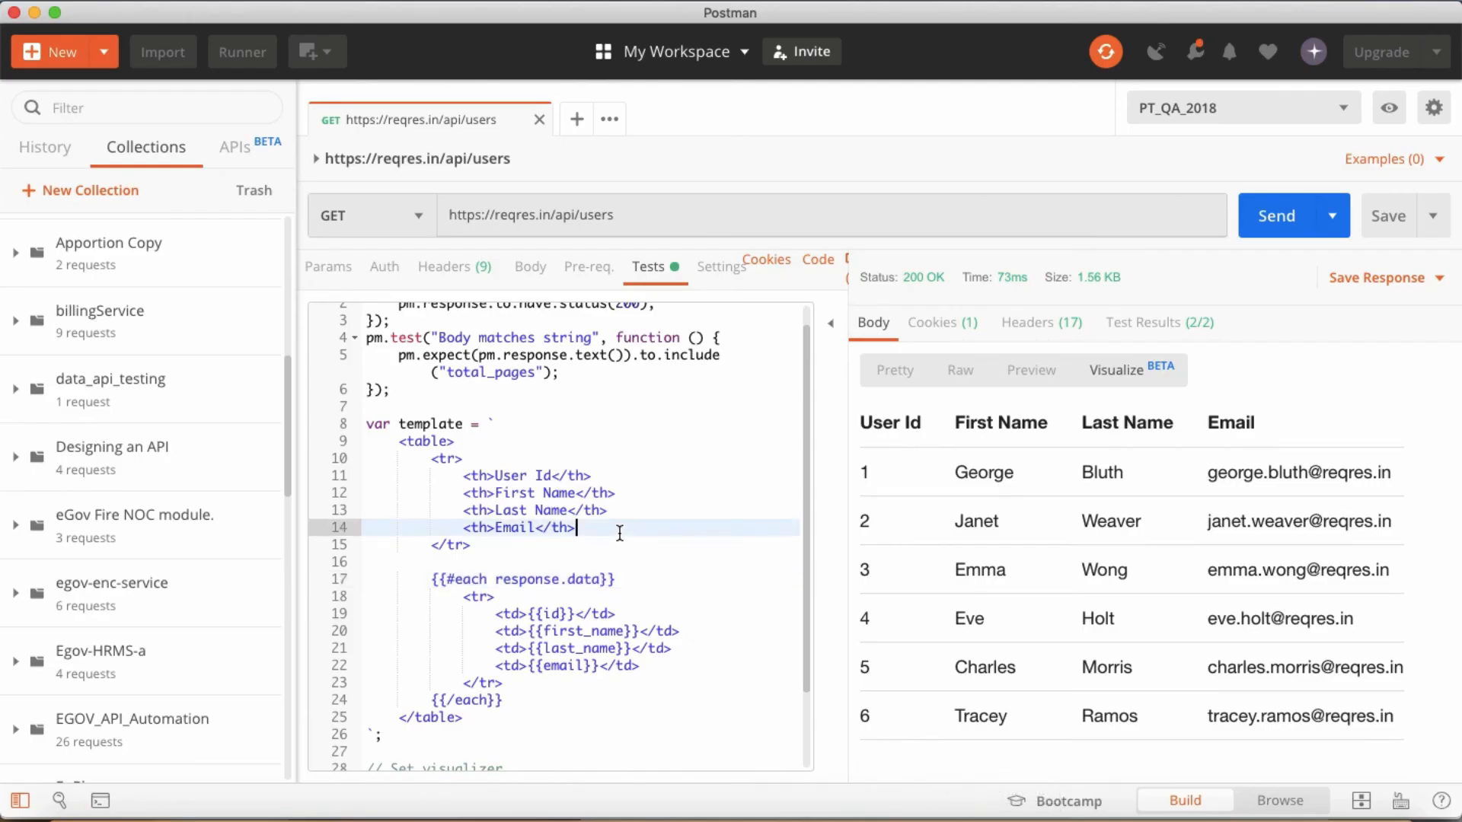
click(592, 475)
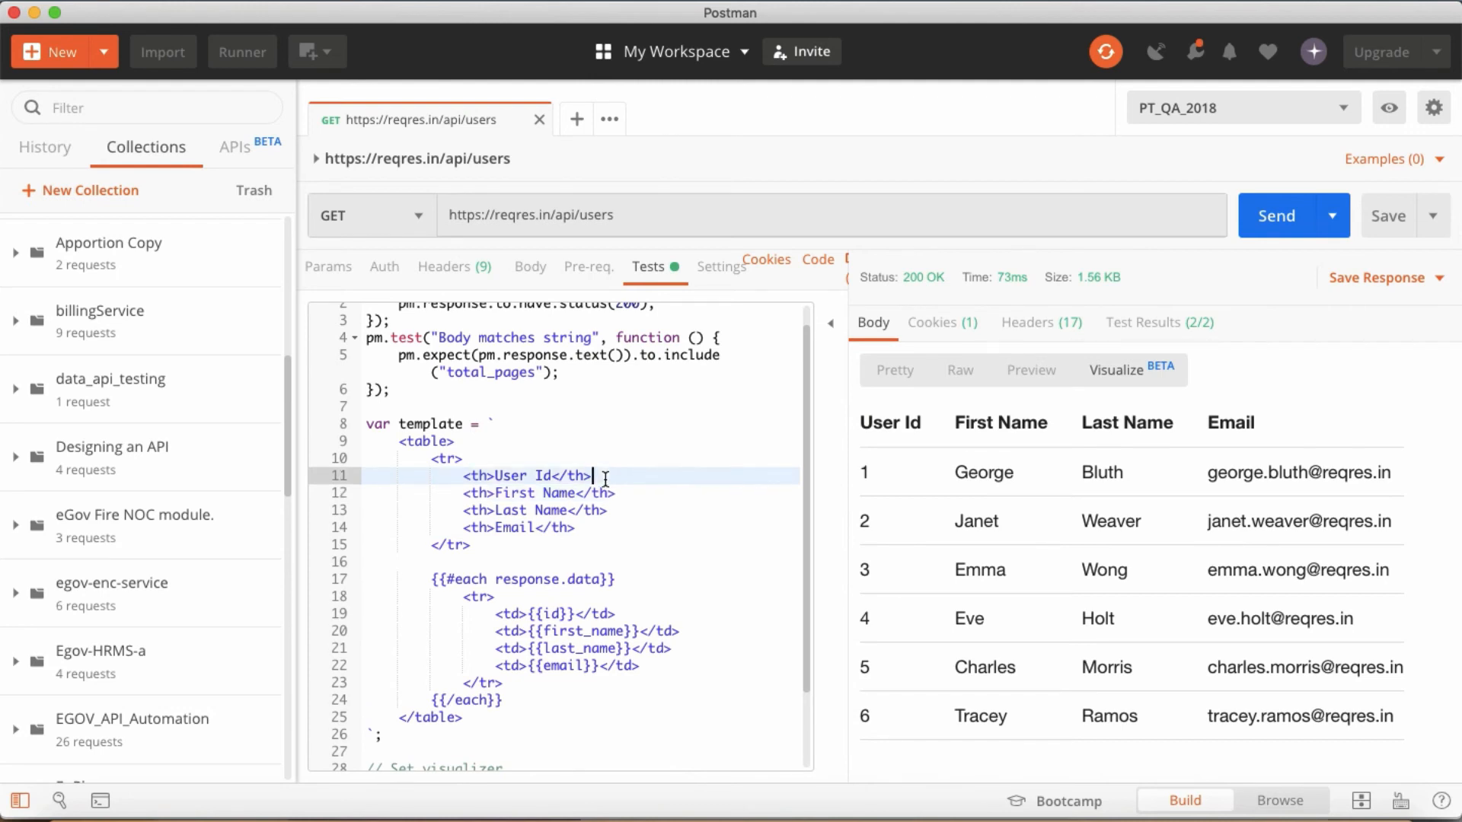
mouse_move(1215, 513)
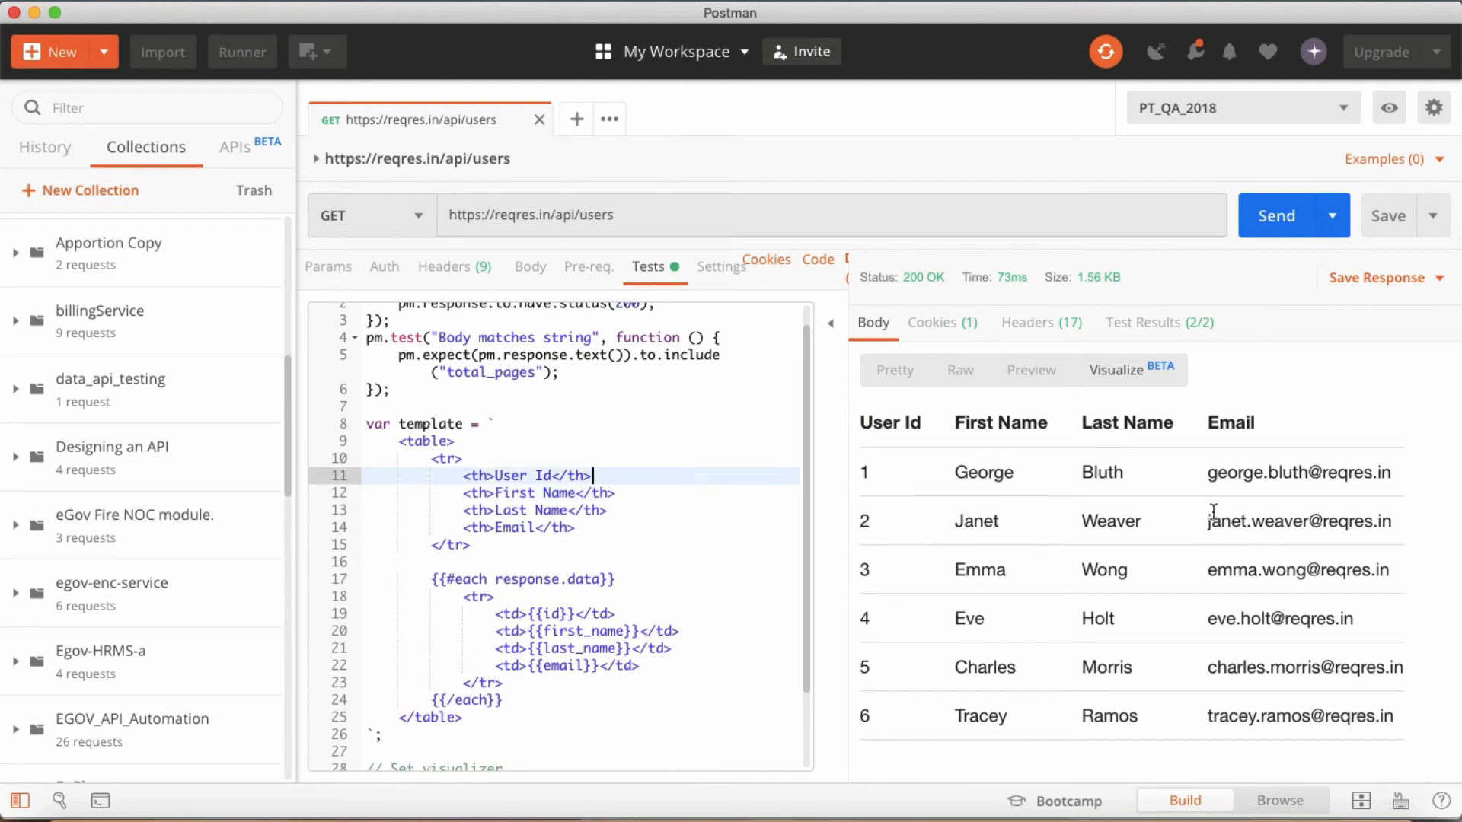
mouse_move(1146, 553)
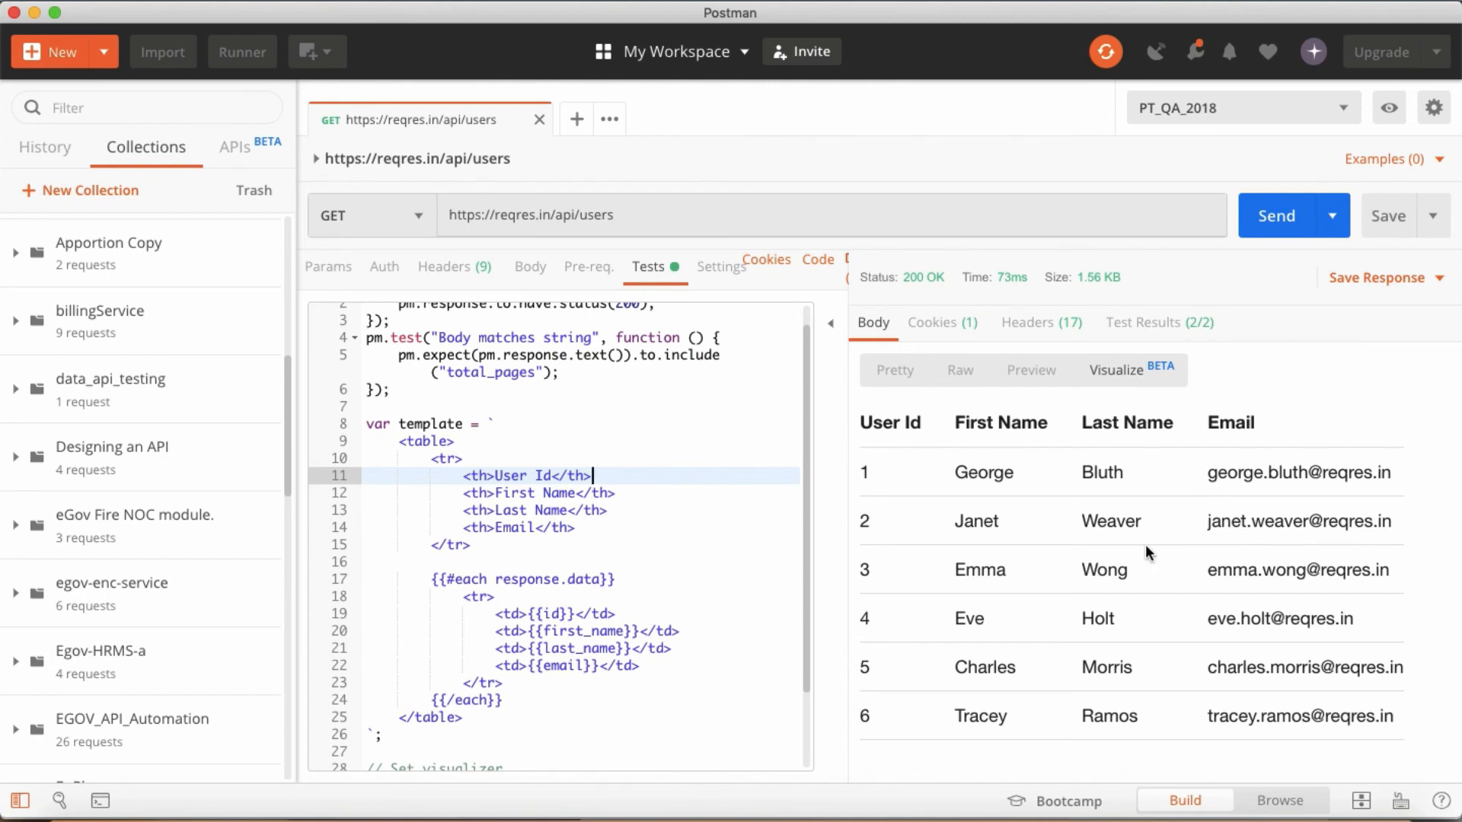
mouse_move(1068, 786)
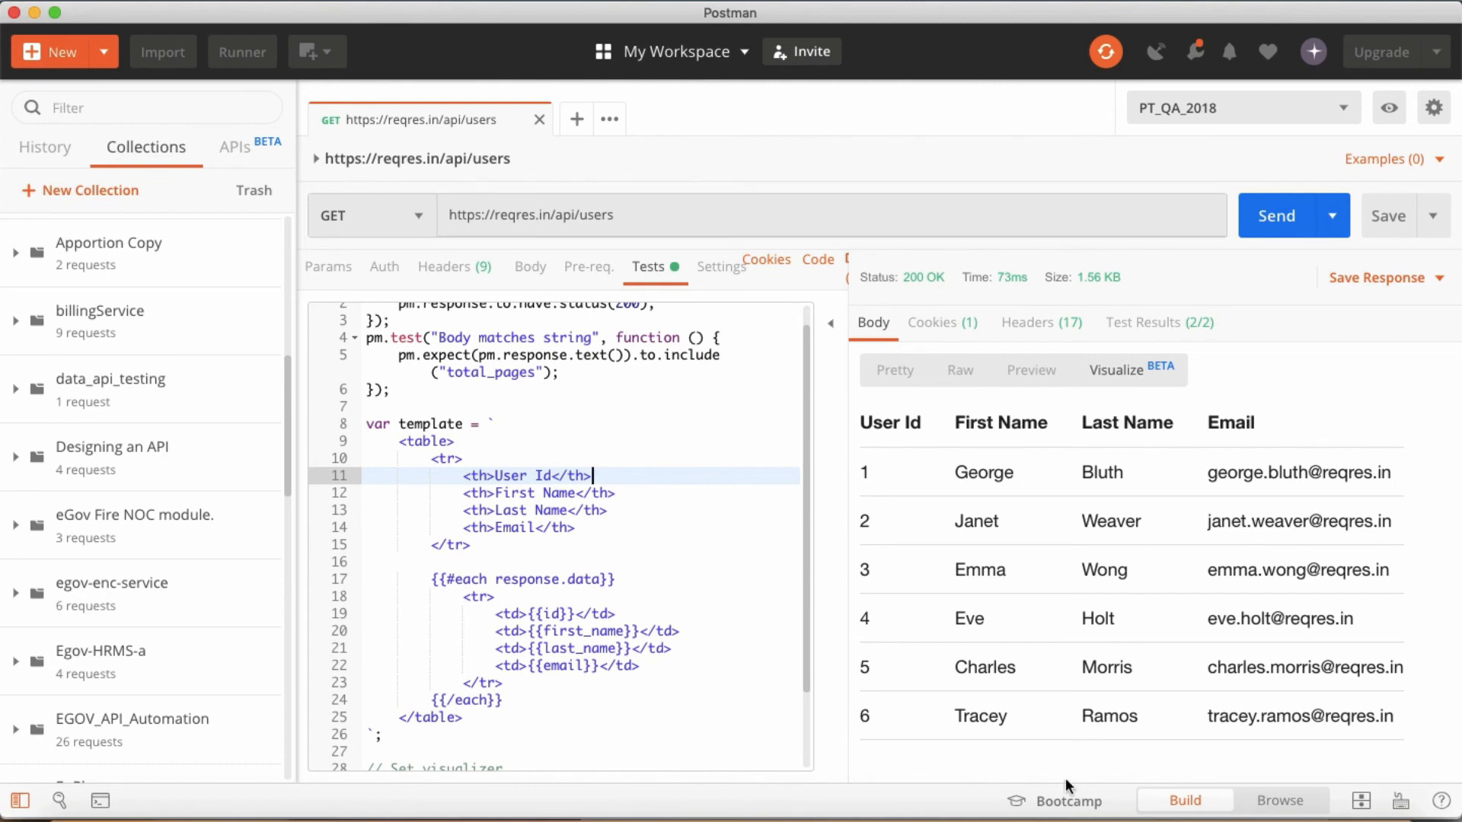
mouse_move(1124, 628)
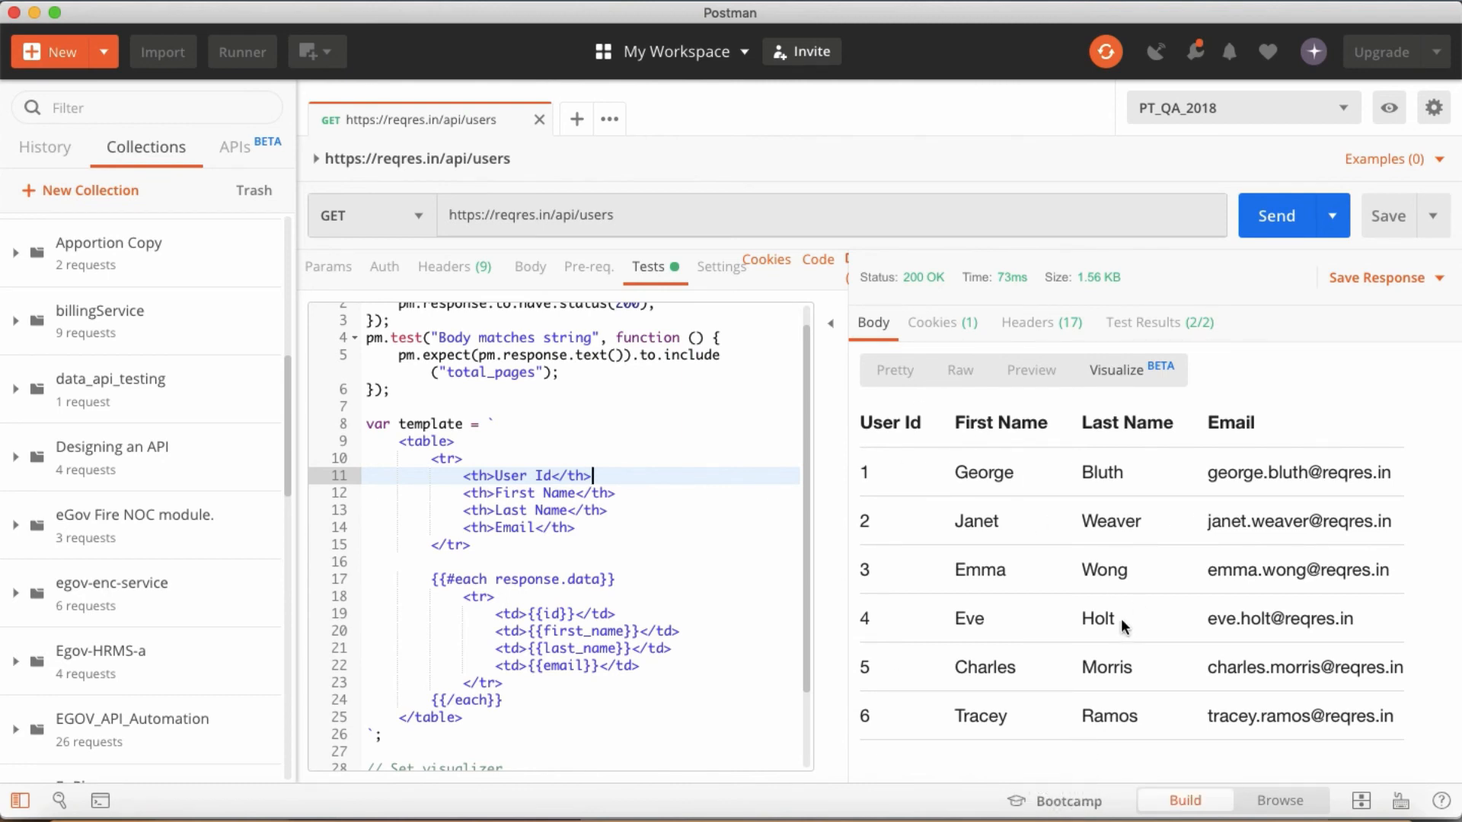
mouse_move(1069, 612)
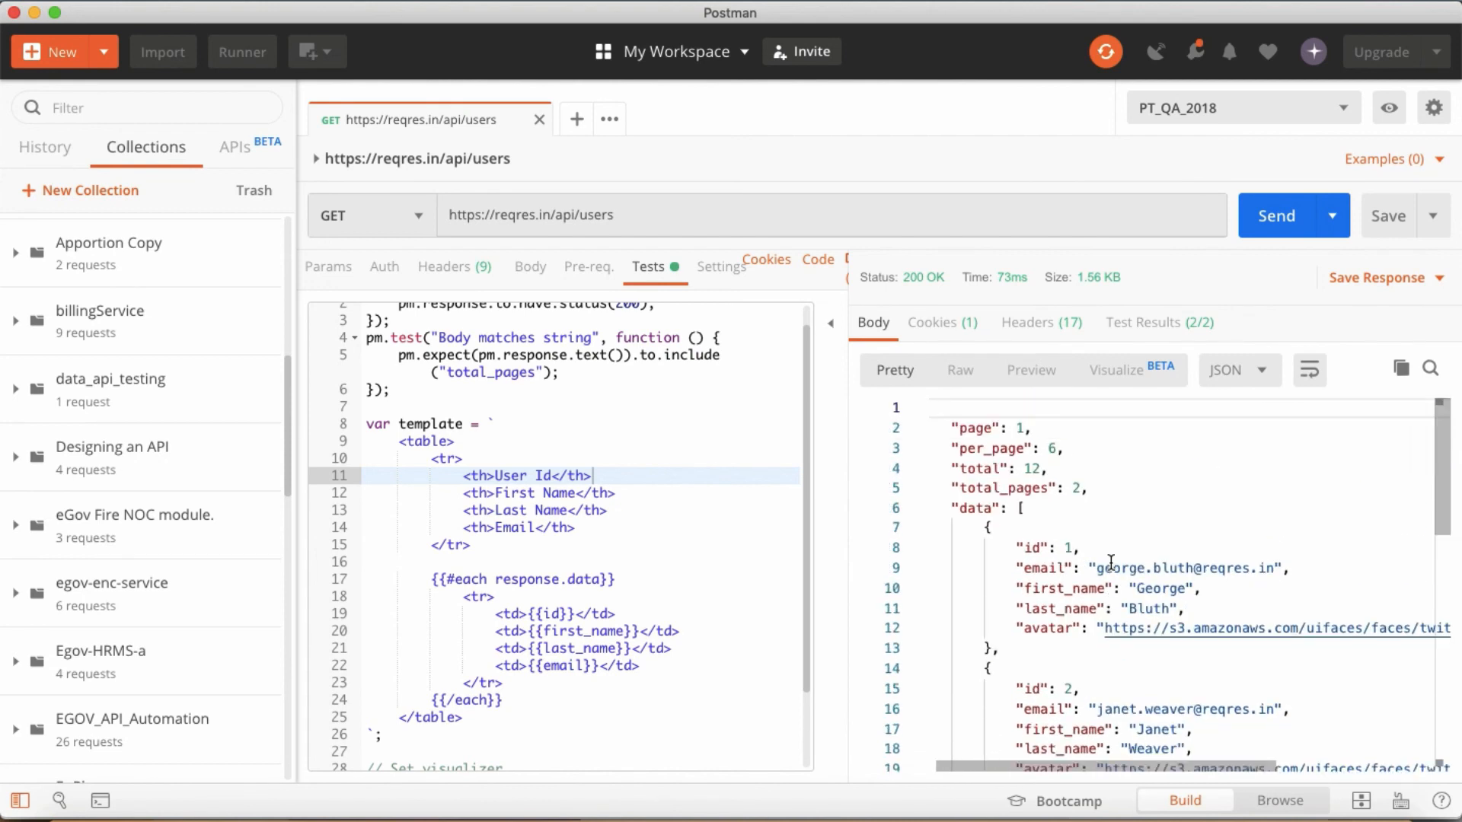
mouse_move(1121, 384)
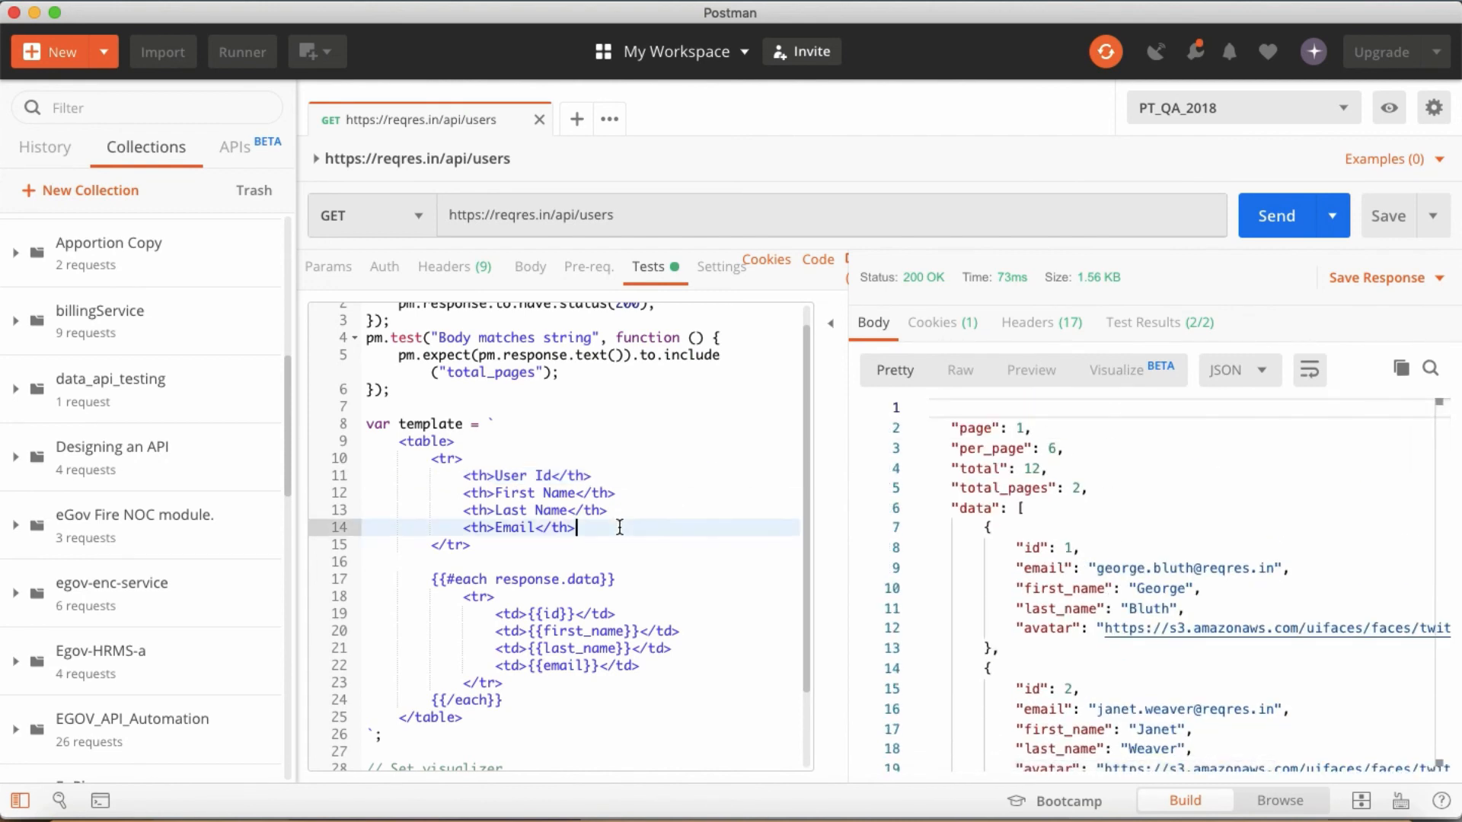
scroll(down, 3)
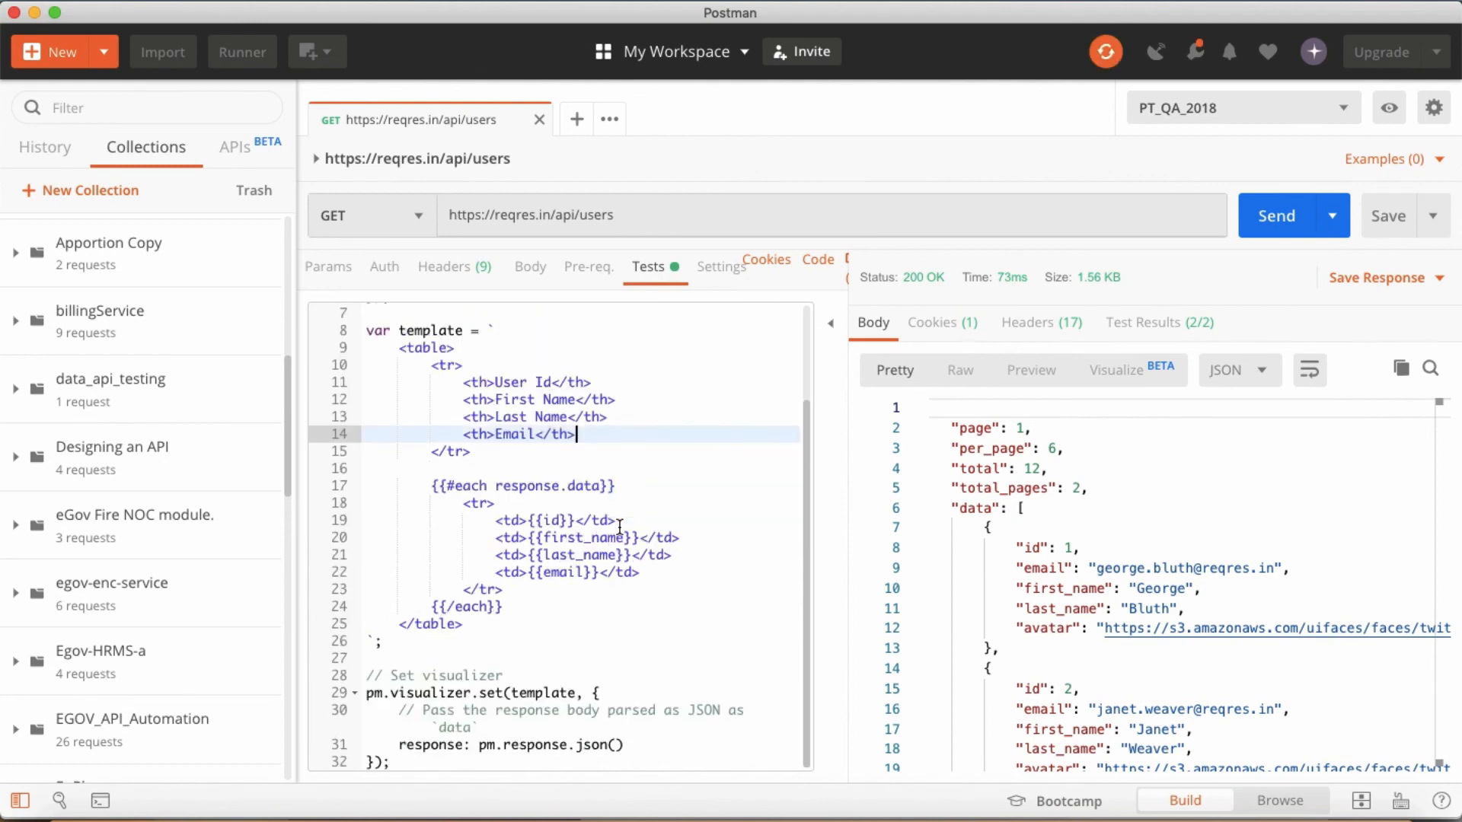
mouse_move(682, 570)
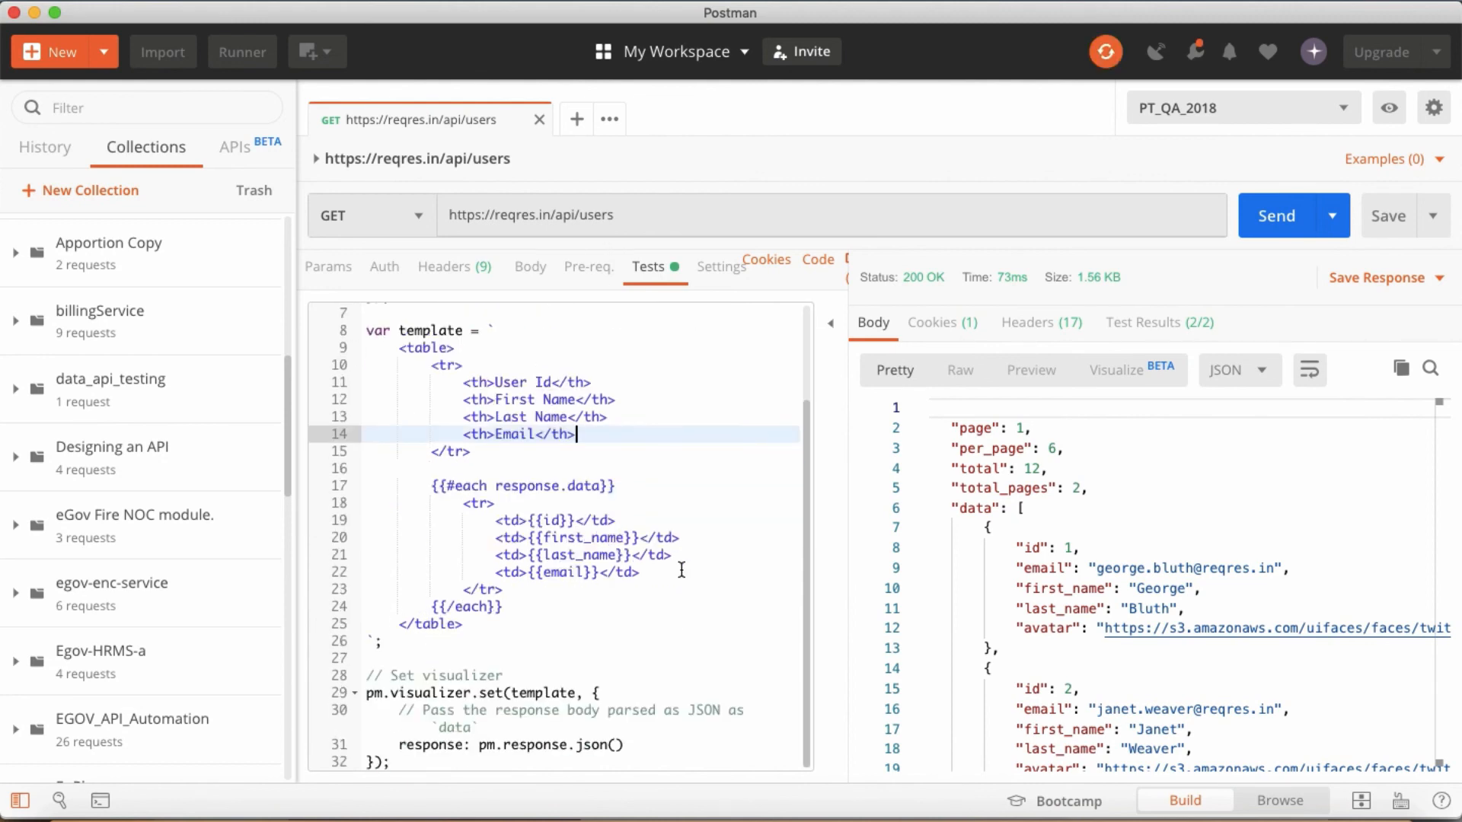
click(1115, 370)
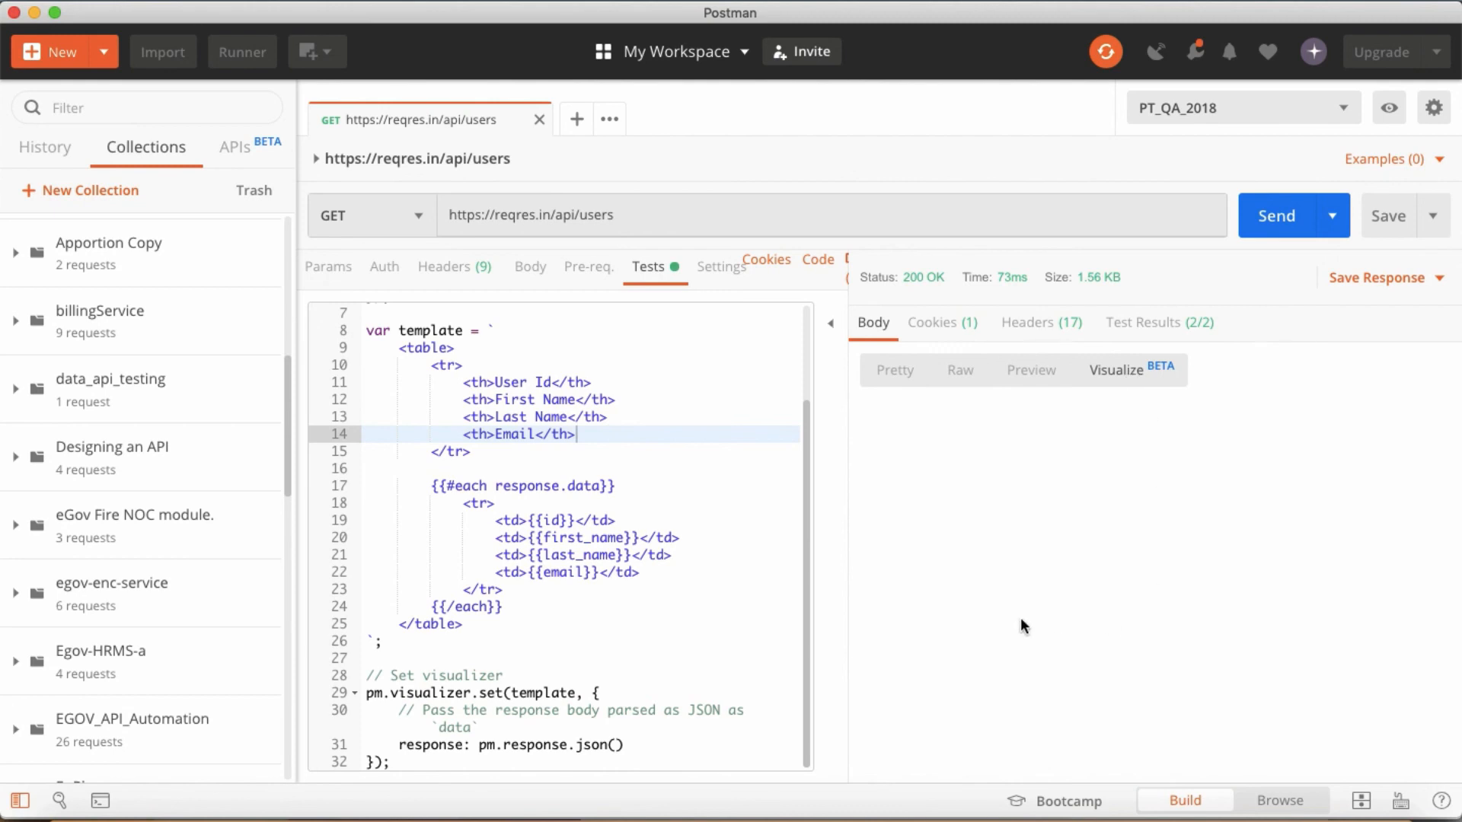
click(1115, 370)
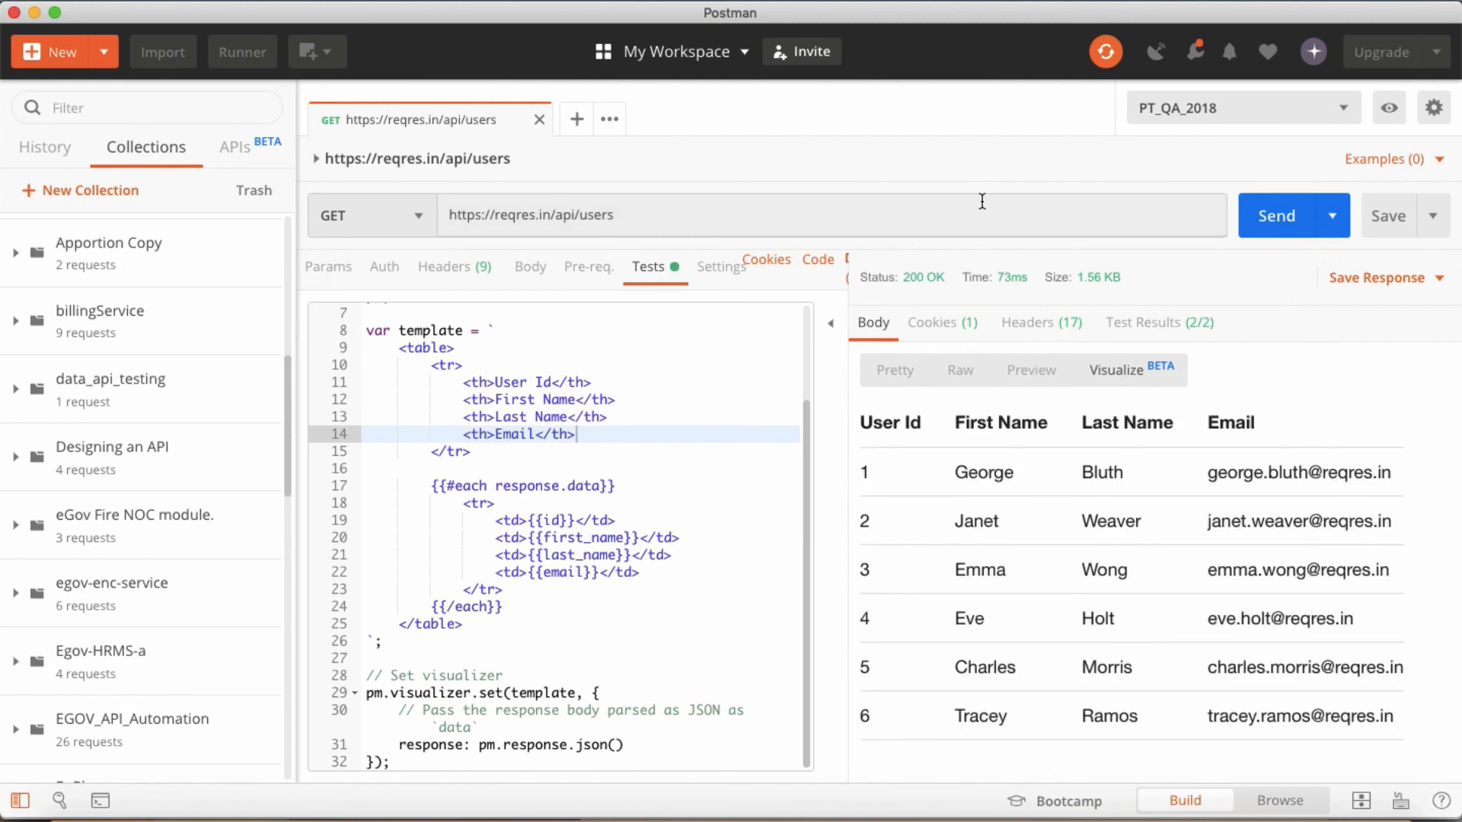